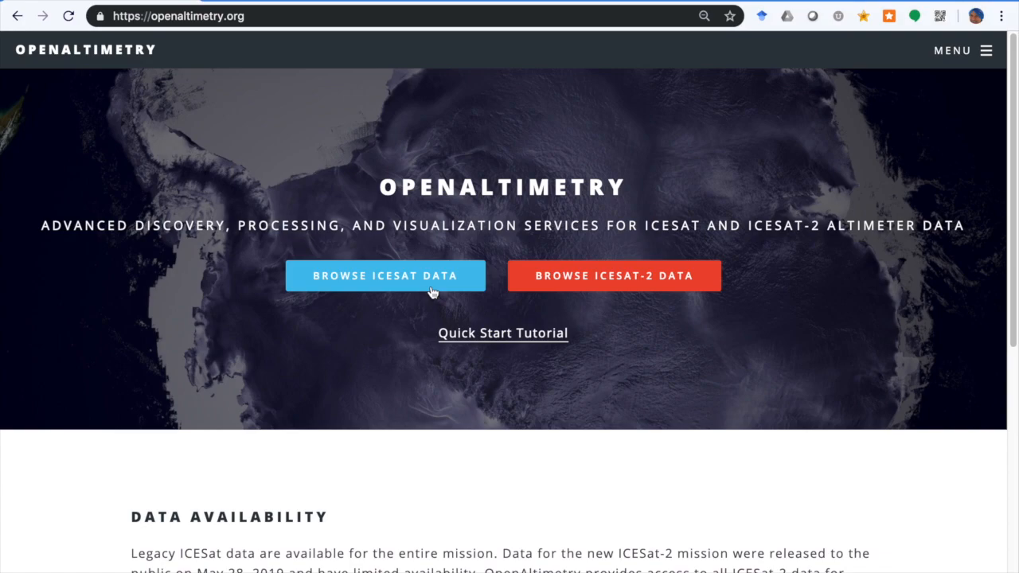
pyautogui.moveTo(252, 76)
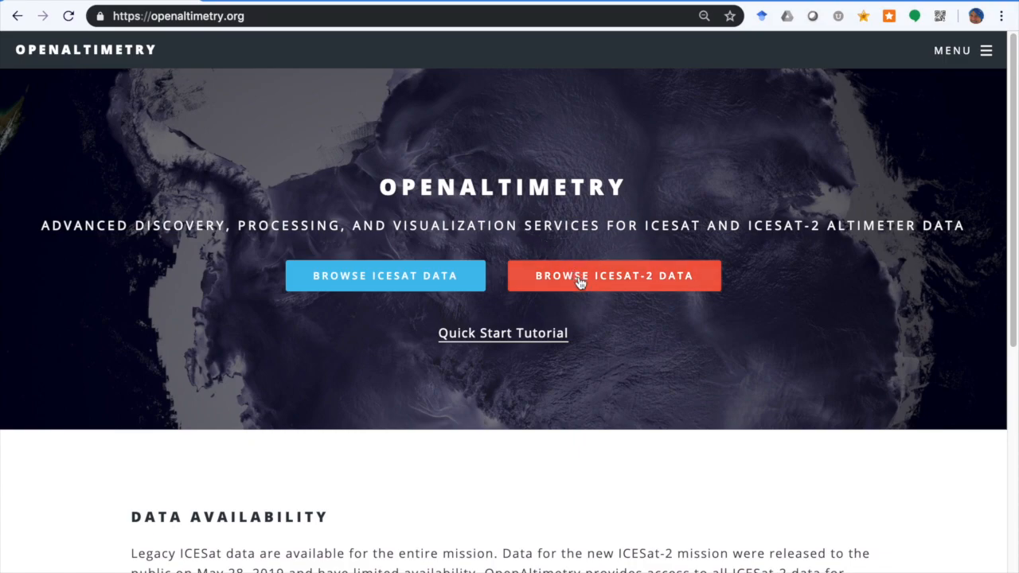
# Open the ICESat-2 data browser with the red 'Browse ICESat-2 Data' button.
pyautogui.click(613, 275)
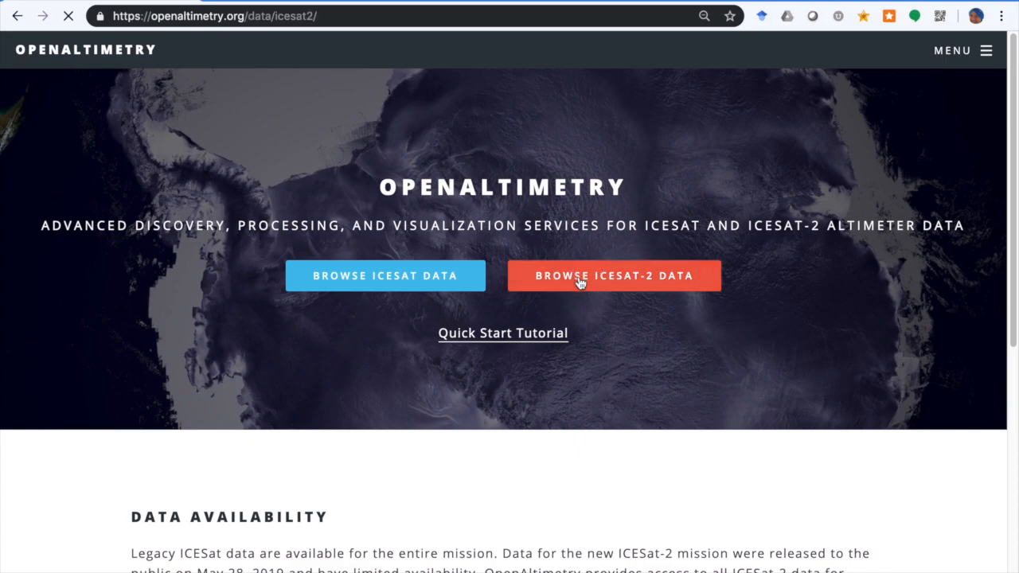
# Let the world map of ground tracks and the November 2018 calendar finish loading.
pyautogui.click(613, 276)
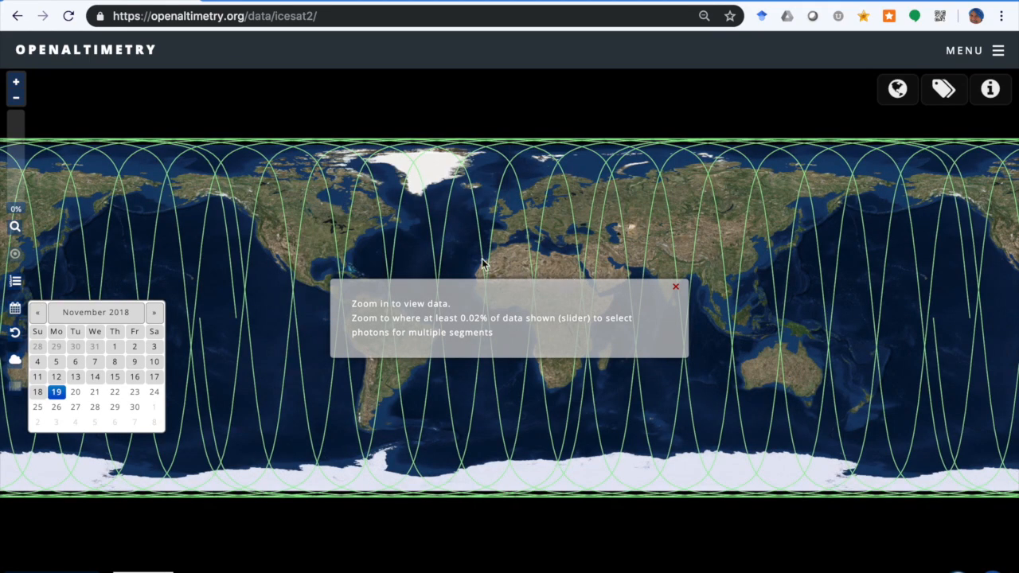
pyautogui.moveTo(62, 406)
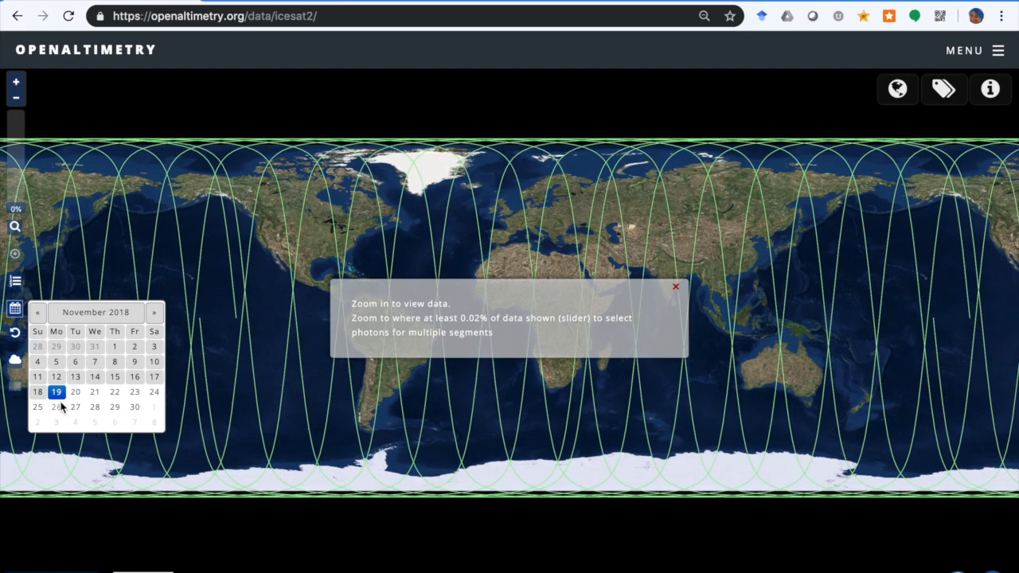
pyautogui.moveTo(57, 392)
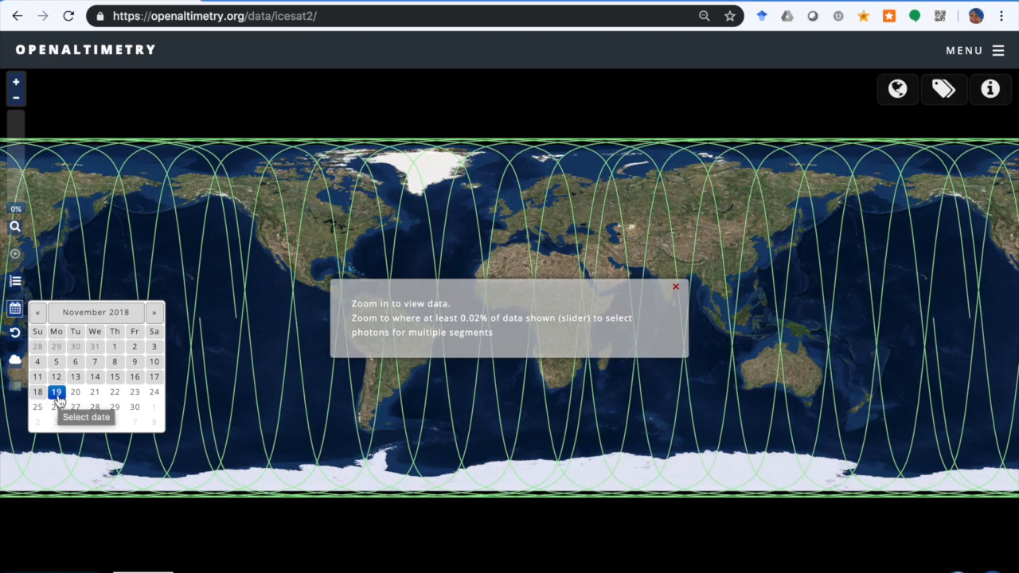
pyautogui.moveTo(203, 372)
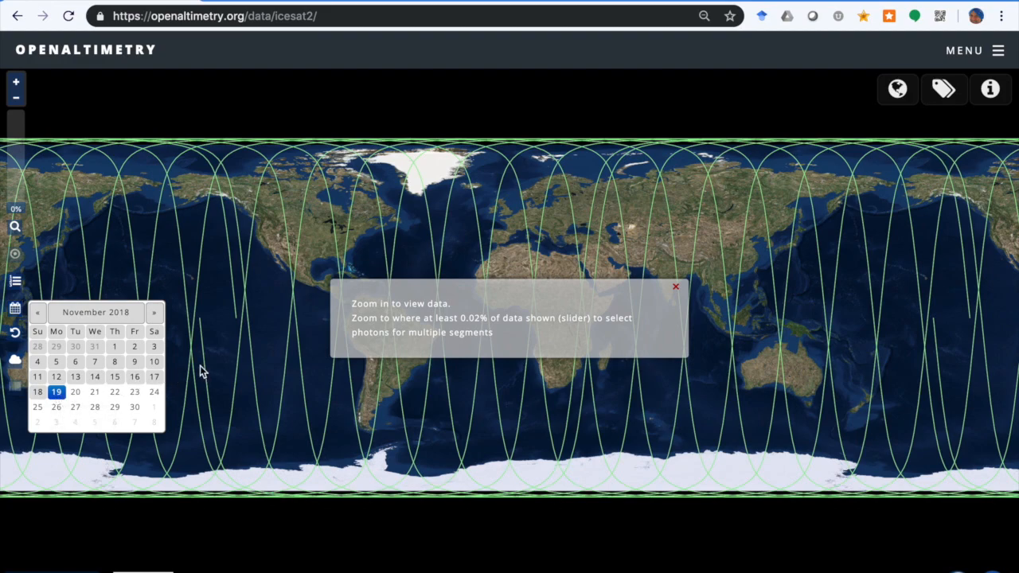
pyautogui.moveTo(516, 334)
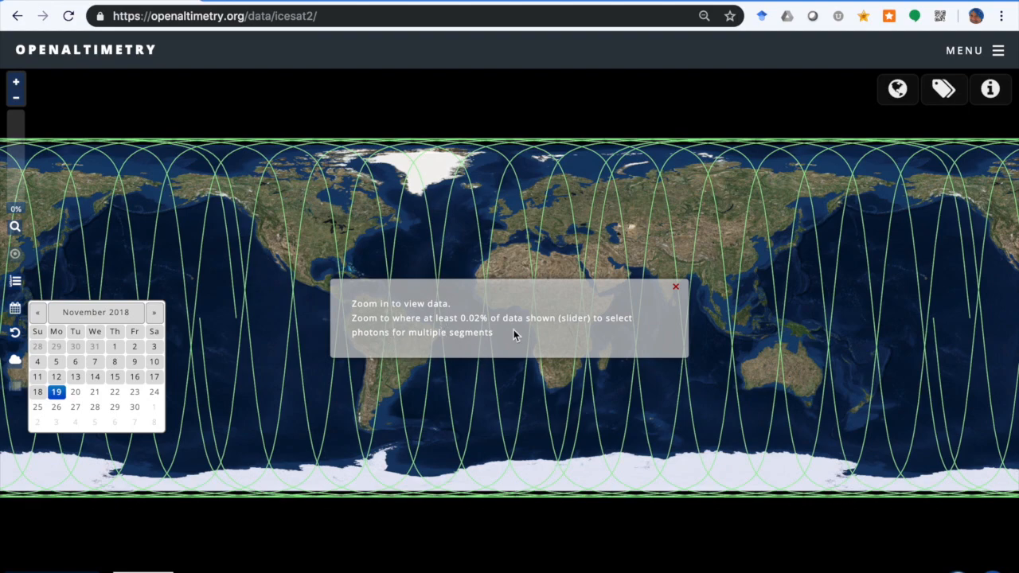
pyautogui.moveTo(91, 221)
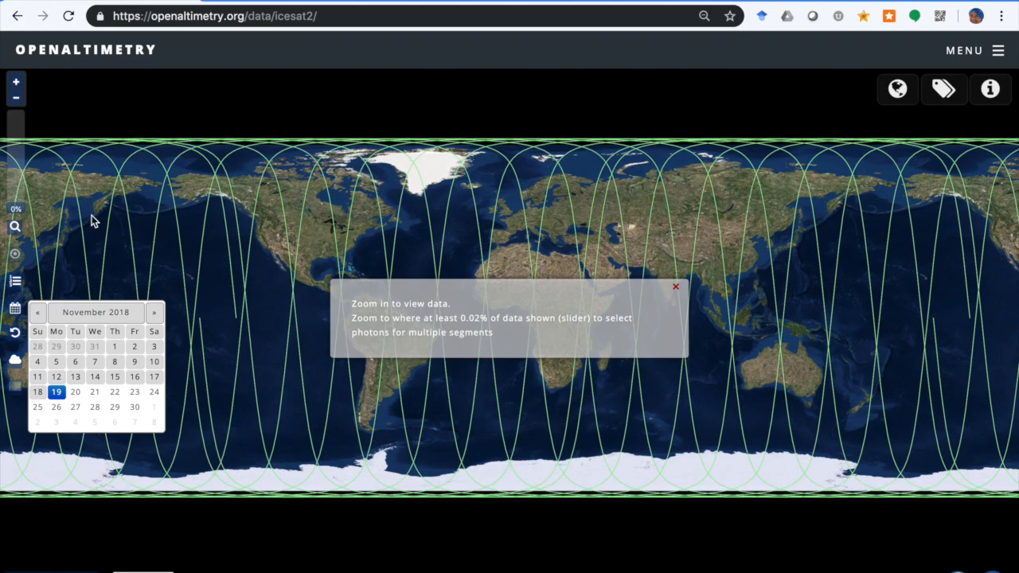
pyautogui.moveTo(442, 308)
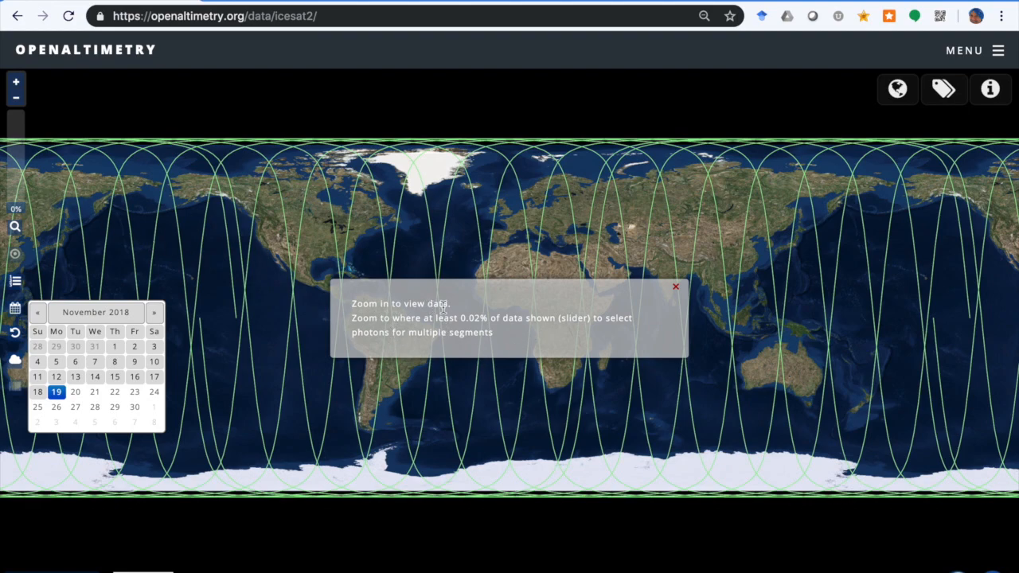
pyautogui.moveTo(675, 301)
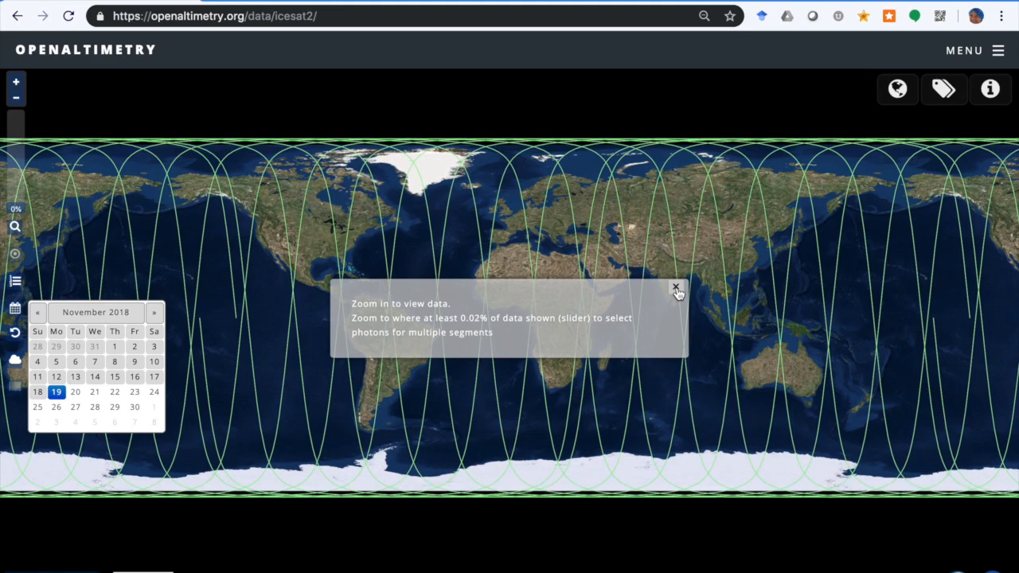
# Dismiss the zoom-in tip and pick 31 October 2018 in the calendar.
pyautogui.click(676, 287)
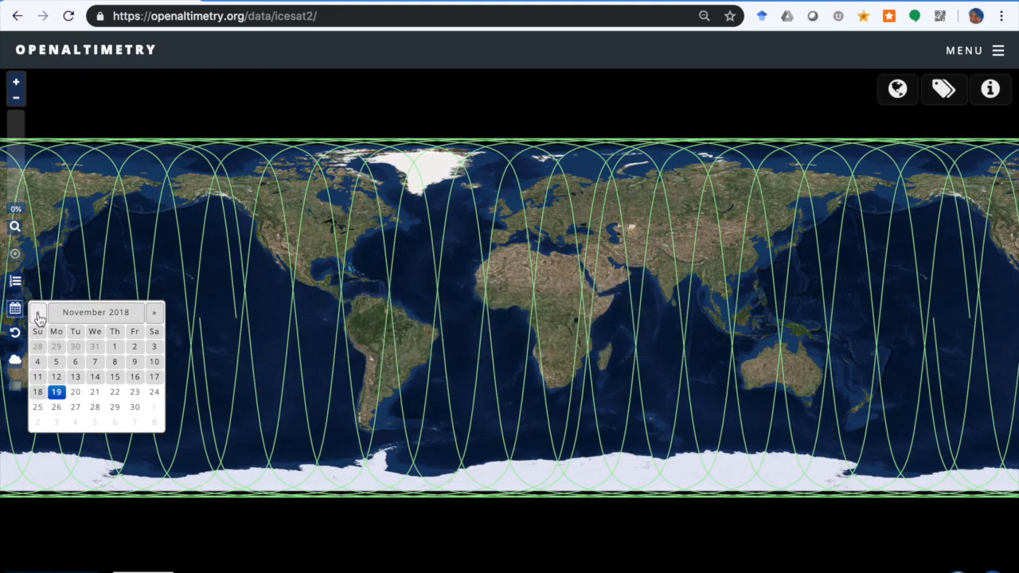
pyautogui.click(38, 312)
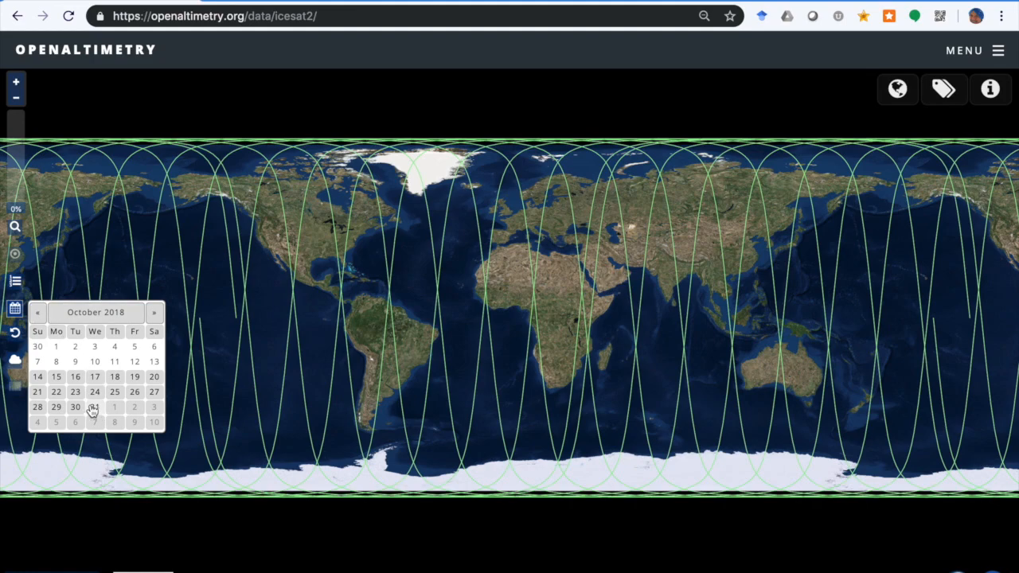
pyautogui.click(94, 406)
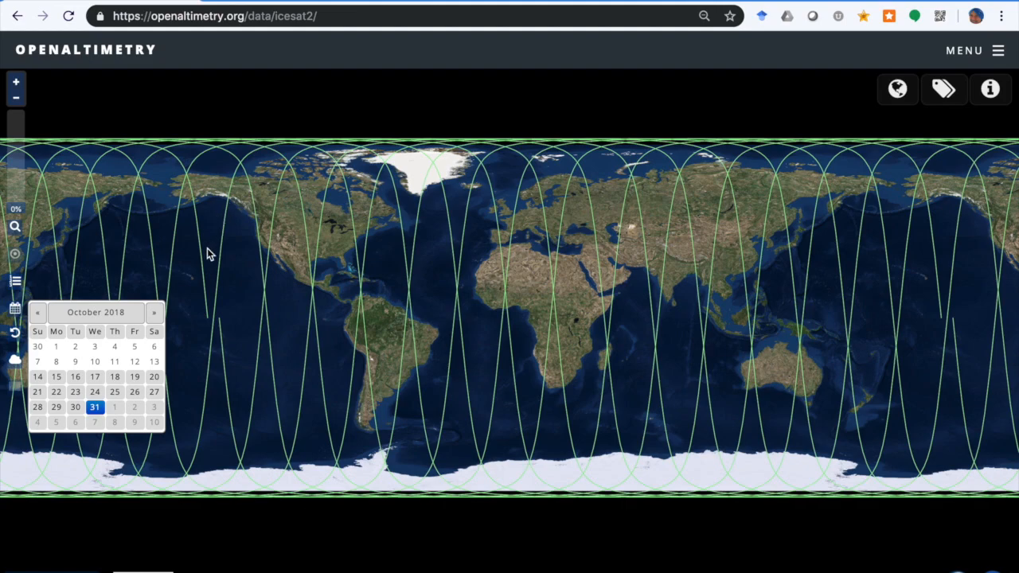
pyautogui.moveTo(328, 258)
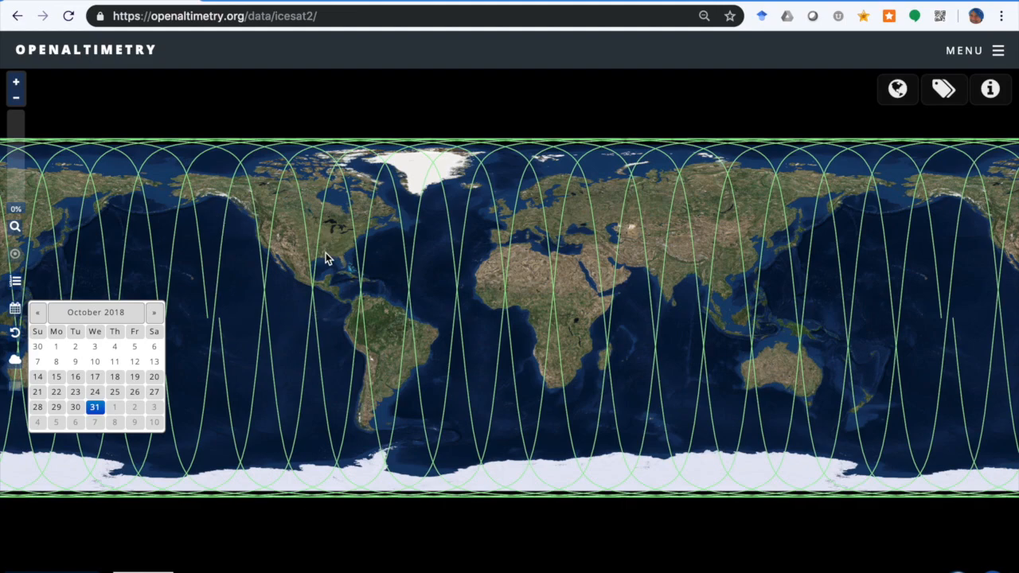
pyautogui.moveTo(227, 243)
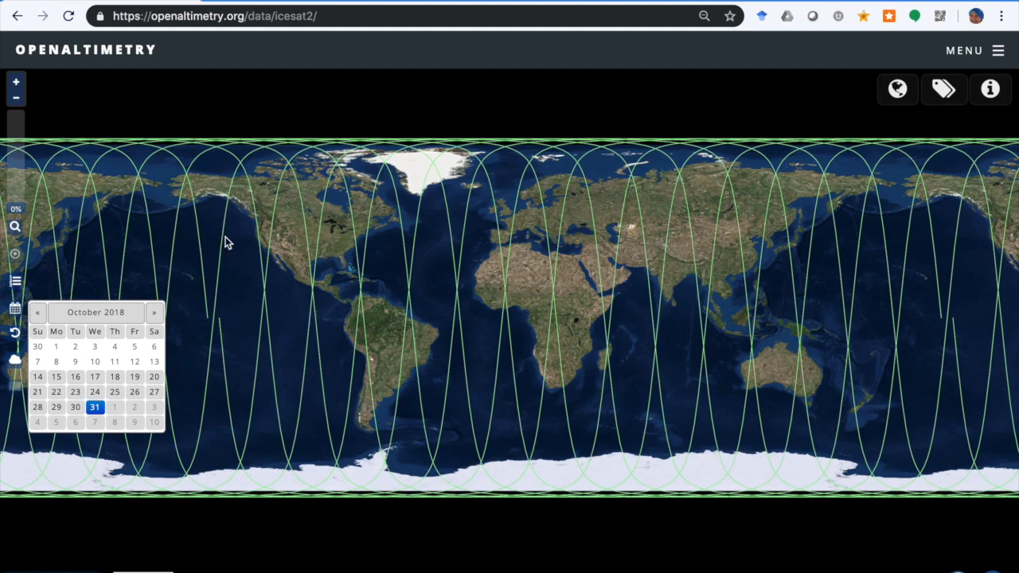
pyautogui.moveTo(16, 227)
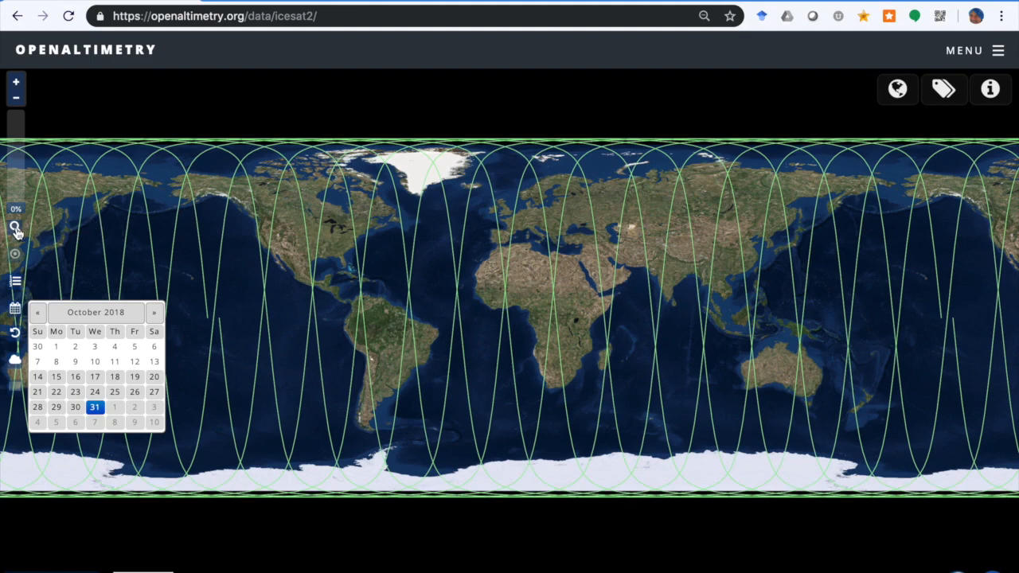
pyautogui.moveTo(223, 228)
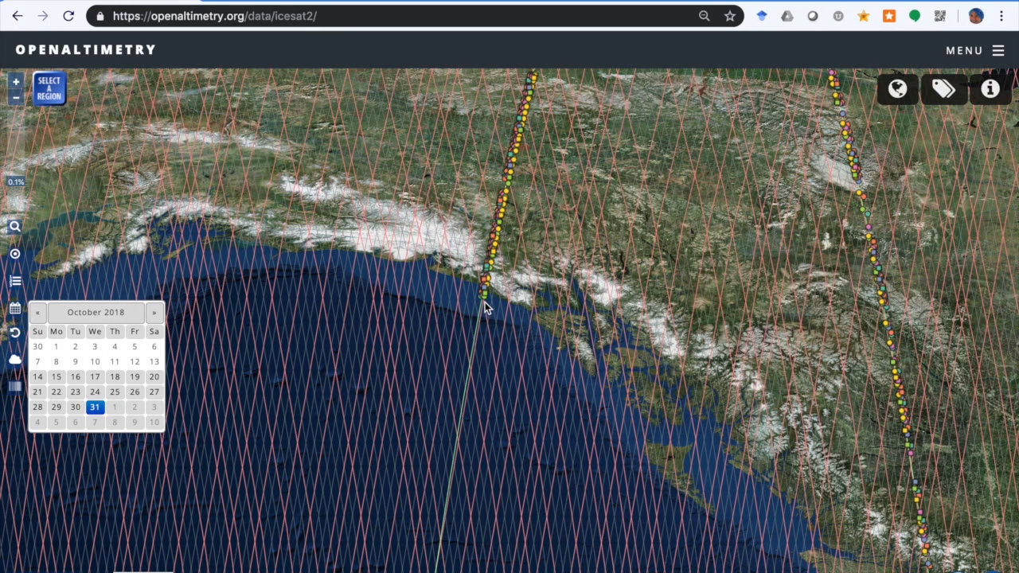
pyautogui.moveTo(379, 381)
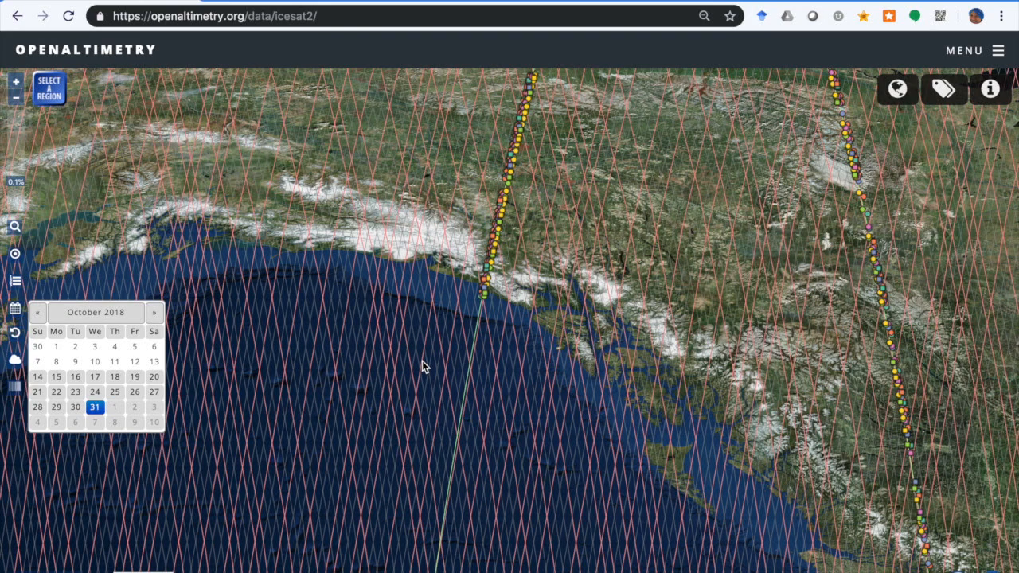
pyautogui.moveTo(411, 286)
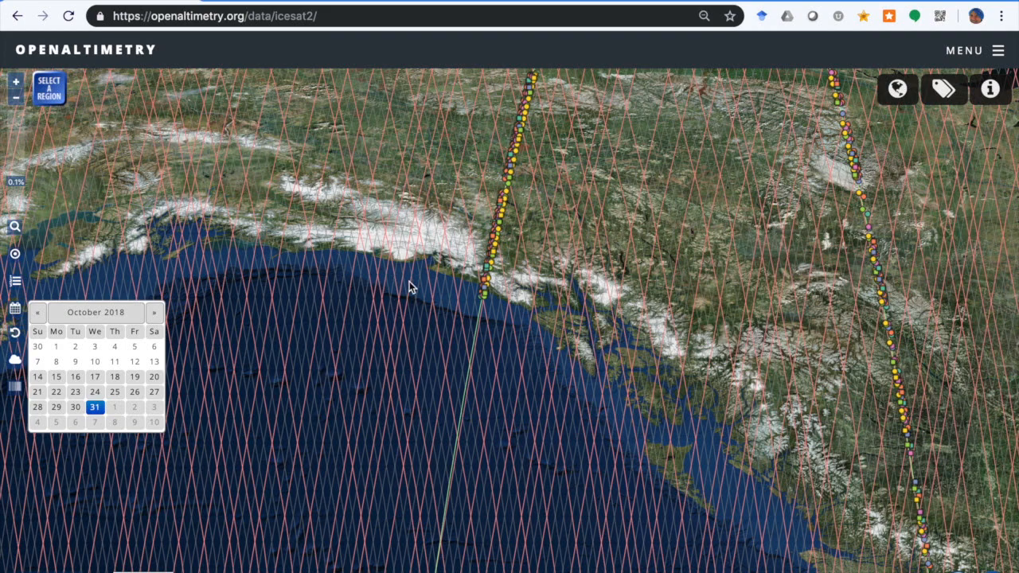
pyautogui.moveTo(426, 377)
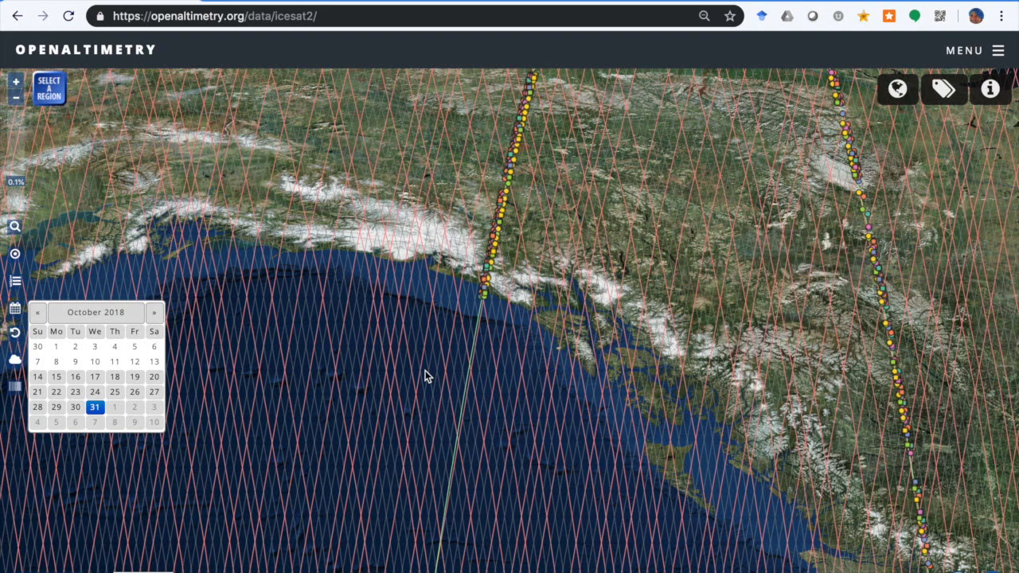
pyautogui.moveTo(444, 354)
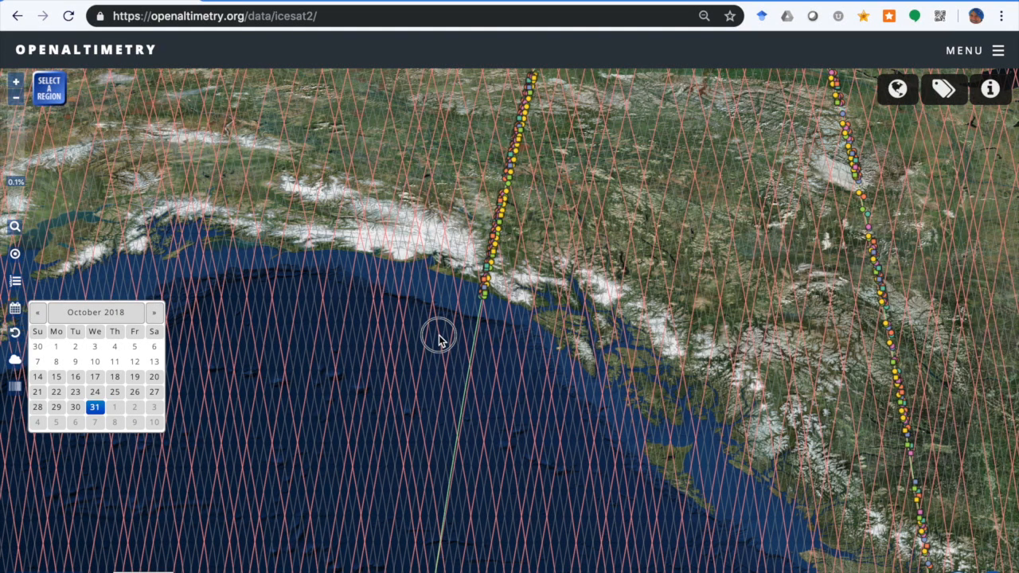
# Check track 662's data availability and load its 2018-11-11 pass.
pyautogui.click(440, 334)
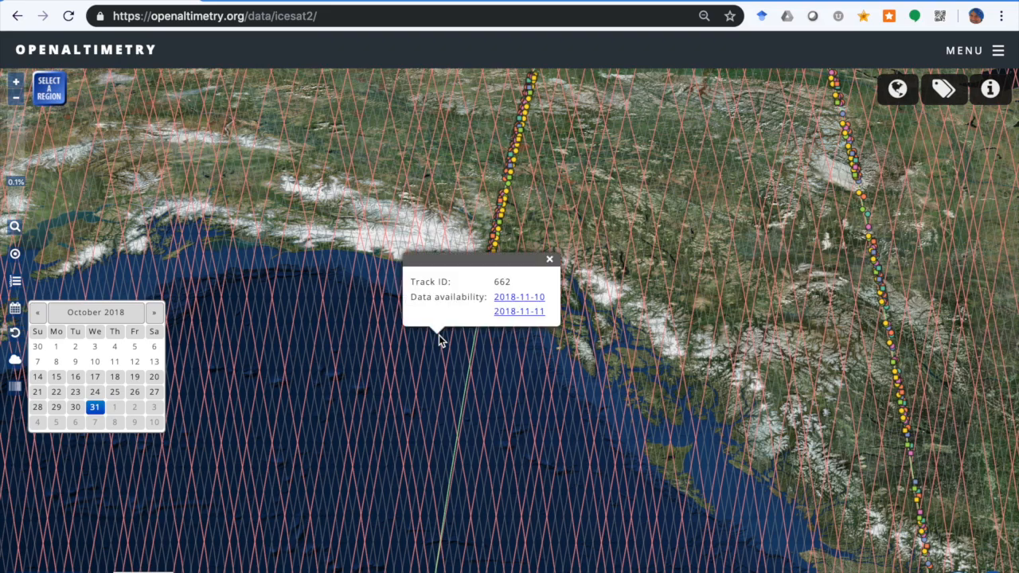
pyautogui.moveTo(454, 306)
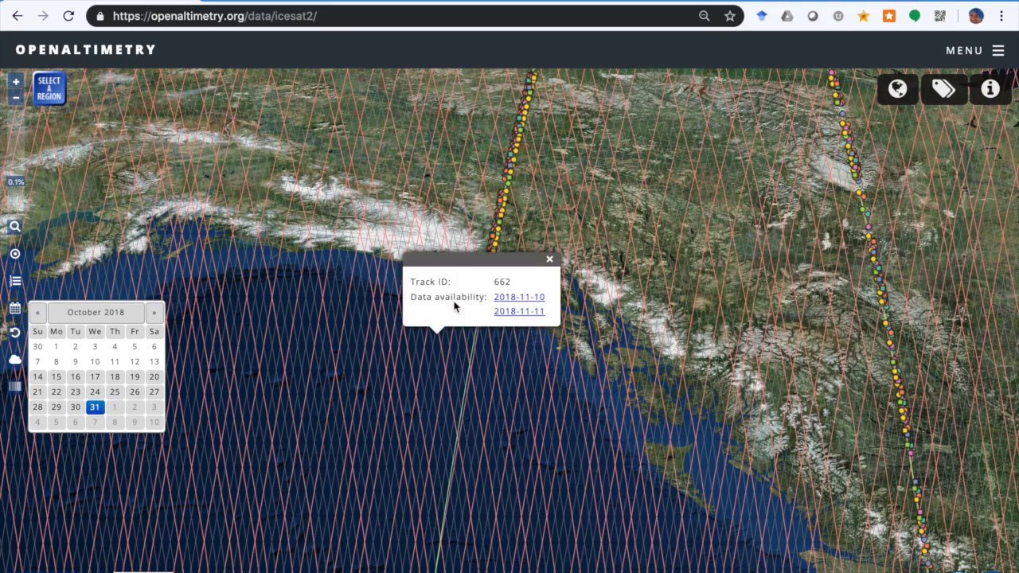
pyautogui.moveTo(521, 300)
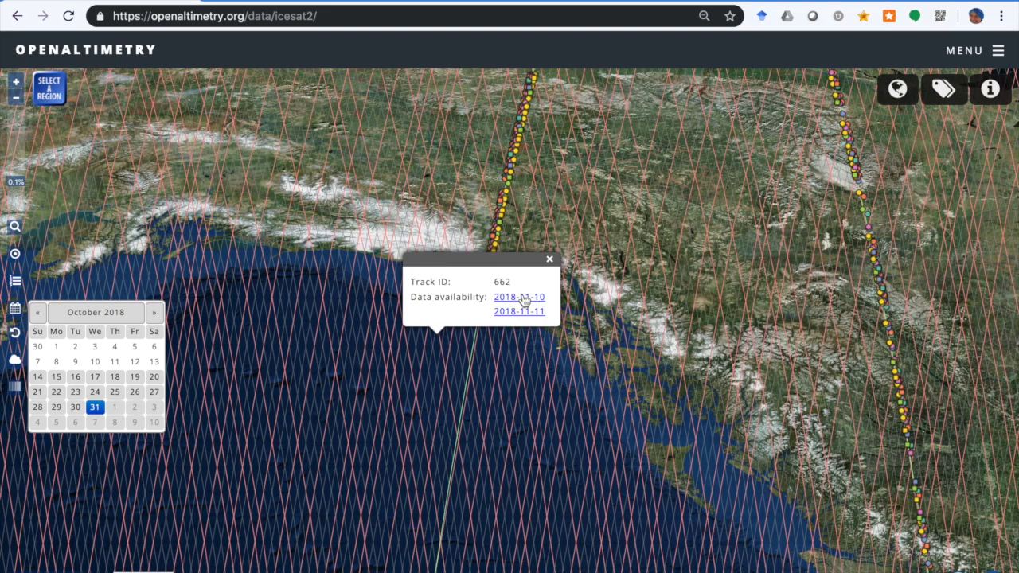
pyautogui.moveTo(514, 316)
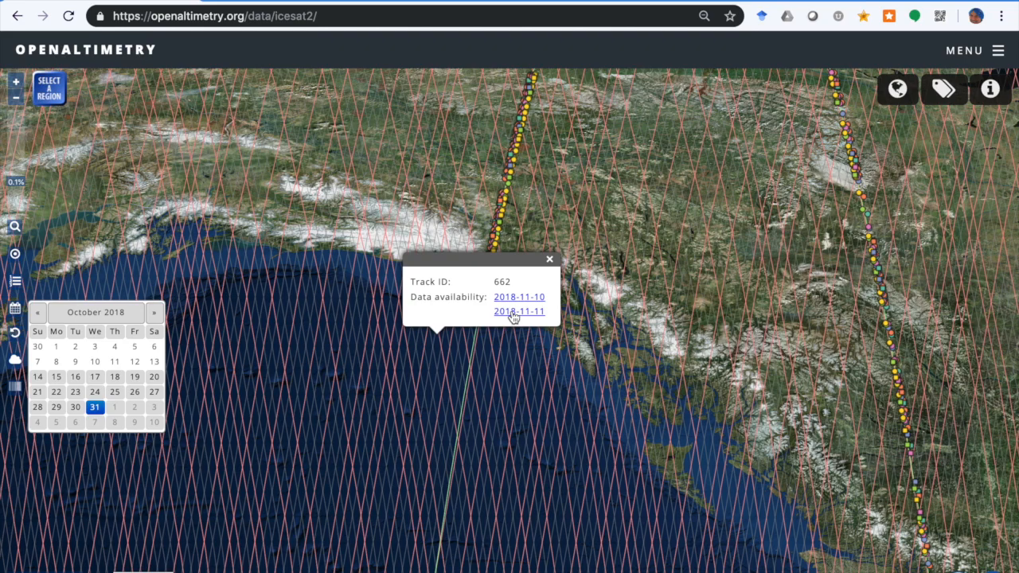
pyautogui.click(550, 259)
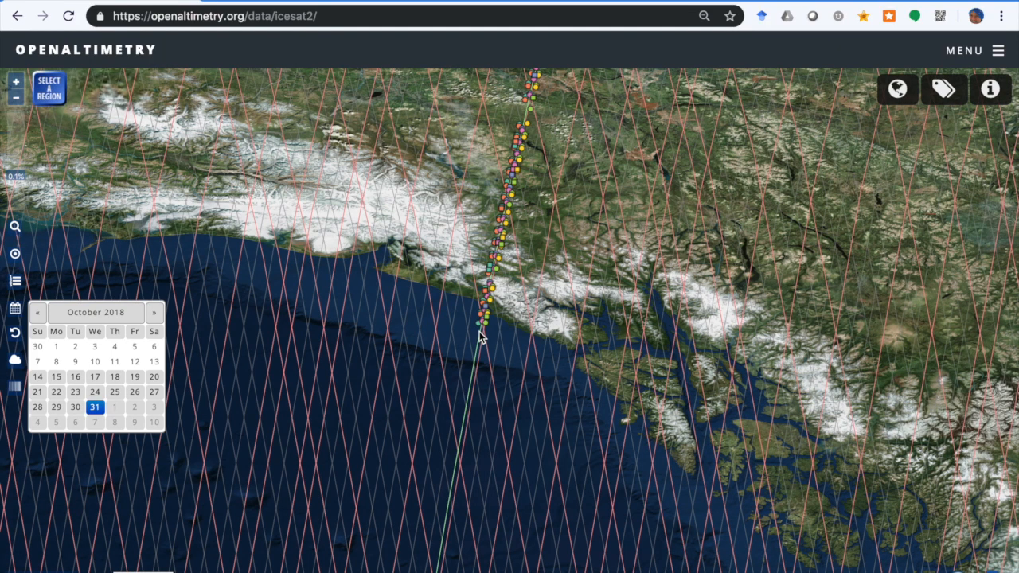
pyautogui.moveTo(233, 324)
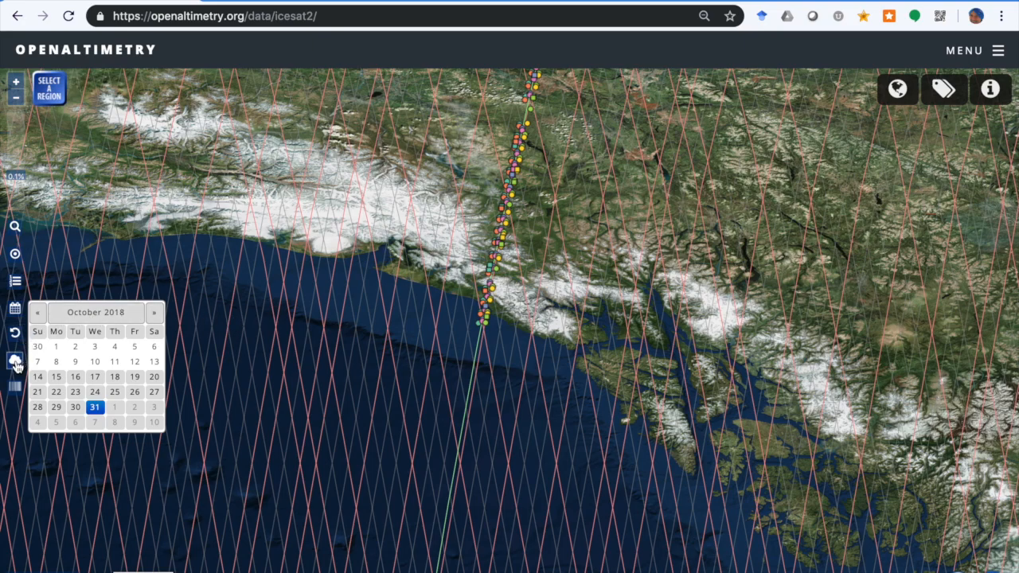
pyautogui.moveTo(14, 364)
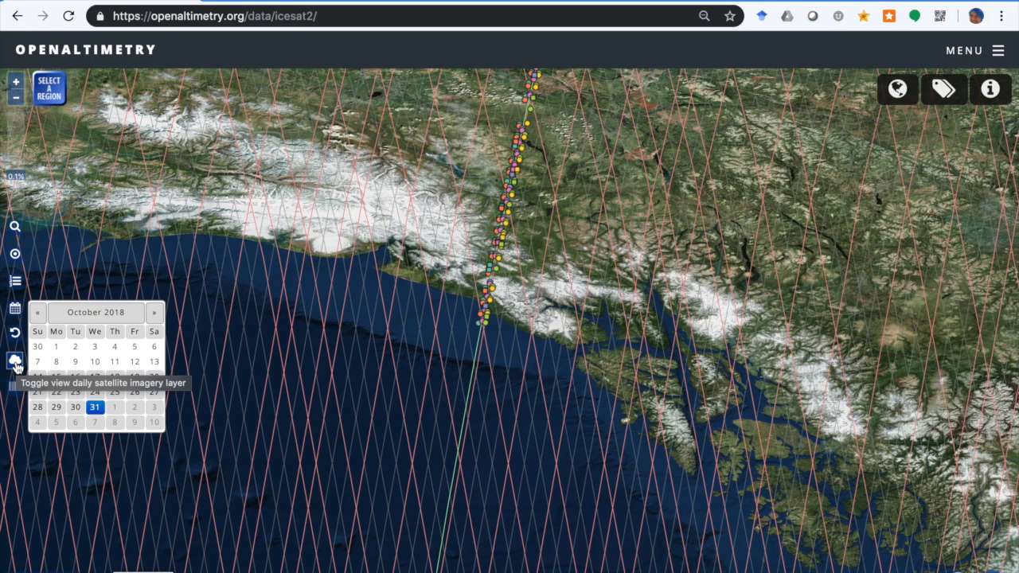
# Toggle the daily 31 October 2018 satellite imagery layer beneath the track.
pyautogui.click(14, 363)
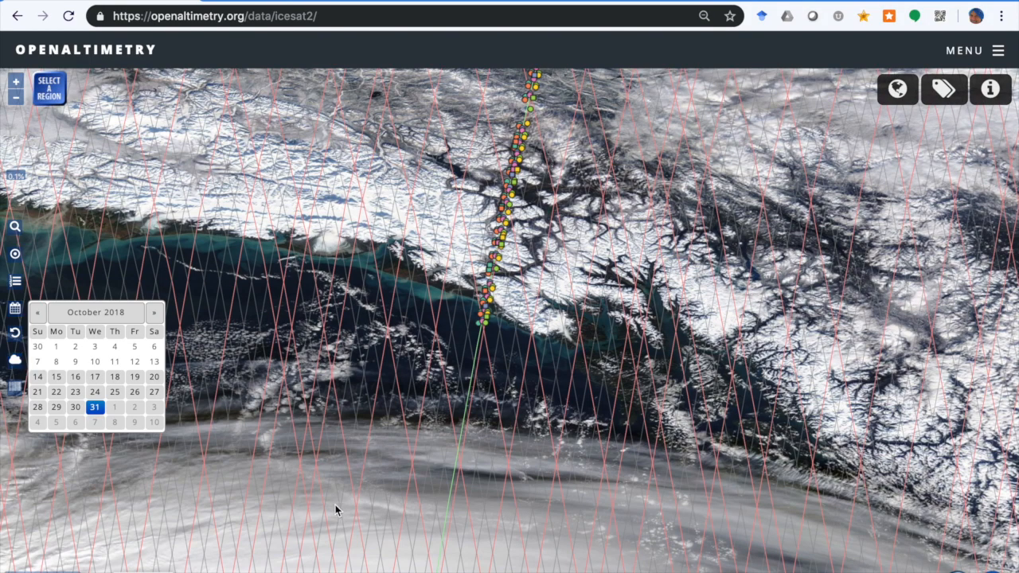
pyautogui.moveTo(532, 501)
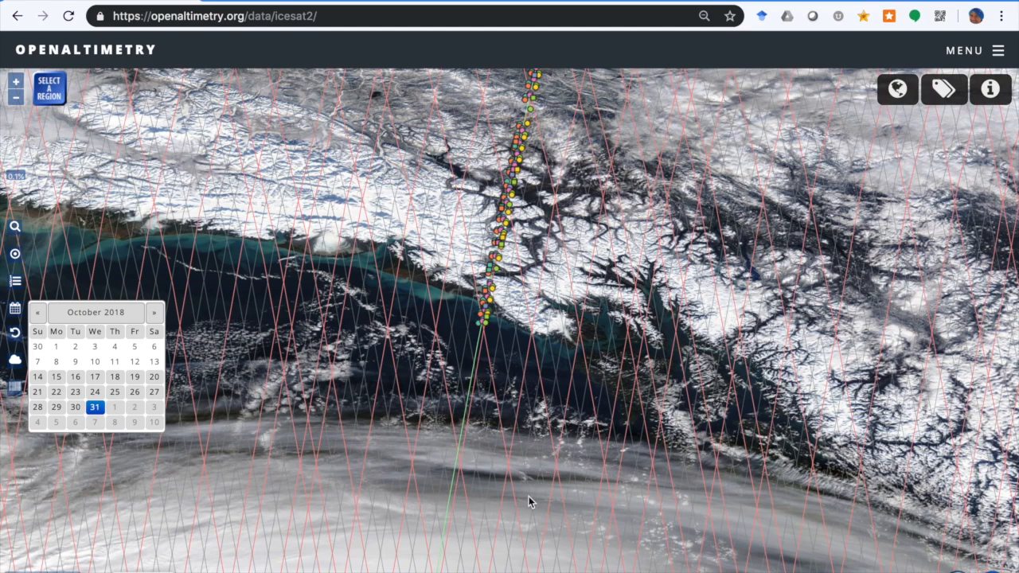
pyautogui.moveTo(494, 472)
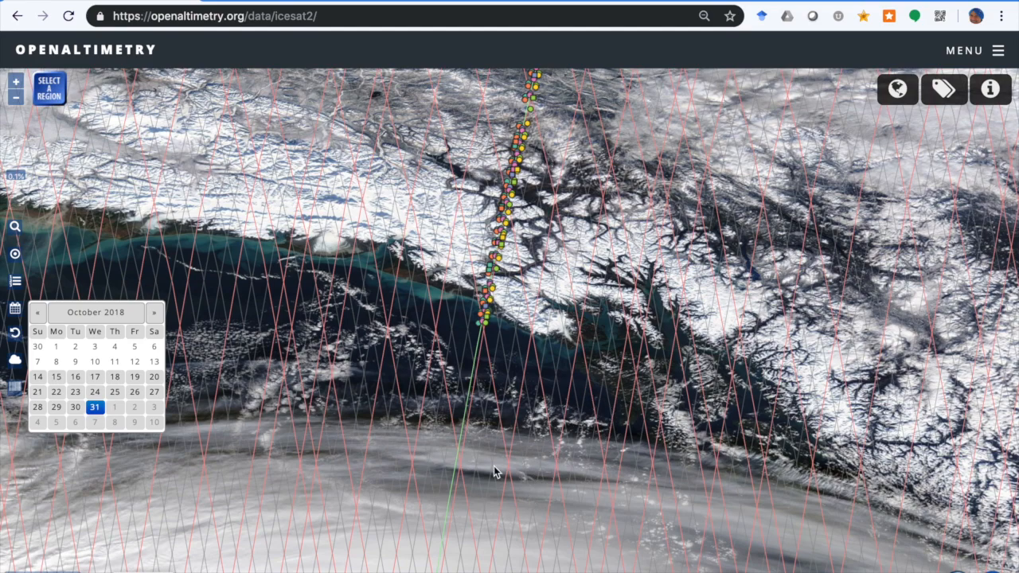
pyautogui.moveTo(602, 280)
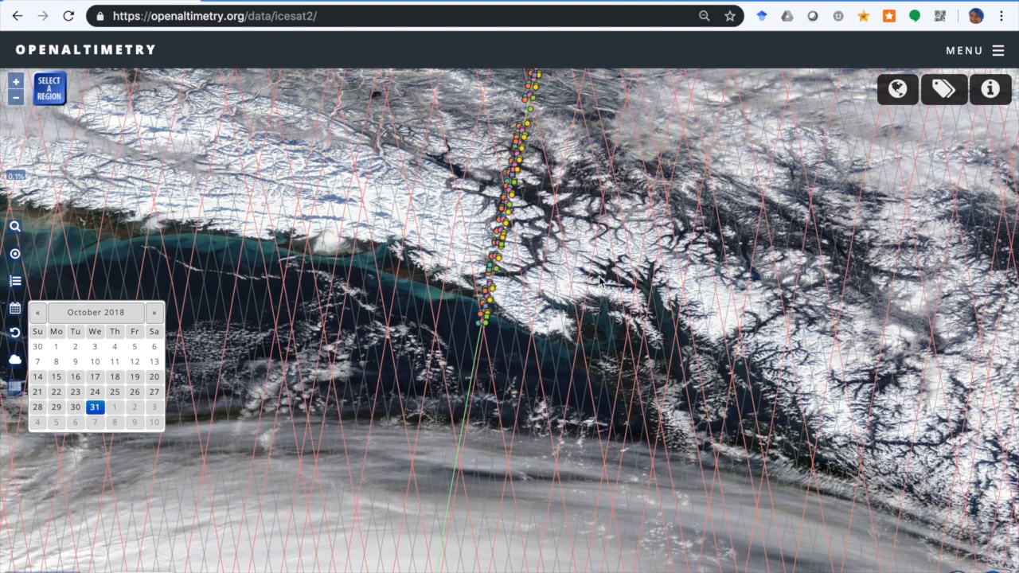
pyautogui.moveTo(508, 354)
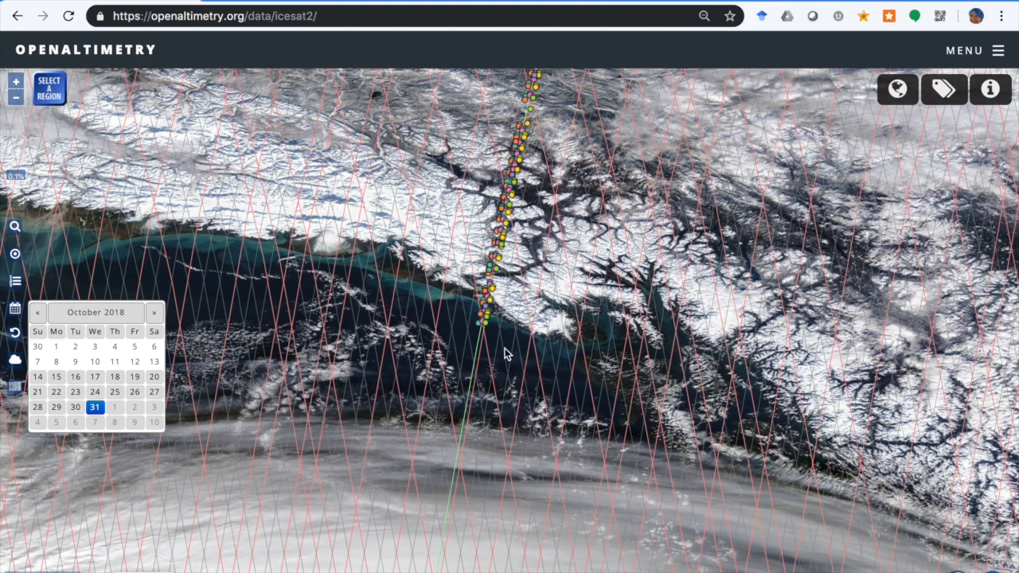
pyautogui.moveTo(462, 450)
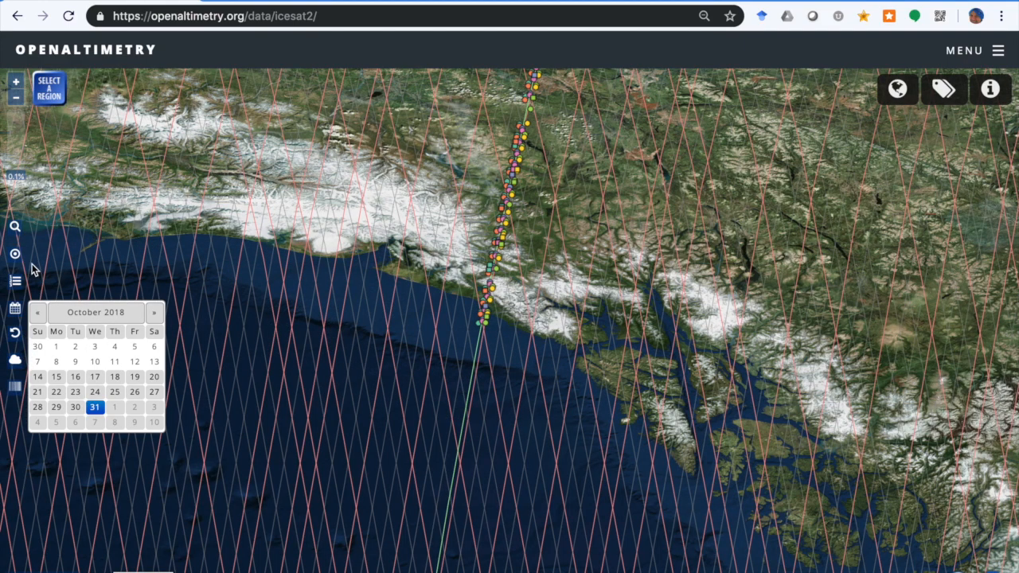
pyautogui.moveTo(279, 263)
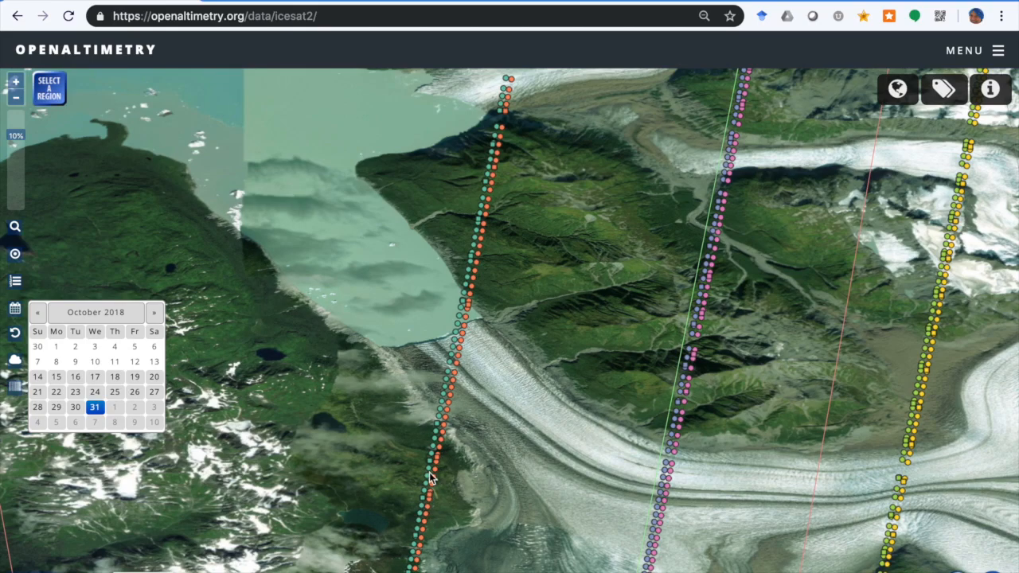
pyautogui.moveTo(470, 291)
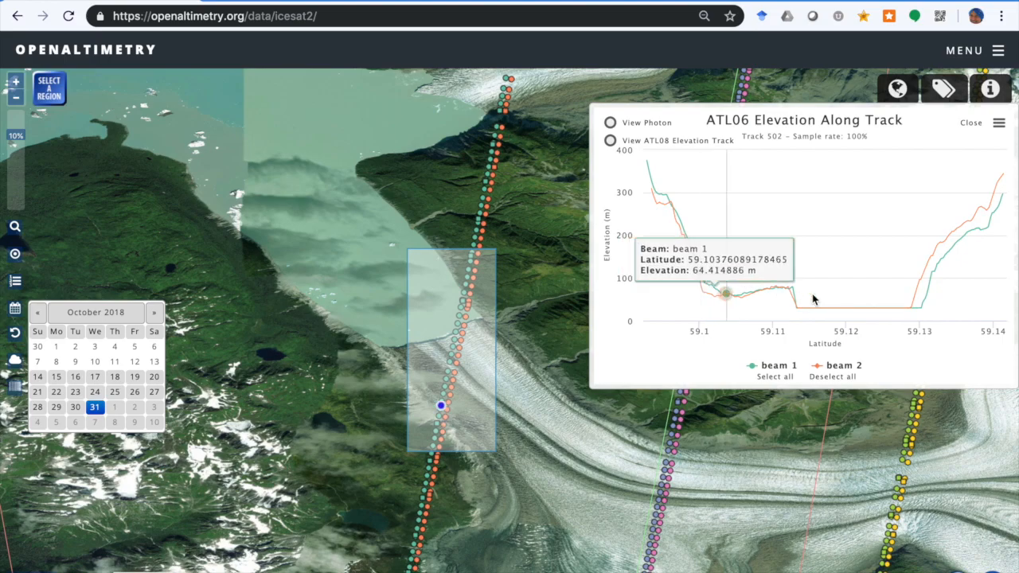
pyautogui.moveTo(845, 309)
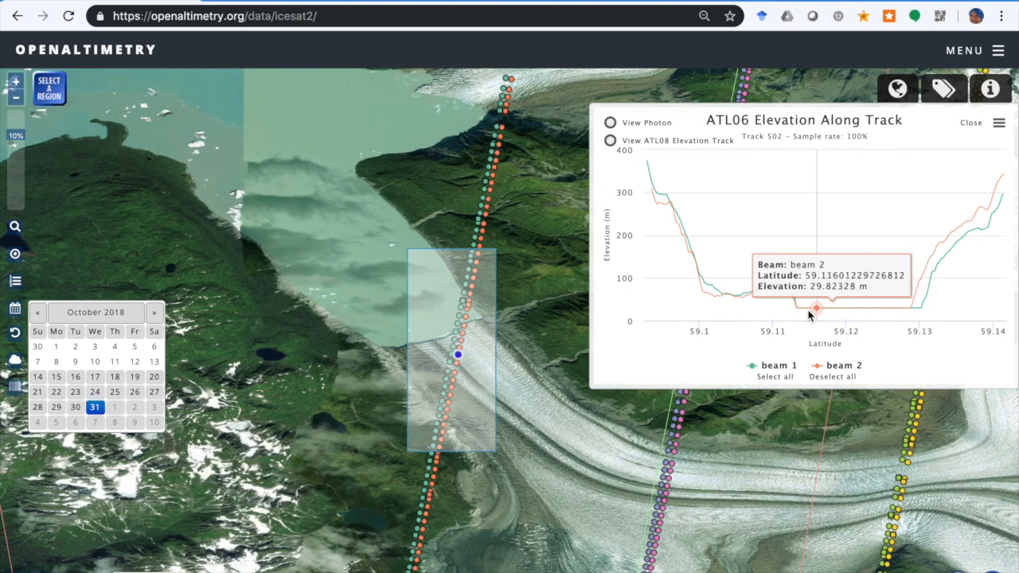
pyautogui.moveTo(785, 286)
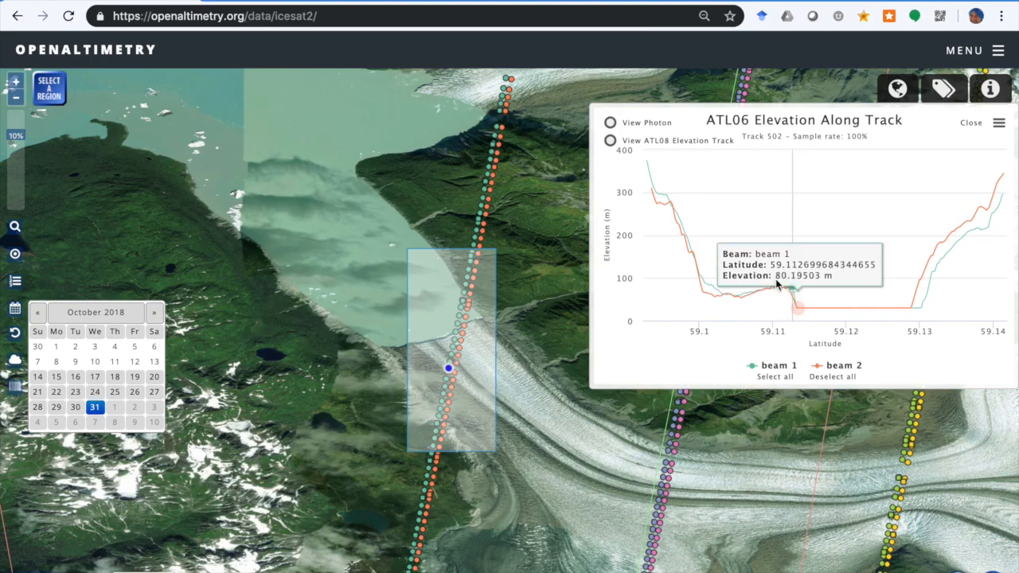
pyautogui.moveTo(716, 289)
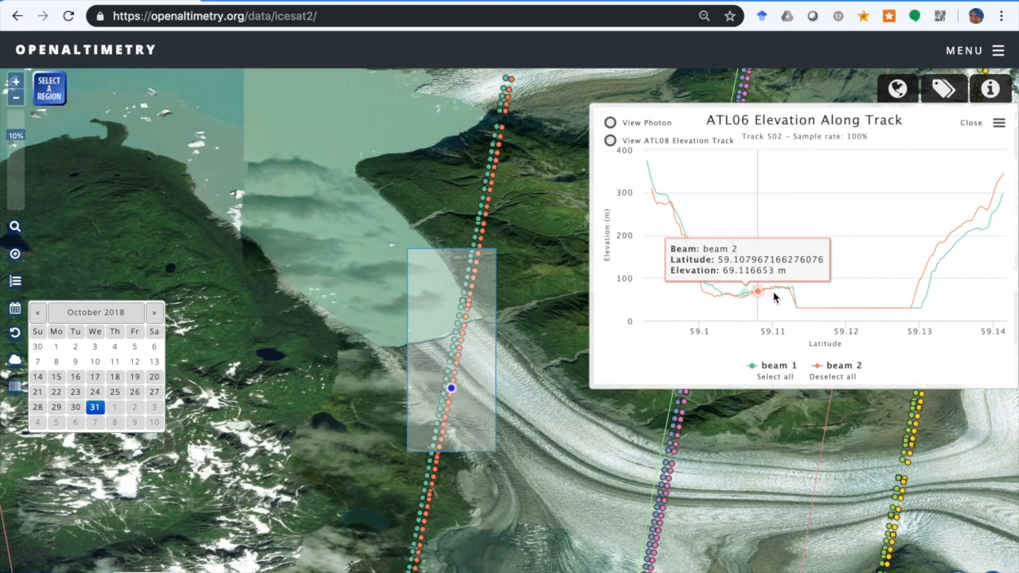
pyautogui.moveTo(803, 305)
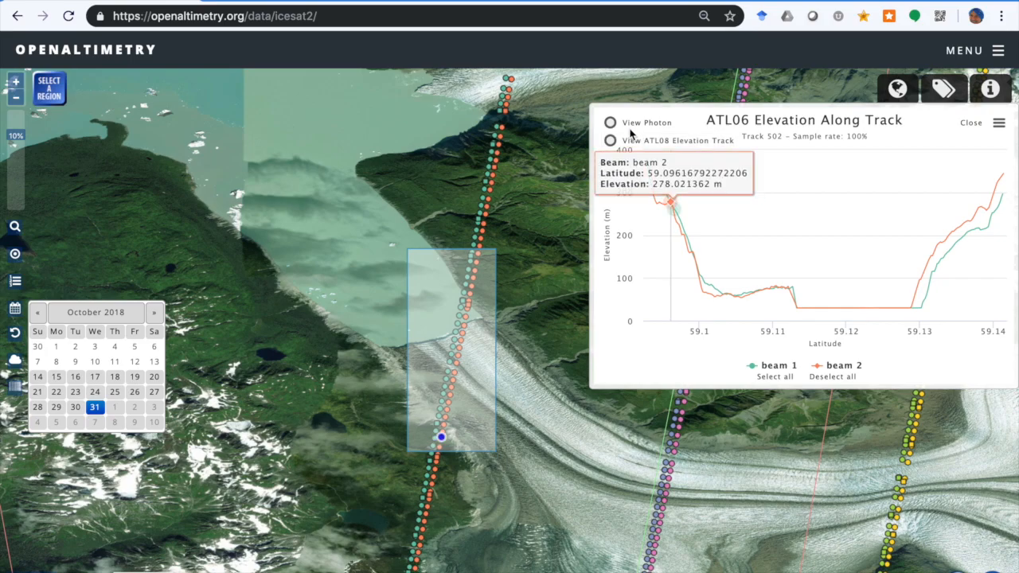
# Dismiss the one-beam warning and hide beam 2 so track 502 plots beam 1 only.
pyautogui.click(609, 122)
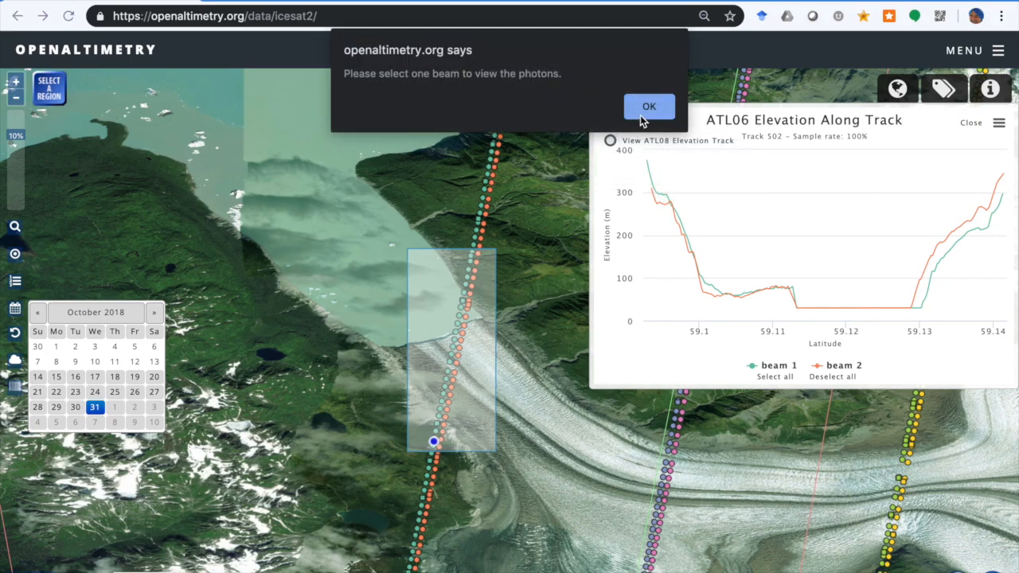
pyautogui.click(649, 107)
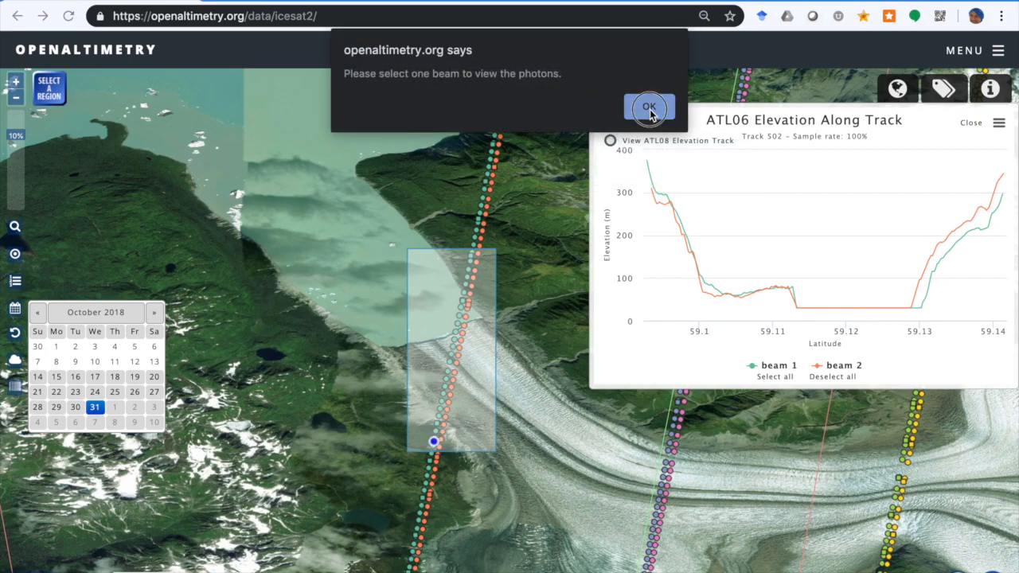
pyautogui.click(649, 107)
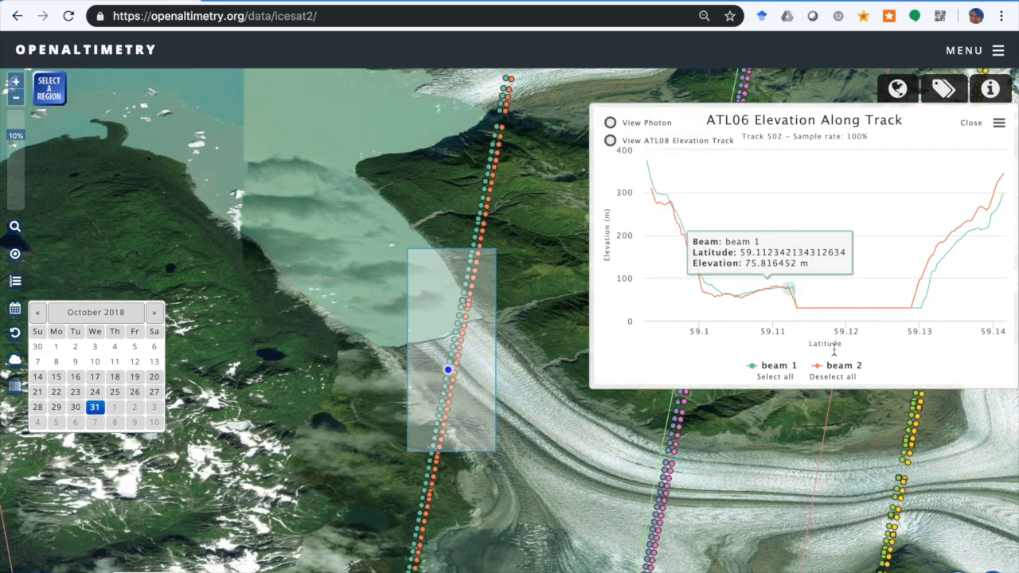
pyautogui.click(843, 366)
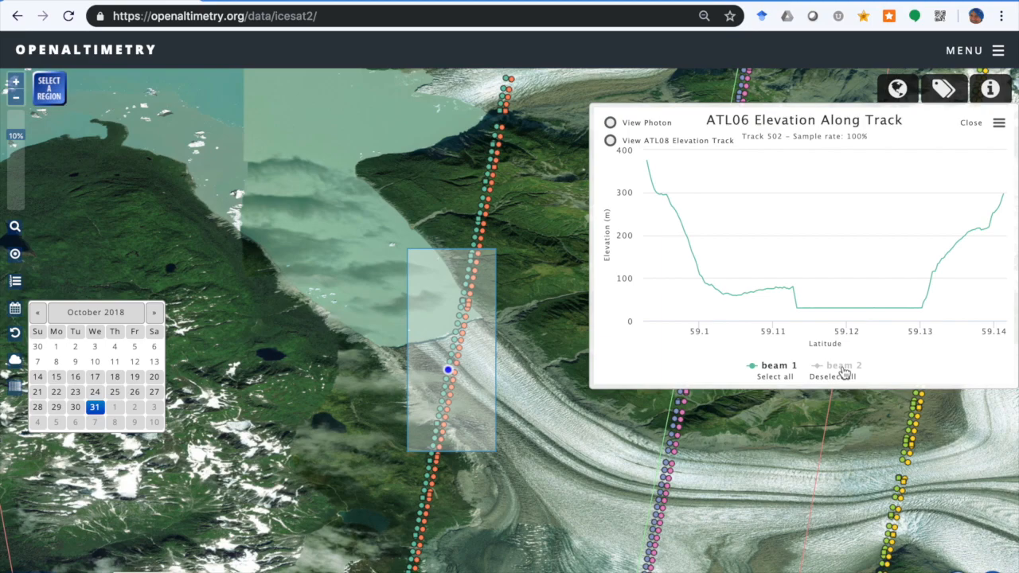
pyautogui.moveTo(828, 309)
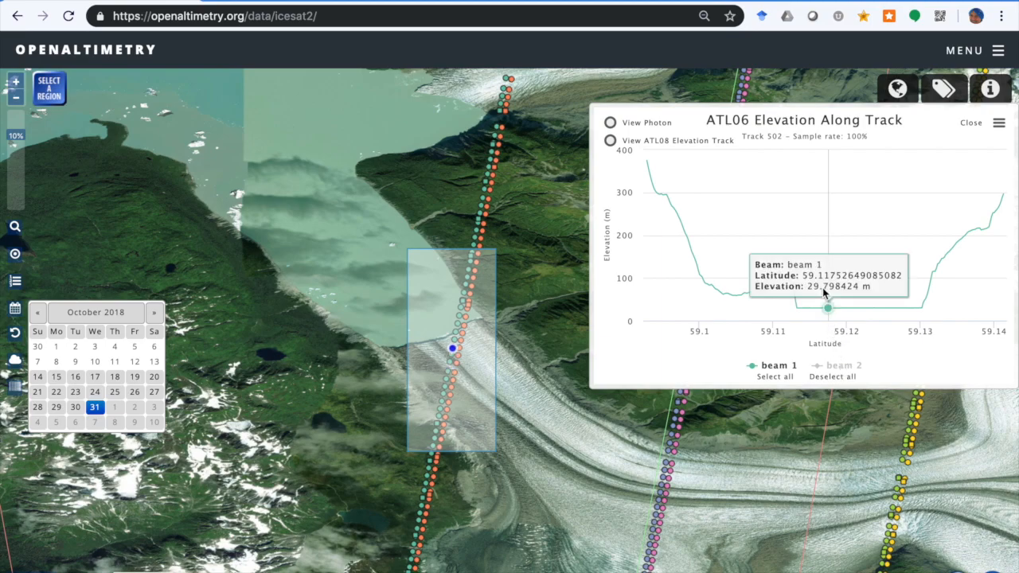
pyautogui.moveTo(658, 184)
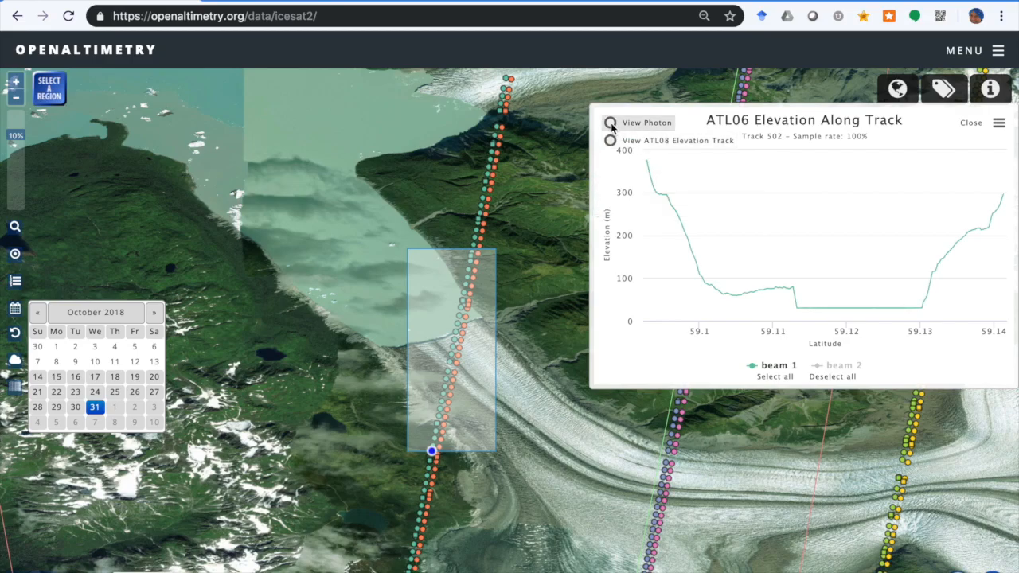
# Load the photon data page for track 502, beam 1, from View Photon.
pyautogui.click(610, 122)
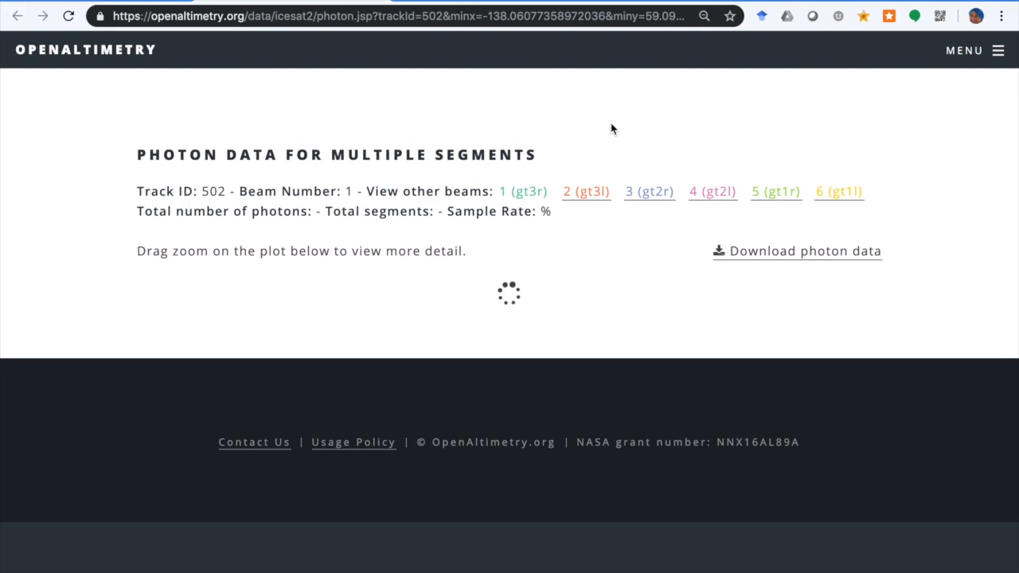
pyautogui.moveTo(606, 130)
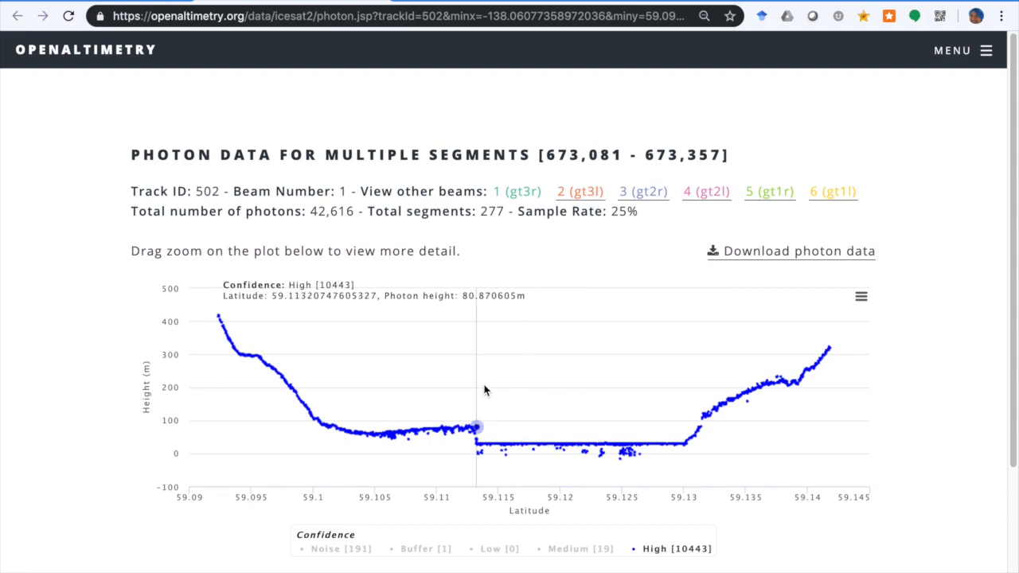
pyautogui.moveTo(388, 426)
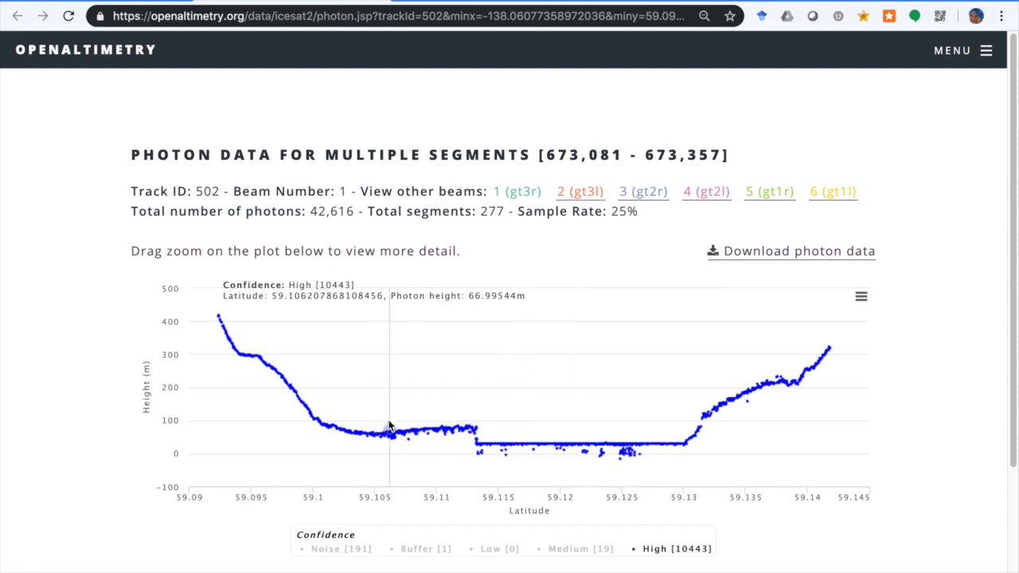
pyautogui.moveTo(407, 432)
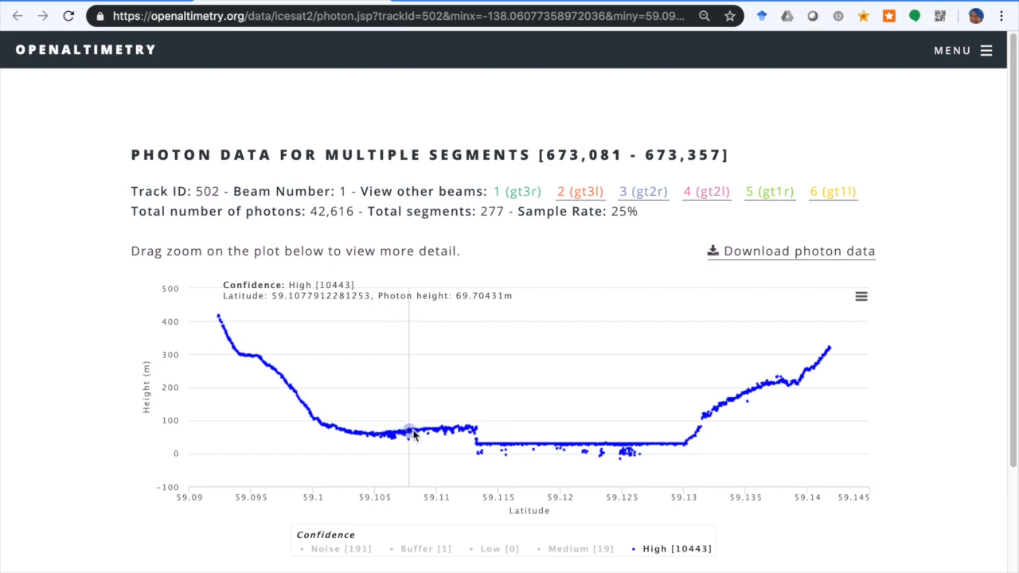
pyautogui.moveTo(499, 448)
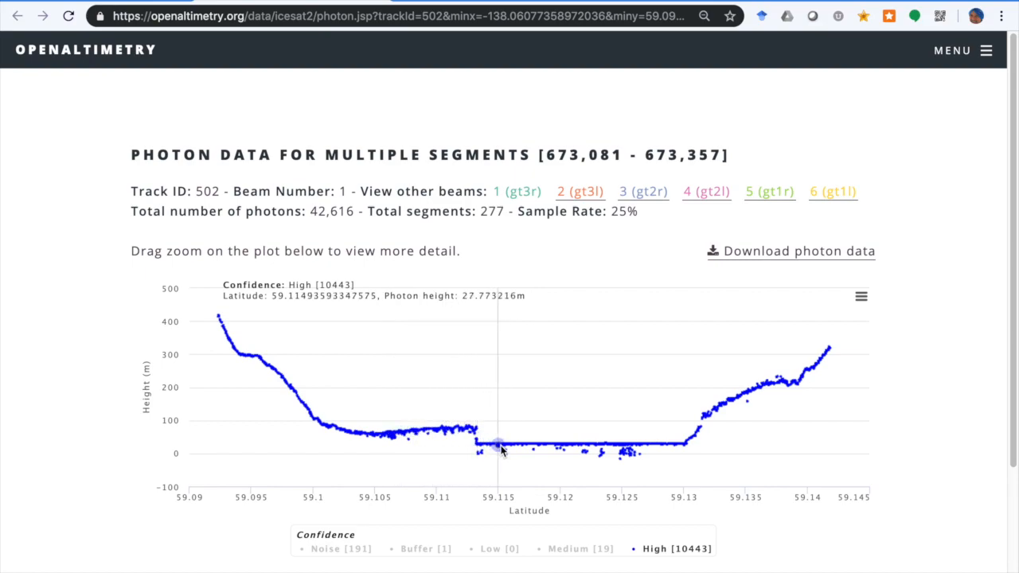
pyautogui.moveTo(558, 446)
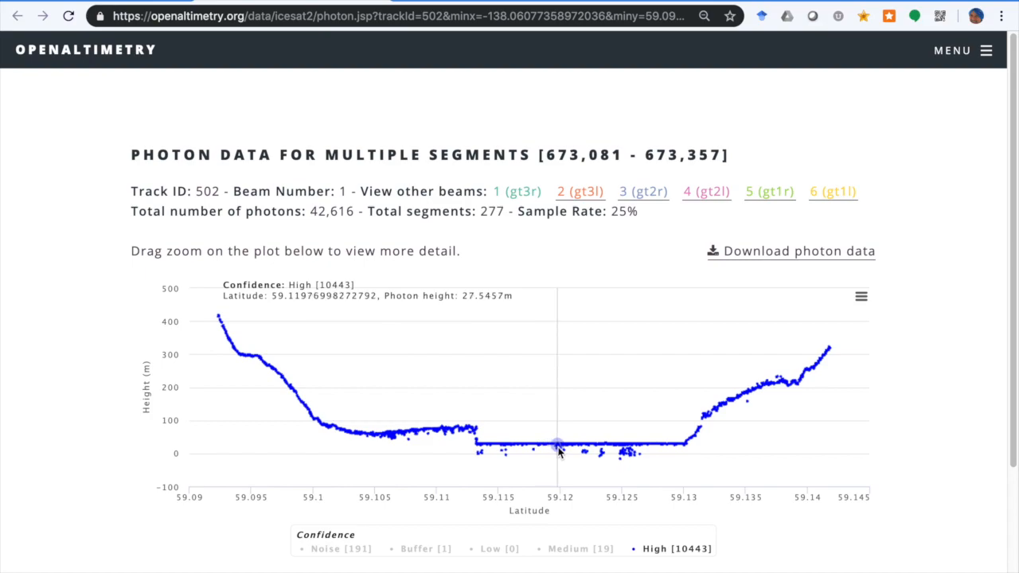
pyautogui.moveTo(568, 446)
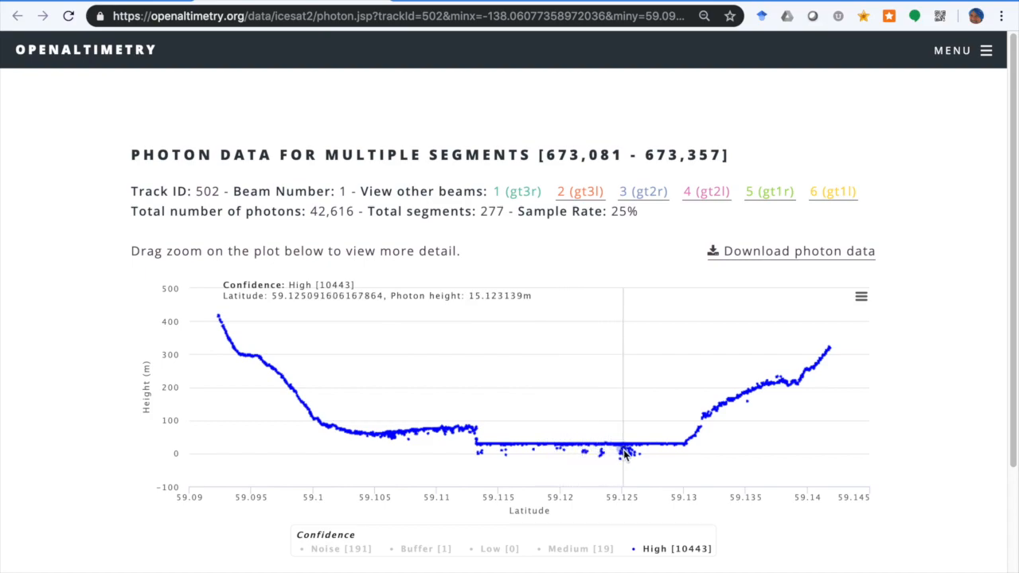
pyautogui.moveTo(564, 443)
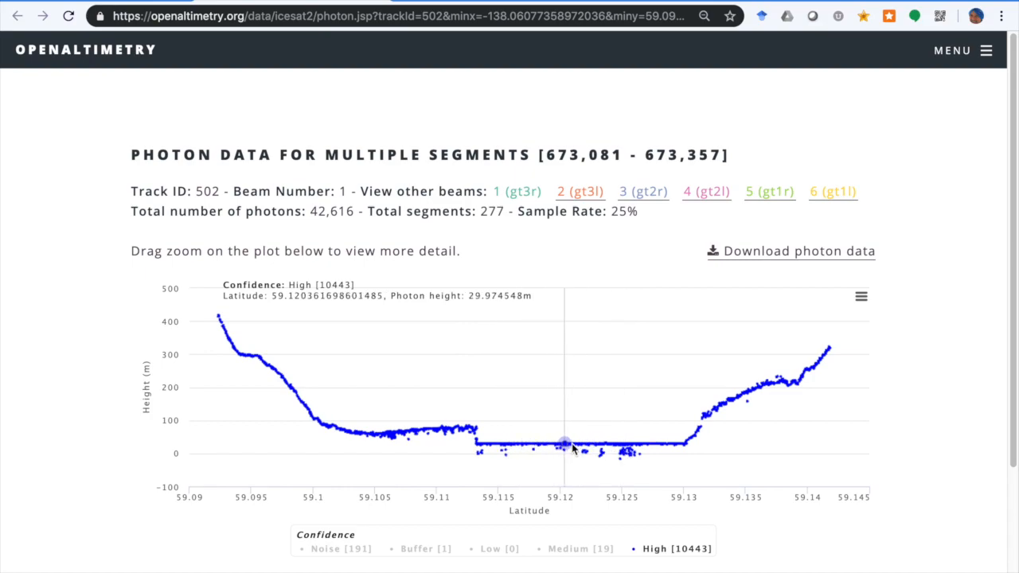
pyautogui.moveTo(593, 442)
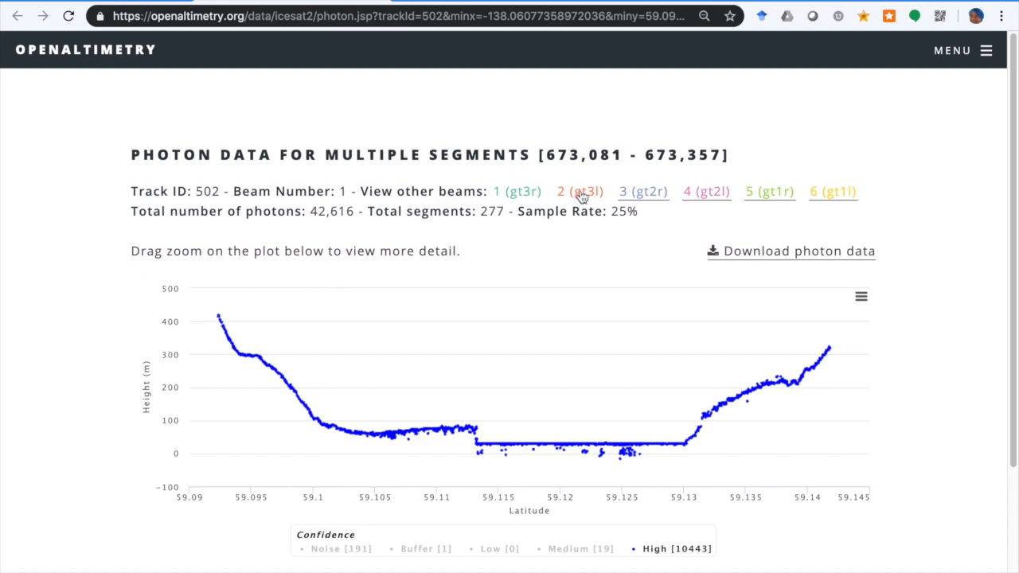
# Switch the photon page to beam 2 (gt3l) of track 502.
pyautogui.click(580, 192)
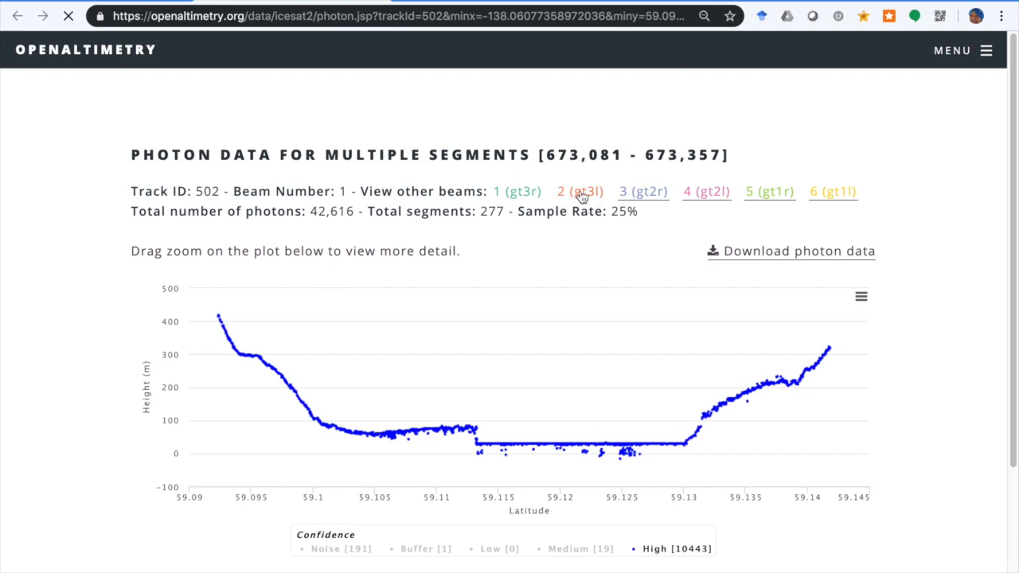
pyautogui.click(579, 191)
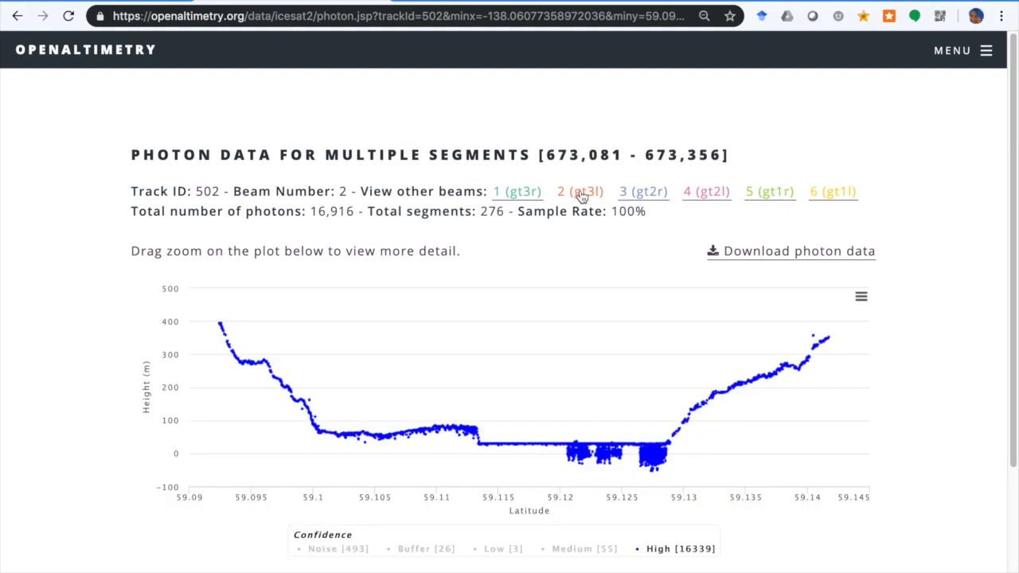
pyautogui.moveTo(639, 460)
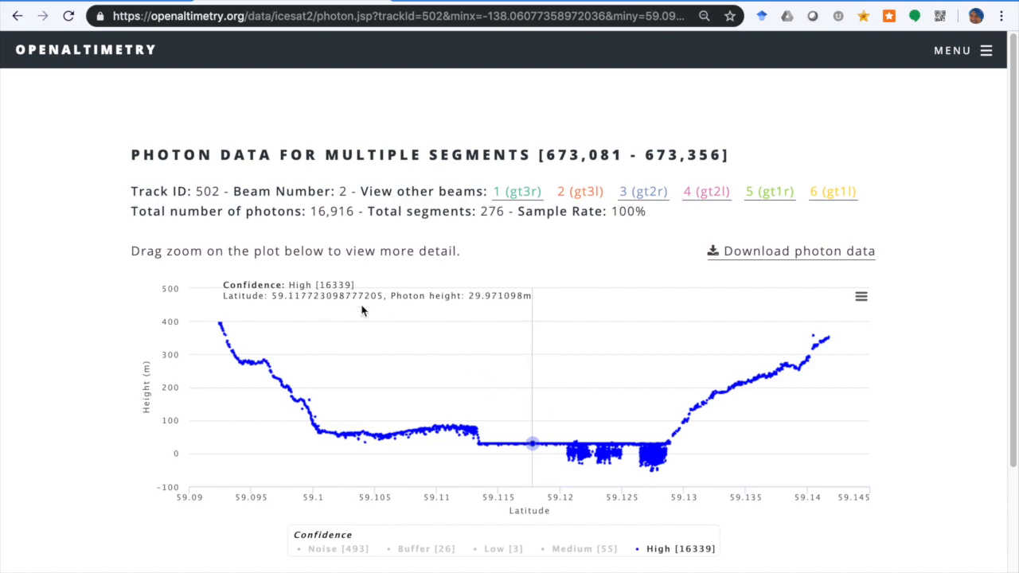
pyautogui.moveTo(498, 419)
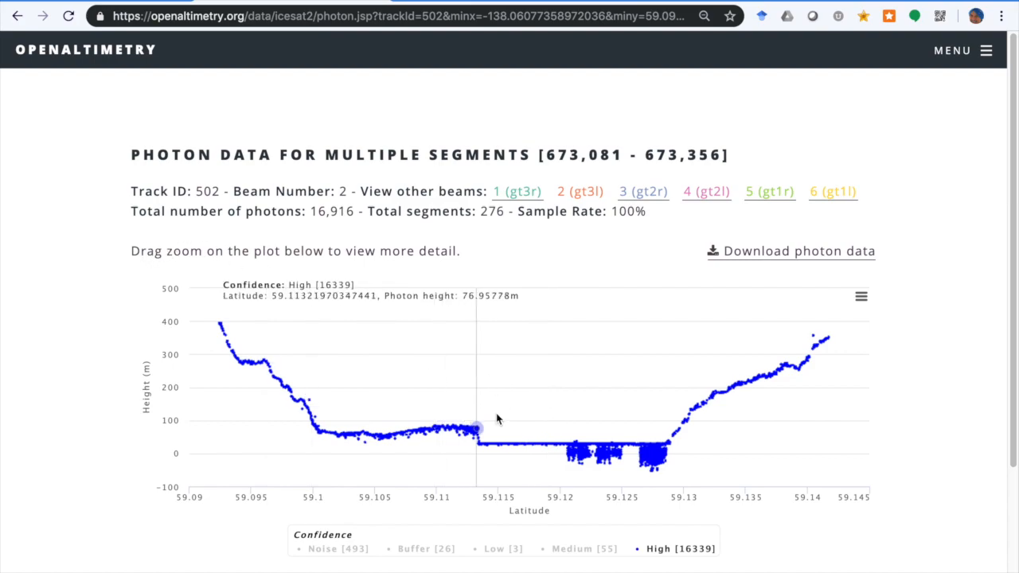
# Zoom into latitudes 59.119–59.131, then reset to the full 59.09–59.145 profile.
pyautogui.moveTo(554, 410); pyautogui.dragTo(692, 501)
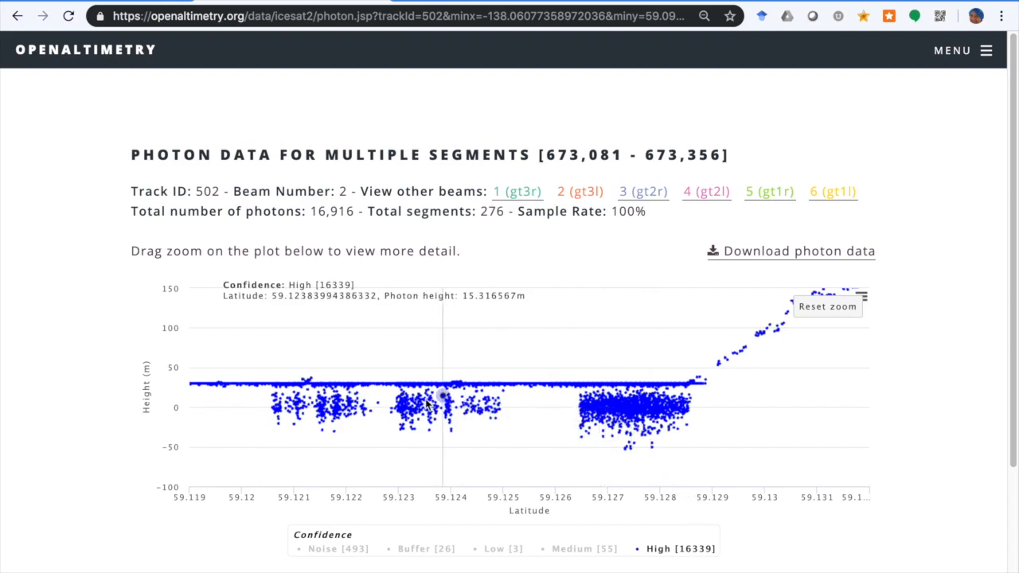
pyautogui.moveTo(499, 410)
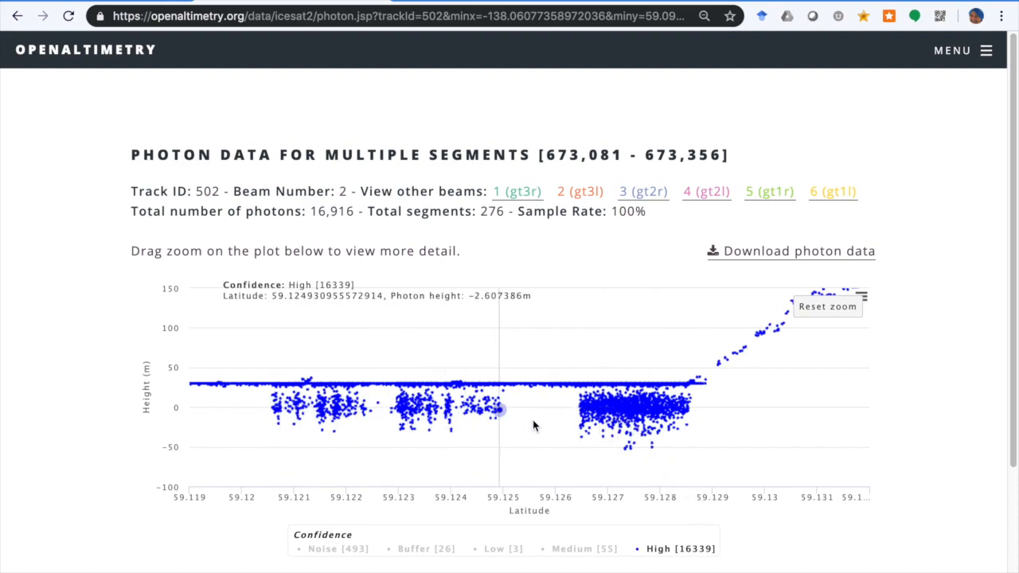
pyautogui.moveTo(400, 414)
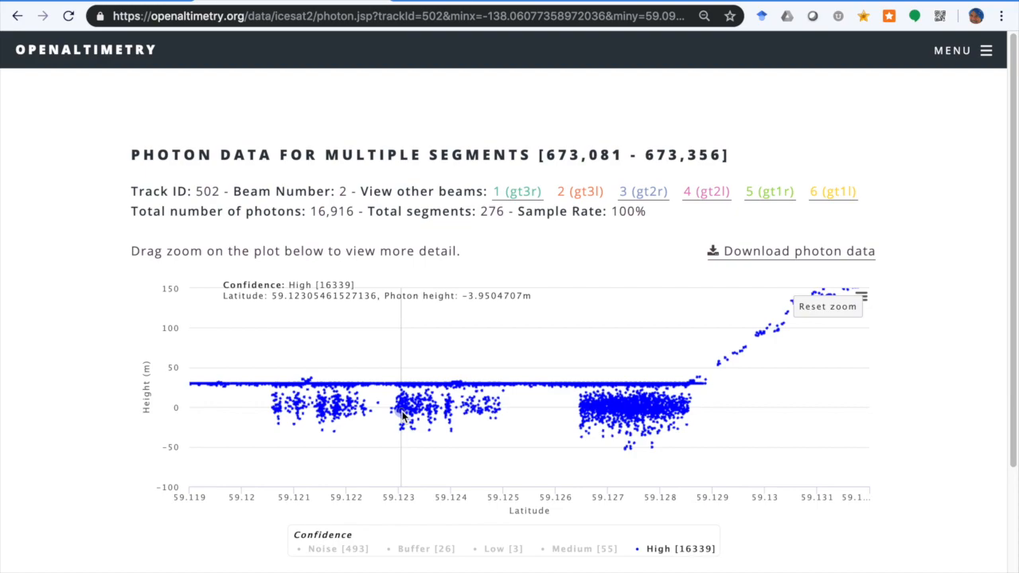
pyautogui.moveTo(491, 380)
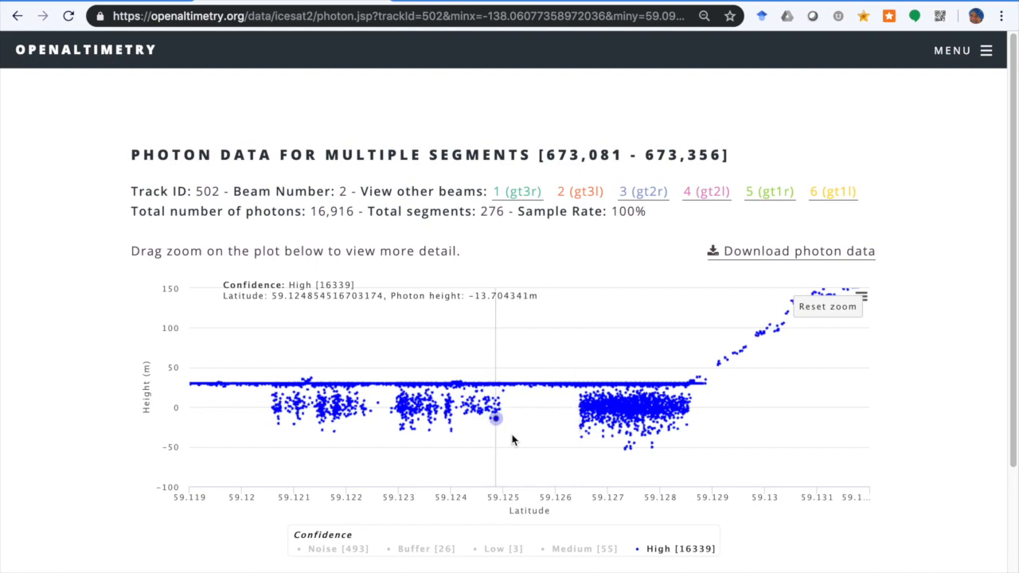
pyautogui.moveTo(323, 380)
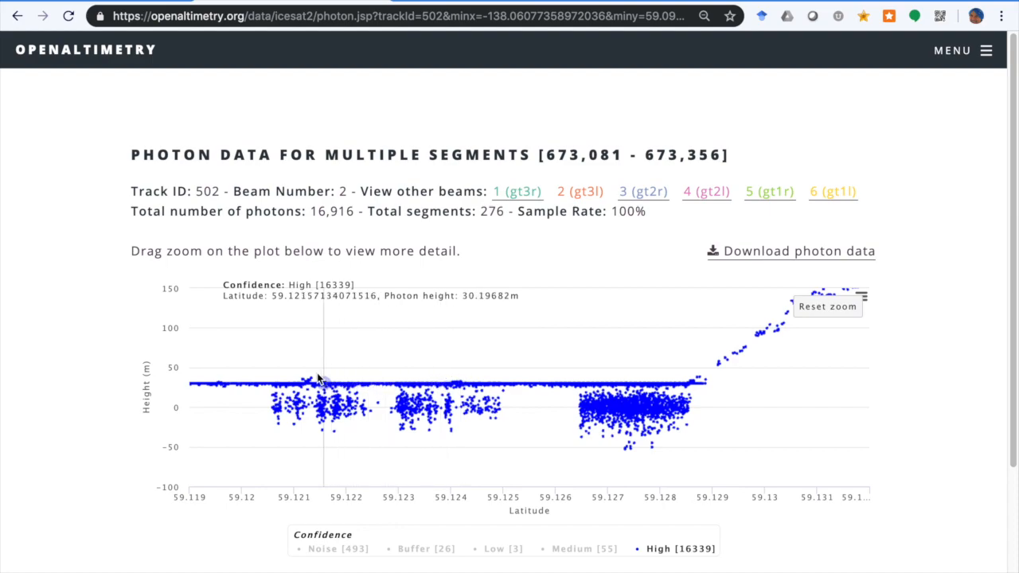
pyautogui.moveTo(309, 380)
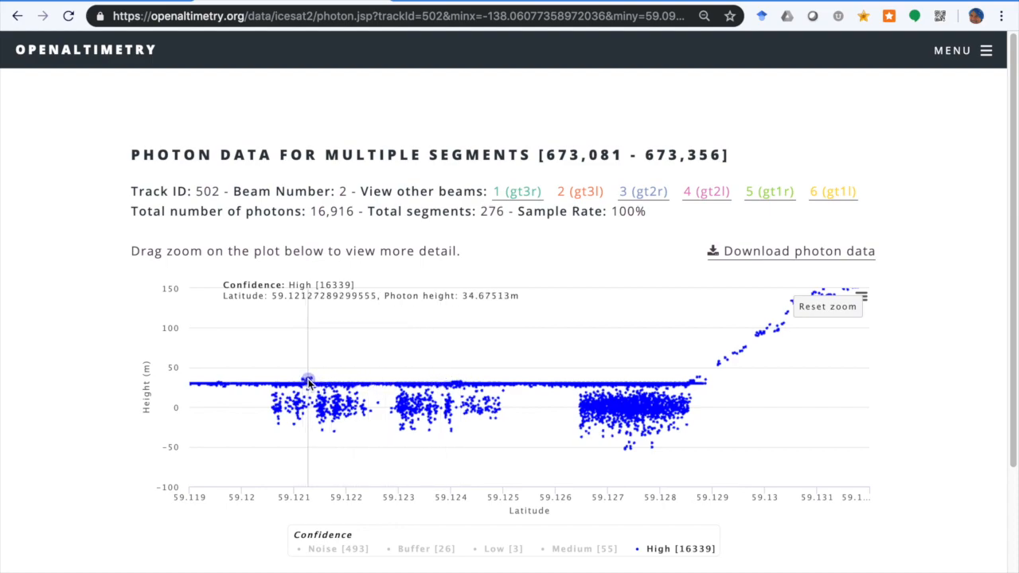
pyautogui.moveTo(474, 398)
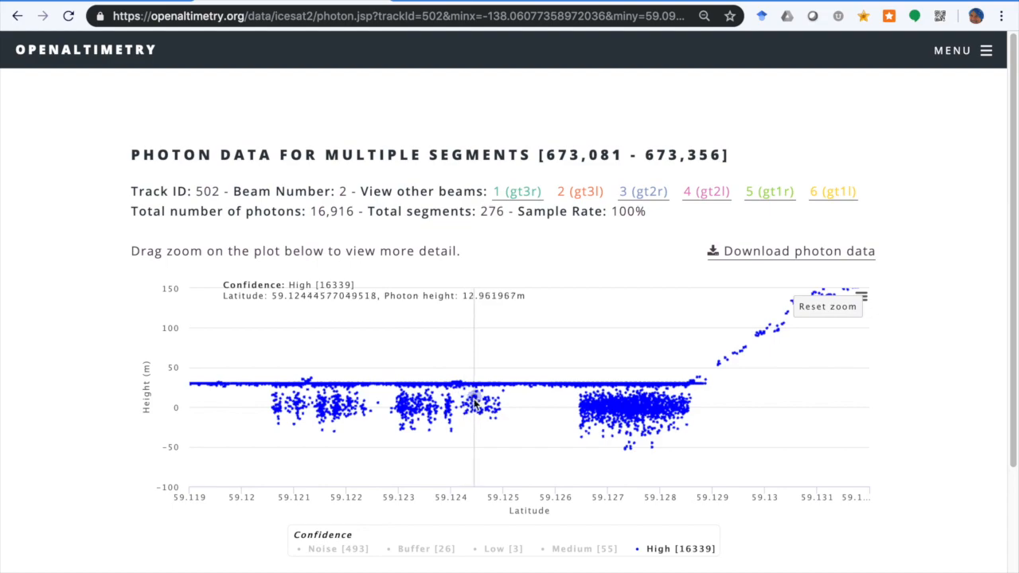
pyautogui.moveTo(732, 353)
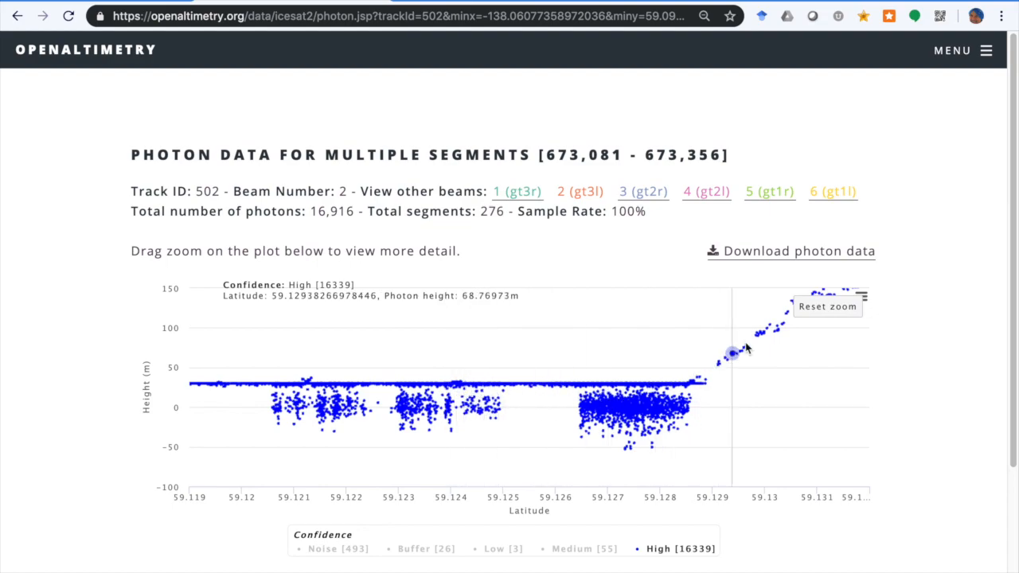
pyautogui.moveTo(792, 319)
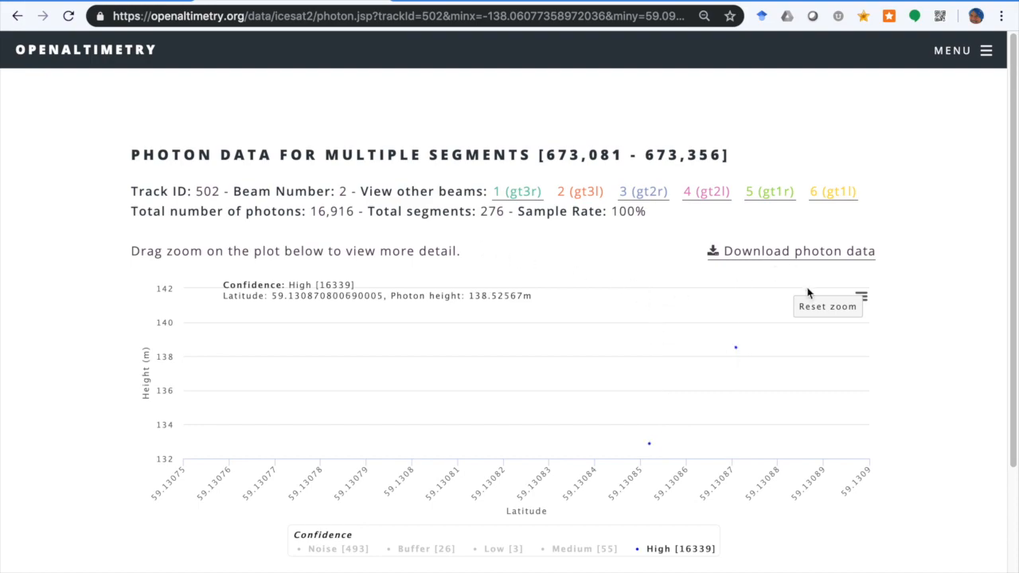
pyautogui.click(828, 307)
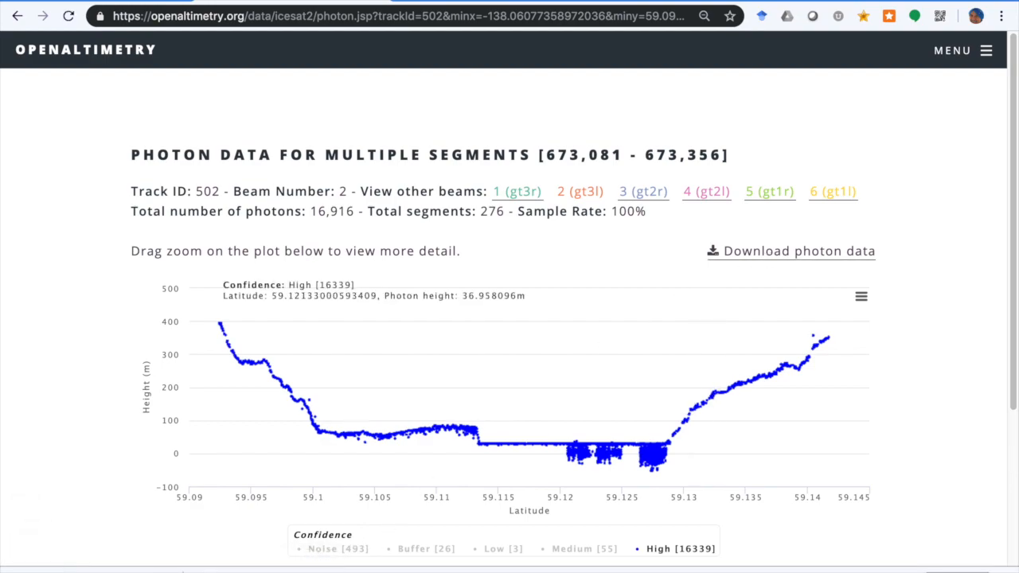
# Download track 502's 31 October 2018 photon data as a zip archive.
pyautogui.click(799, 251)
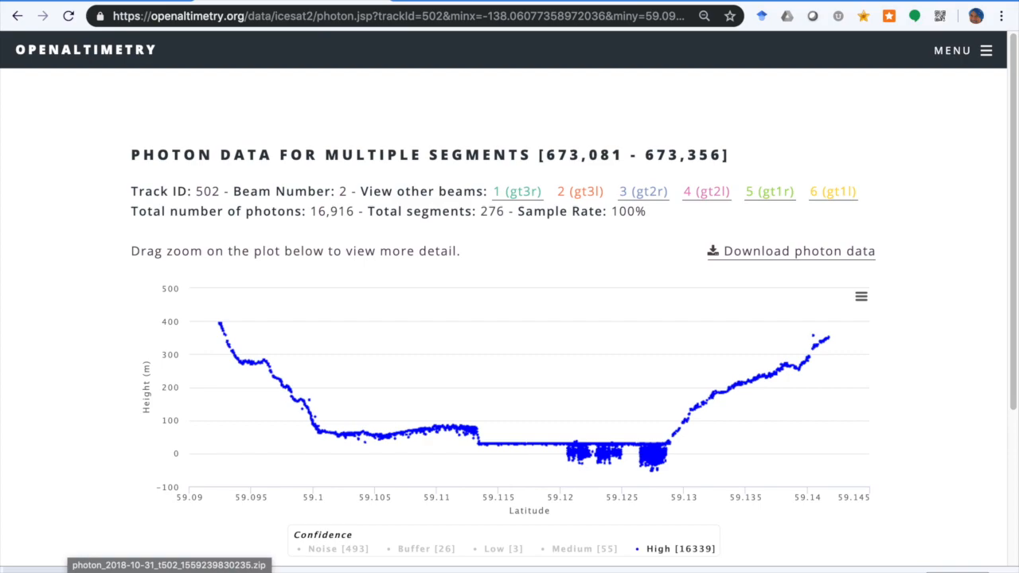
pyautogui.moveTo(568, 461)
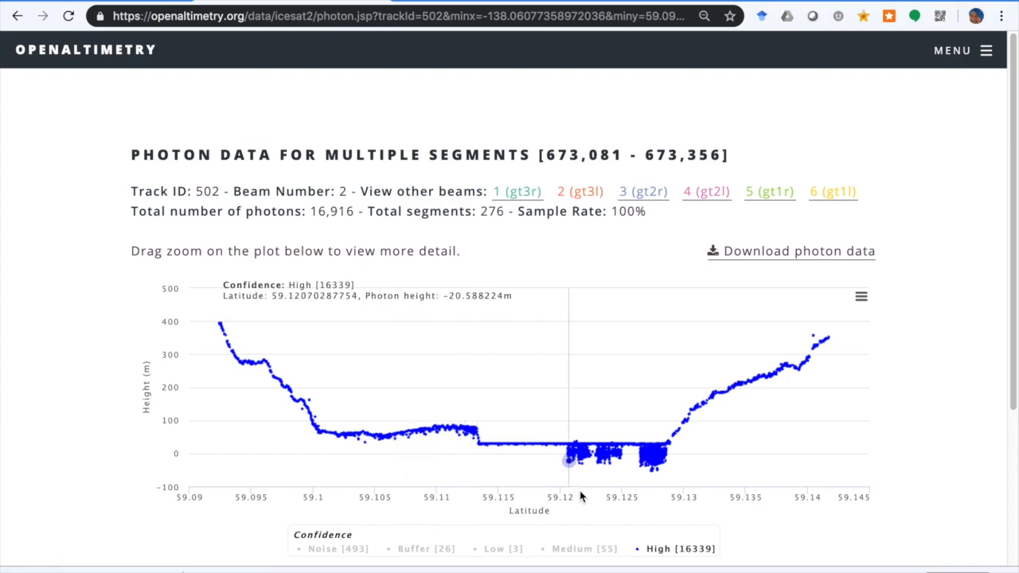
pyautogui.moveTo(605, 555)
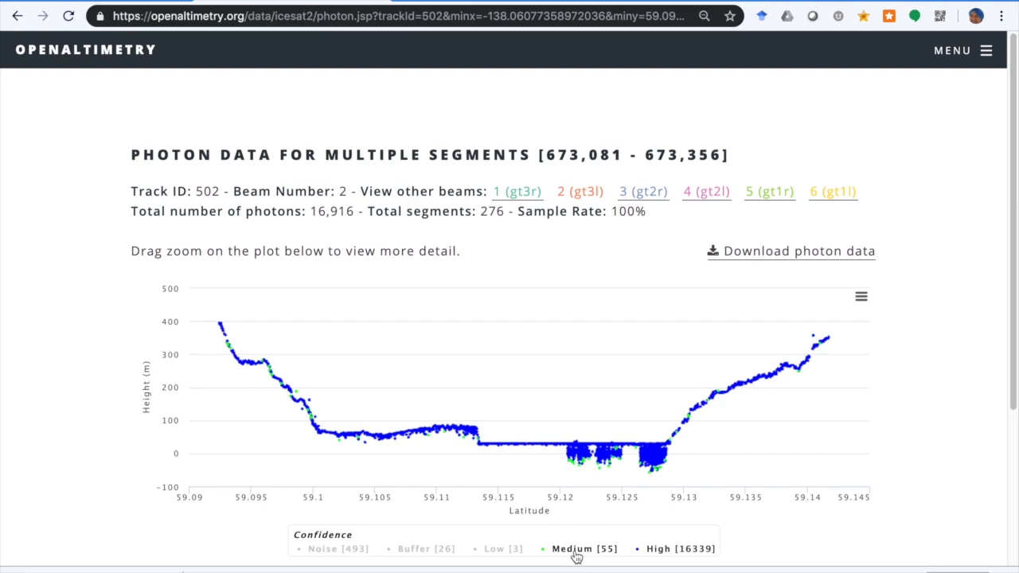
pyautogui.moveTo(589, 442)
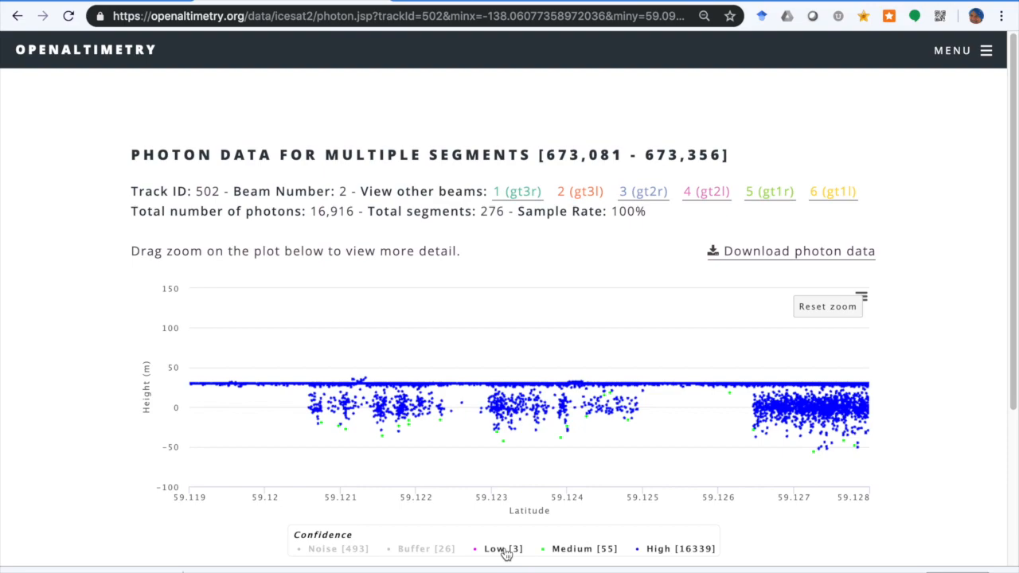
pyautogui.moveTo(489, 554)
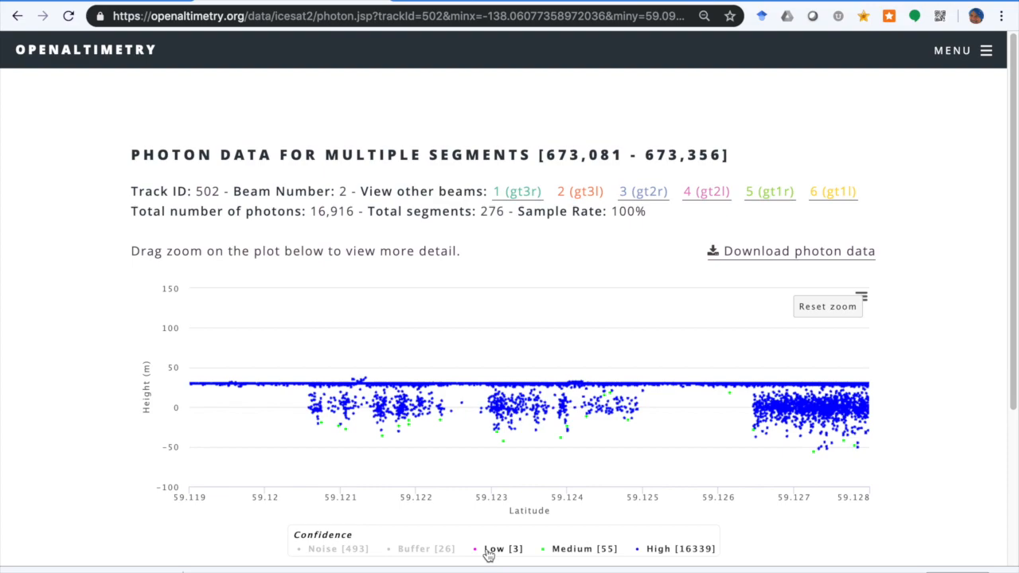
pyautogui.moveTo(637, 541)
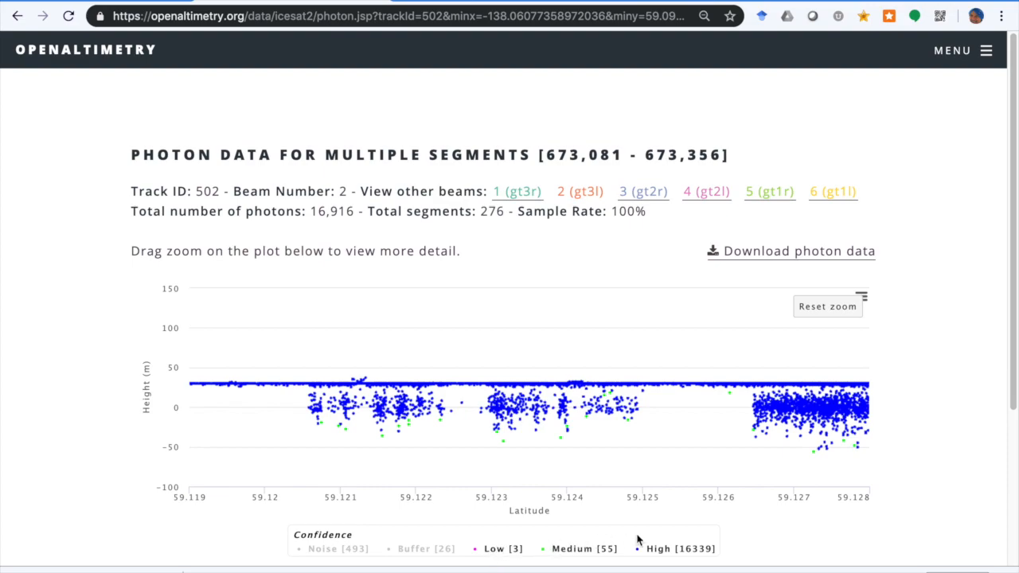
pyautogui.moveTo(834, 386)
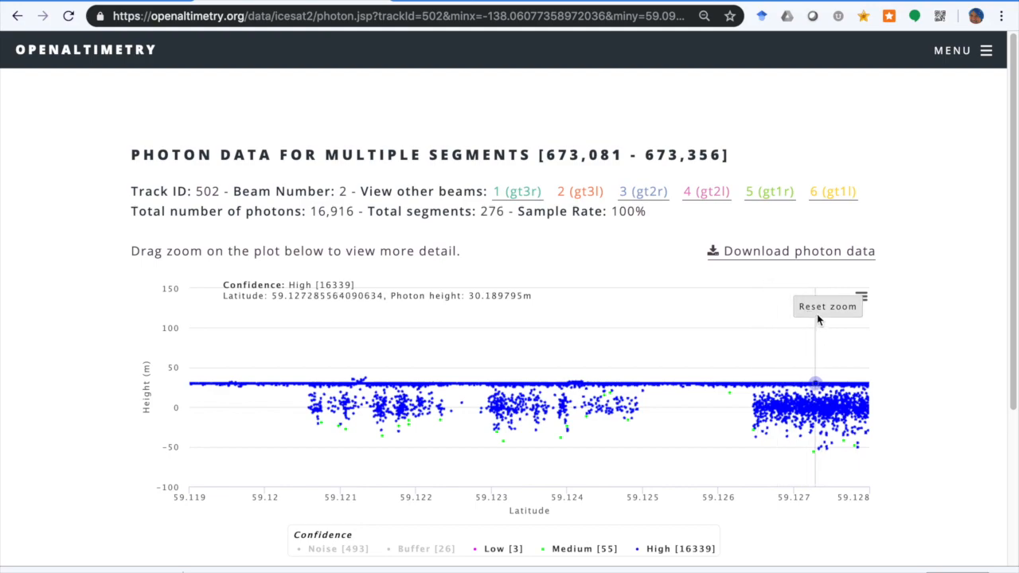
# Box-select a coastal stretch of track 502 and hide beam 2 on the ATL06 chart.
pyautogui.click(18, 16)
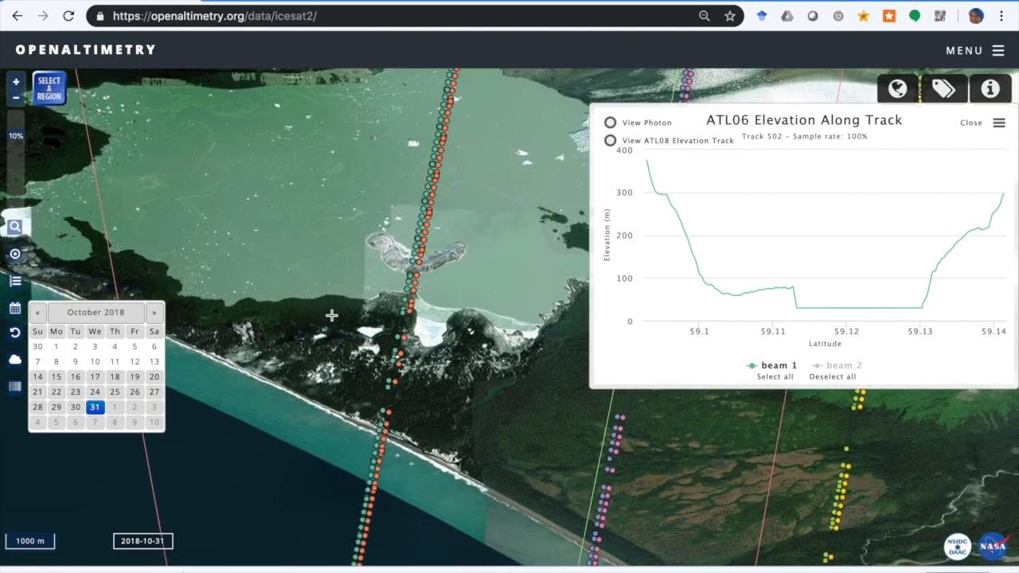
pyautogui.moveTo(364, 261); pyautogui.dragTo(401, 475)
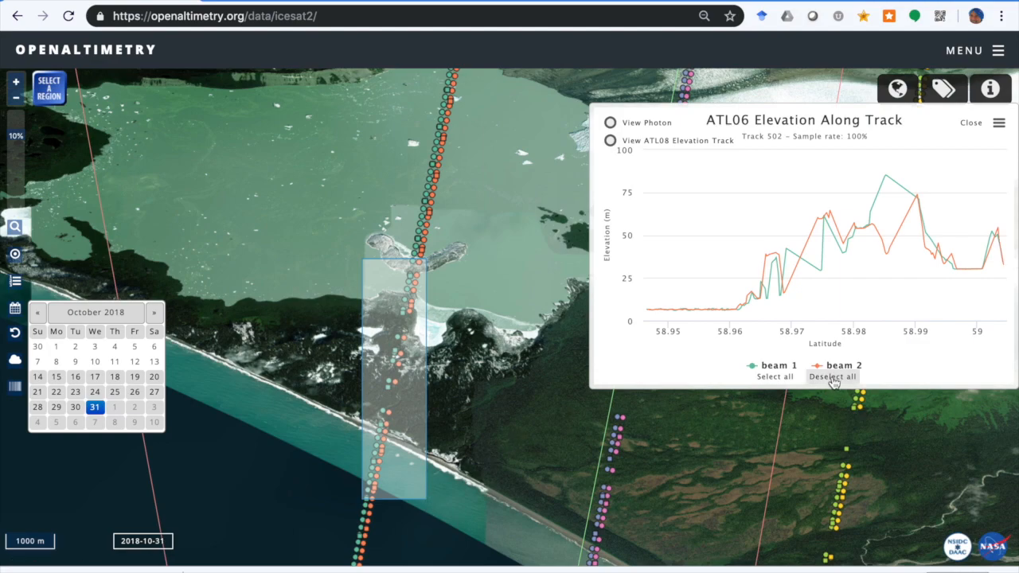
pyautogui.click(832, 377)
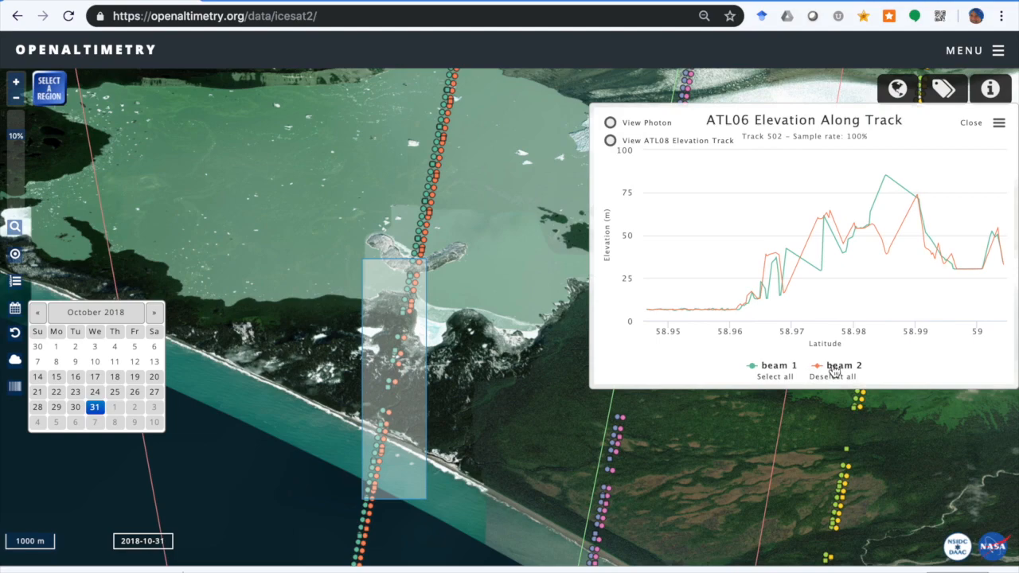
pyautogui.click(842, 366)
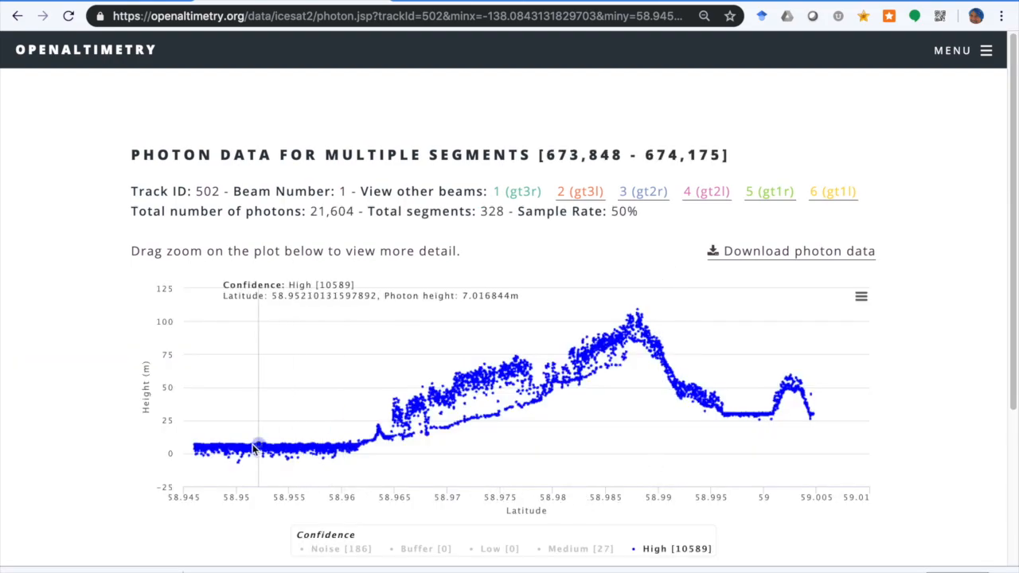
pyautogui.moveTo(330, 448)
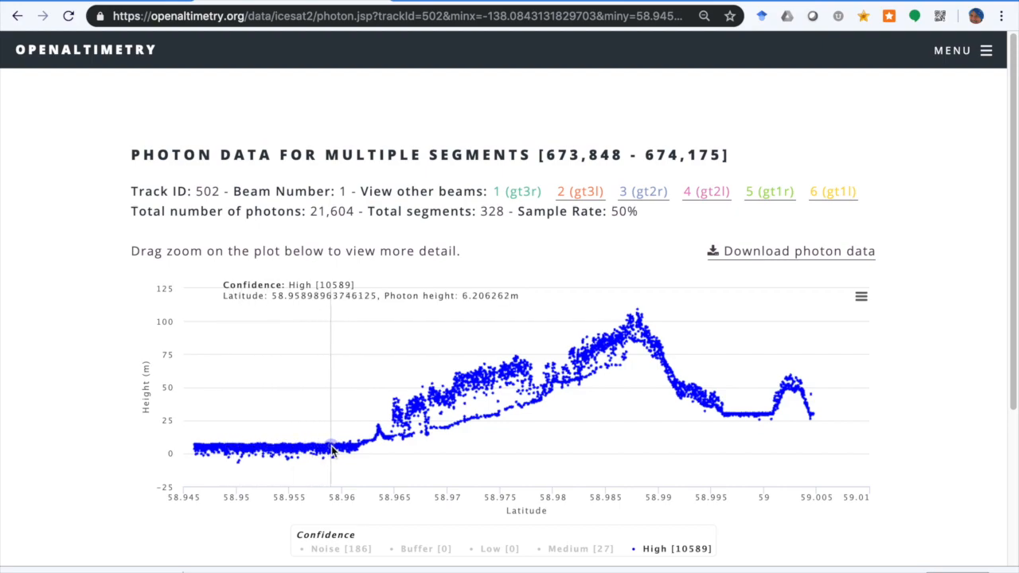
pyautogui.moveTo(747, 422)
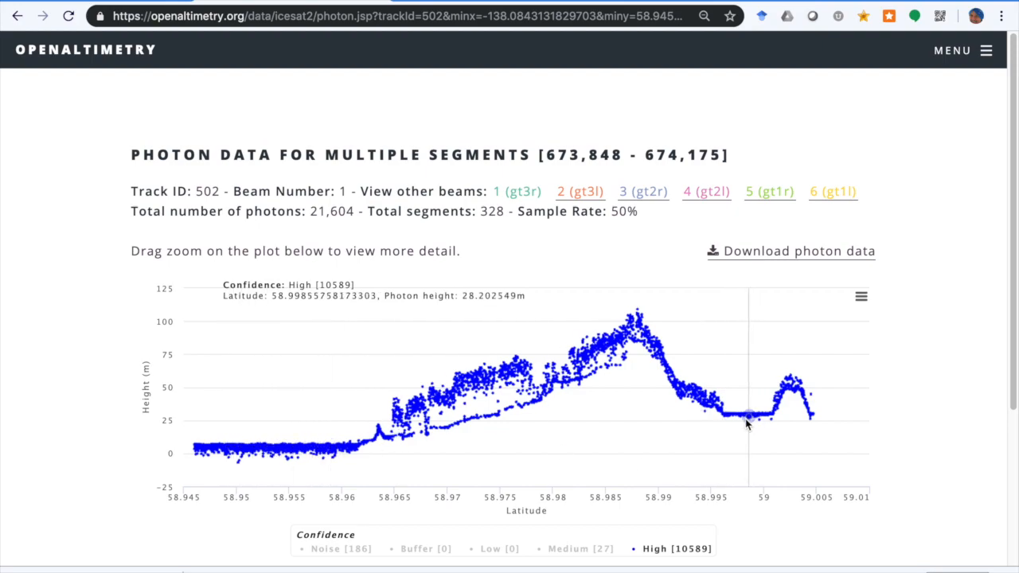
pyautogui.moveTo(303, 462)
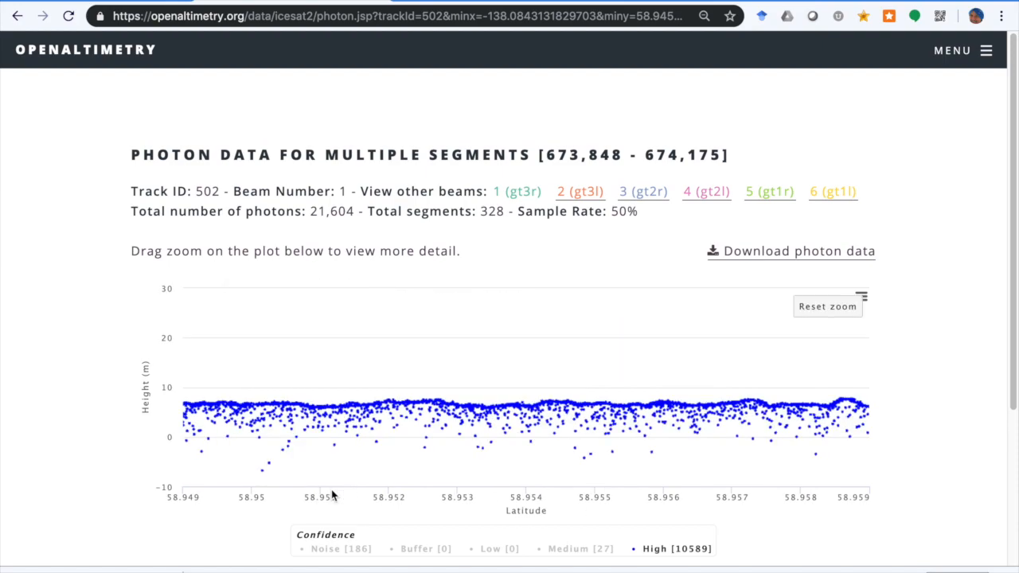
pyautogui.moveTo(561, 404)
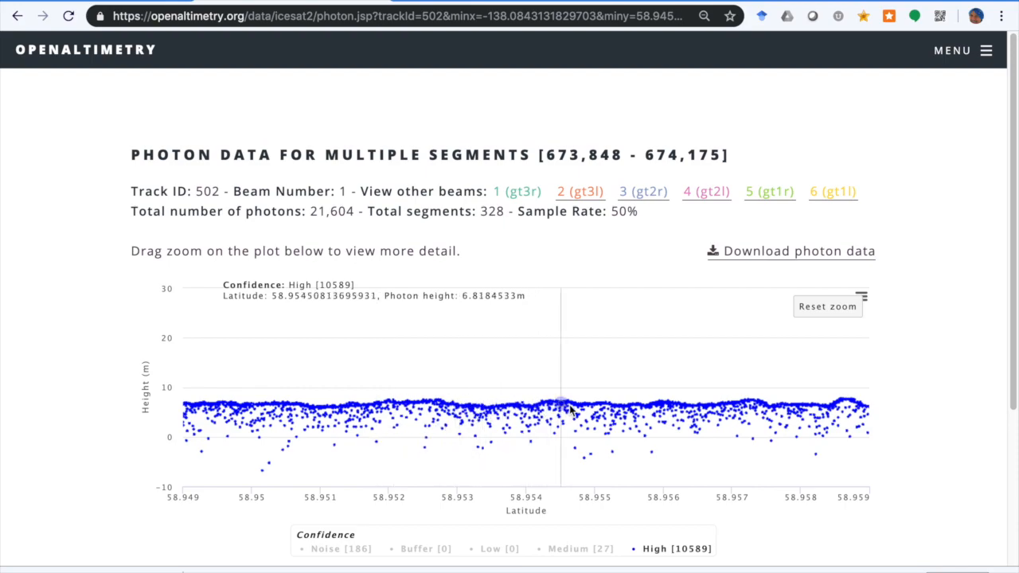
pyautogui.moveTo(697, 433)
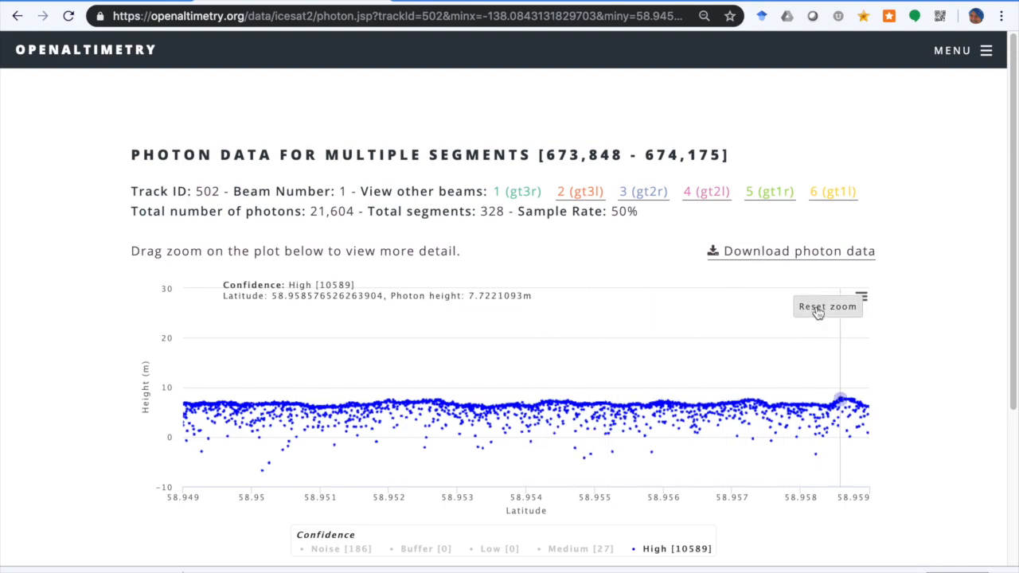
# Reset the beam 1 photon plot to full extent after the flat 6–7 m close-up.
pyautogui.click(828, 307)
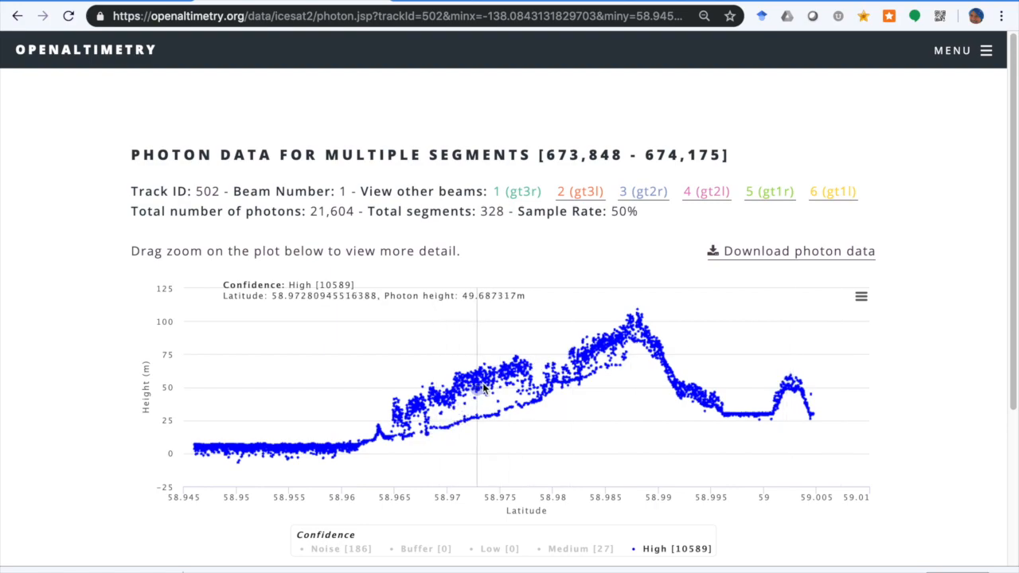
pyautogui.moveTo(491, 414)
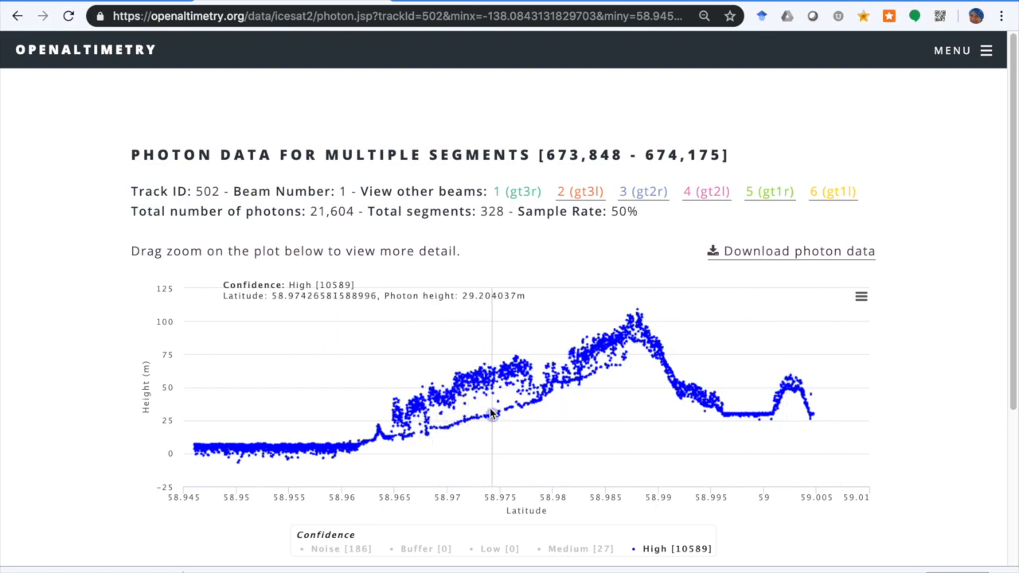
pyautogui.moveTo(483, 419)
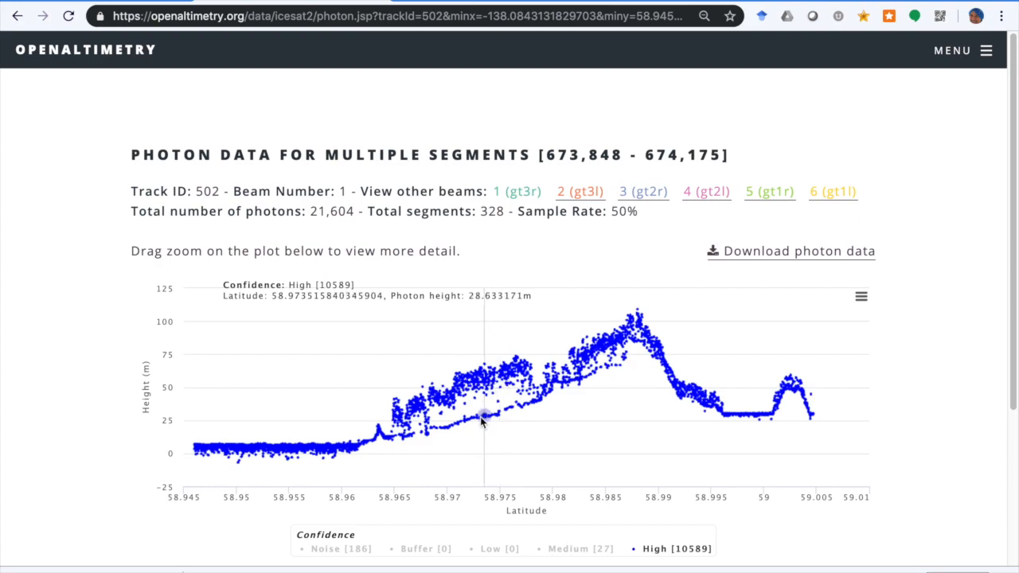
pyautogui.moveTo(514, 411)
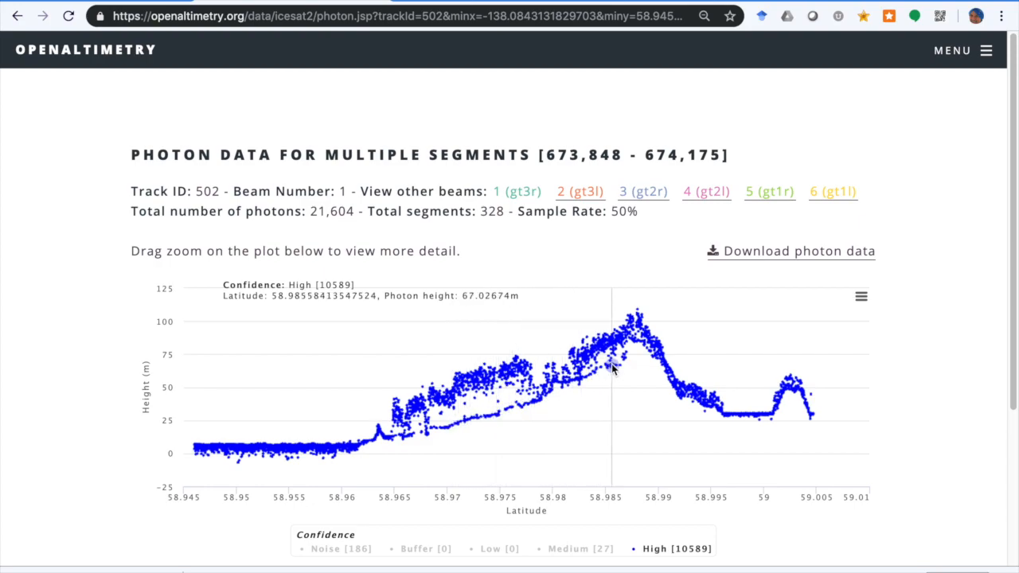
# Go back to the Track 502 map and open the Select Beams & Products panel.
pyautogui.click(19, 16)
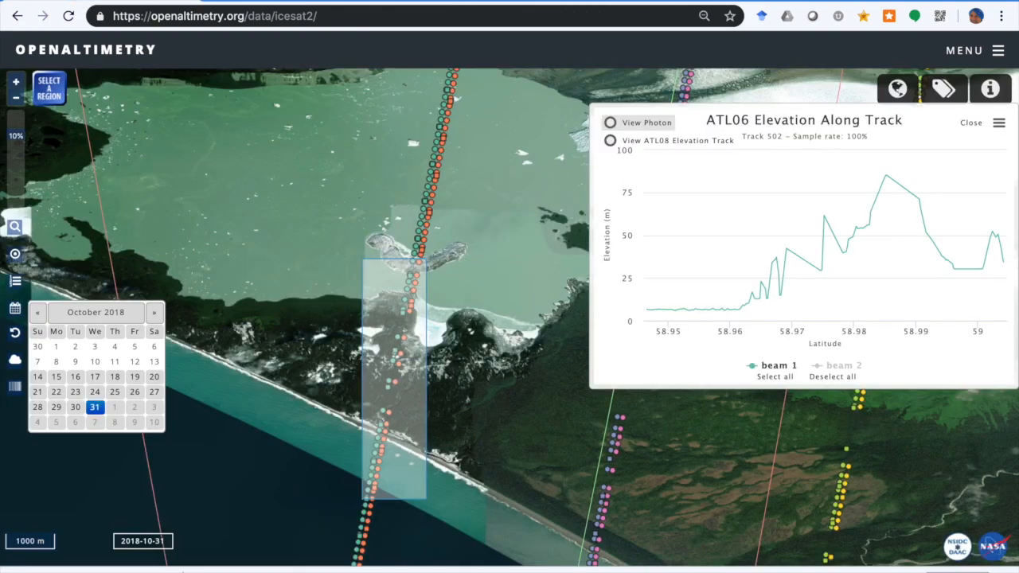
pyautogui.moveTo(446, 153)
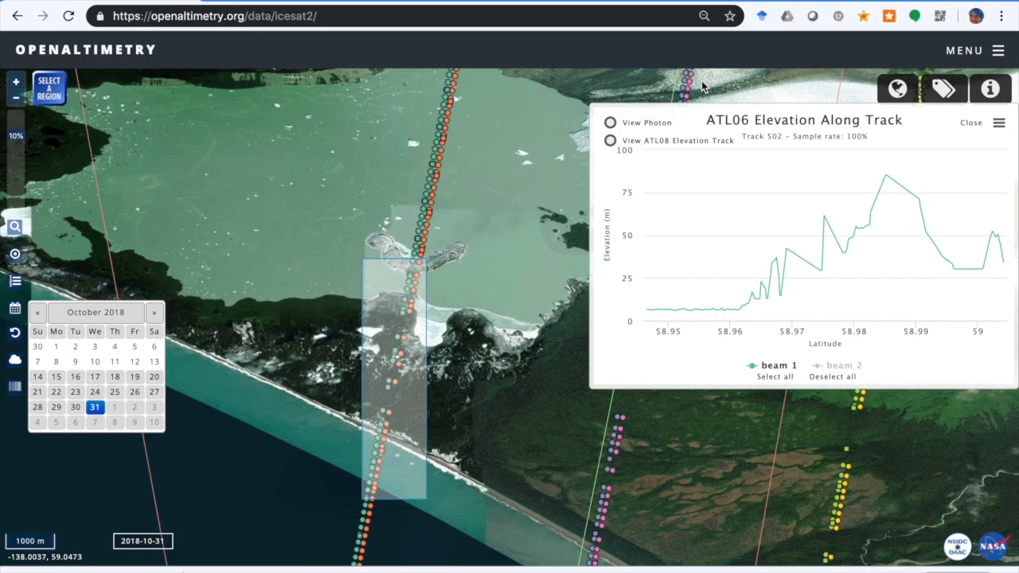
pyautogui.moveTo(316, 189)
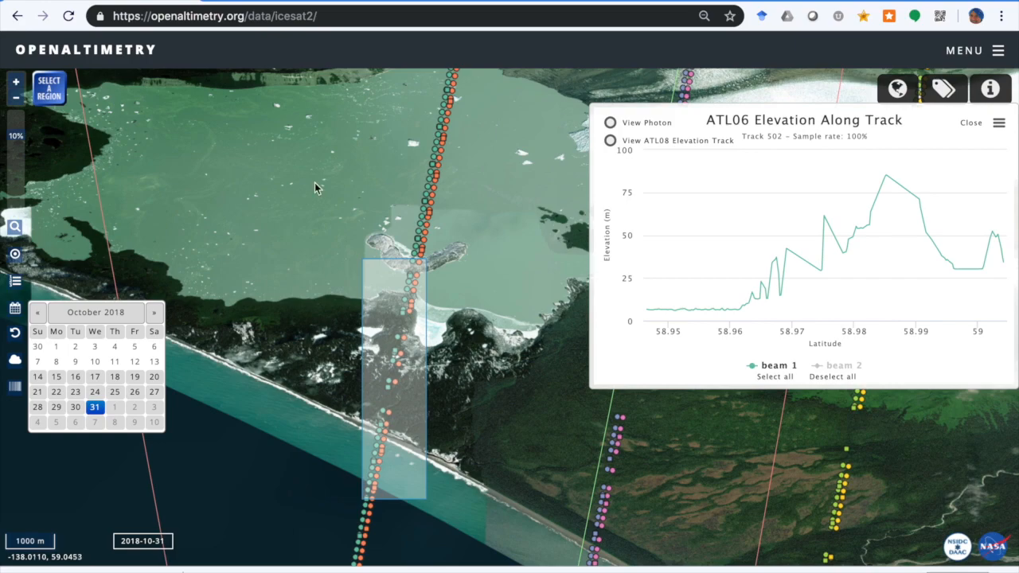
pyautogui.click(15, 254)
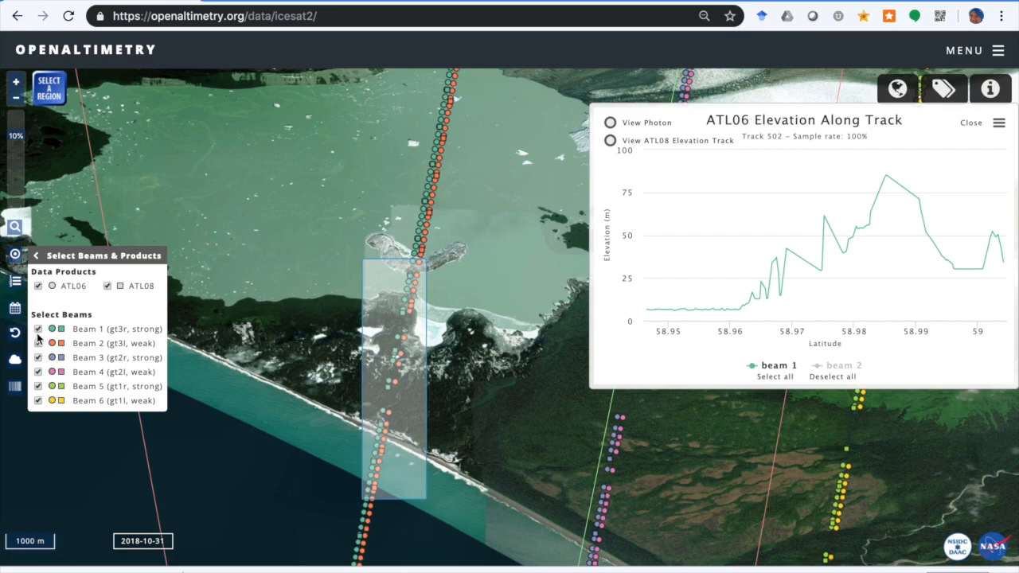
pyautogui.moveTo(234, 294)
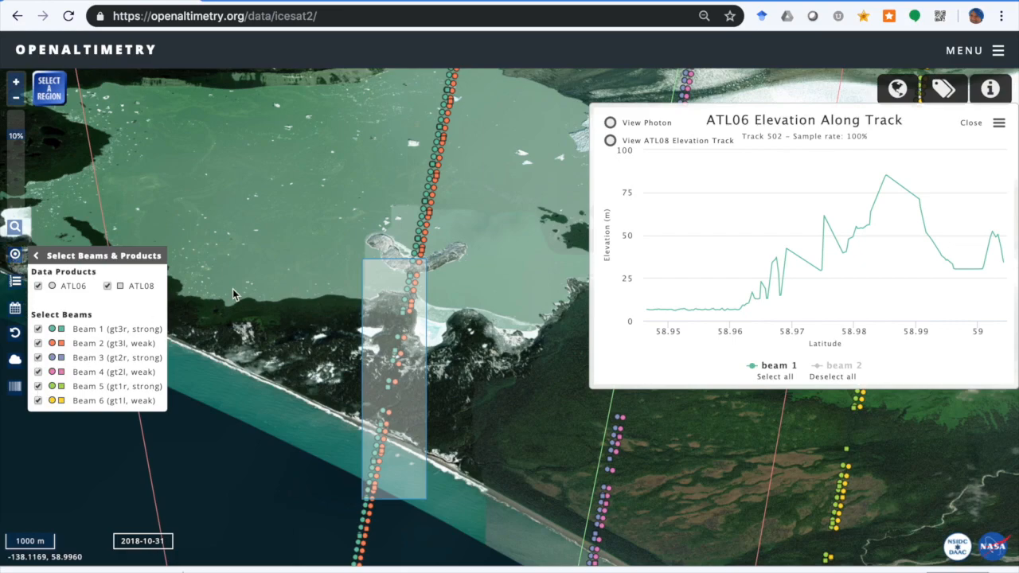
pyautogui.moveTo(753, 298)
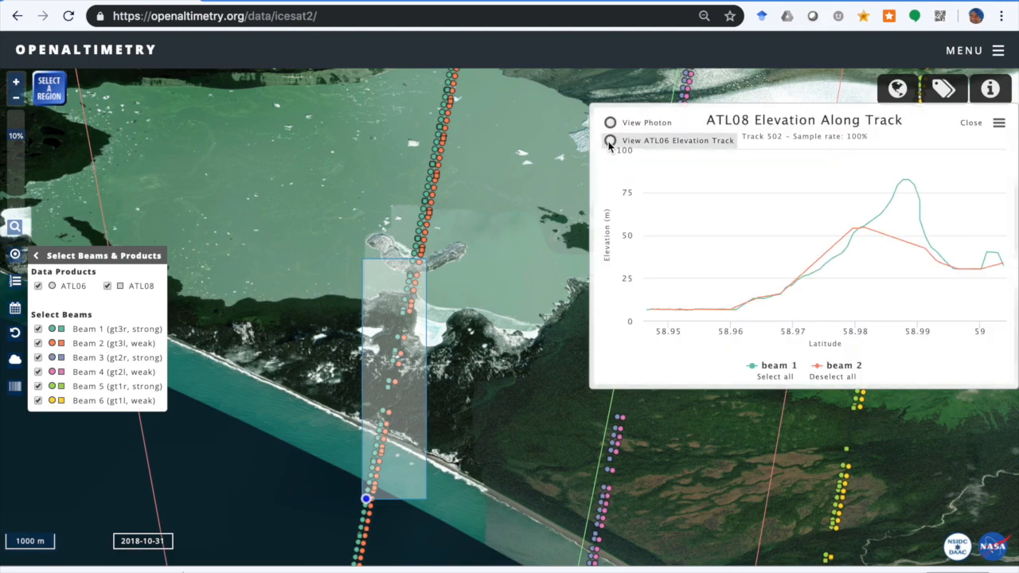
pyautogui.moveTo(797, 267)
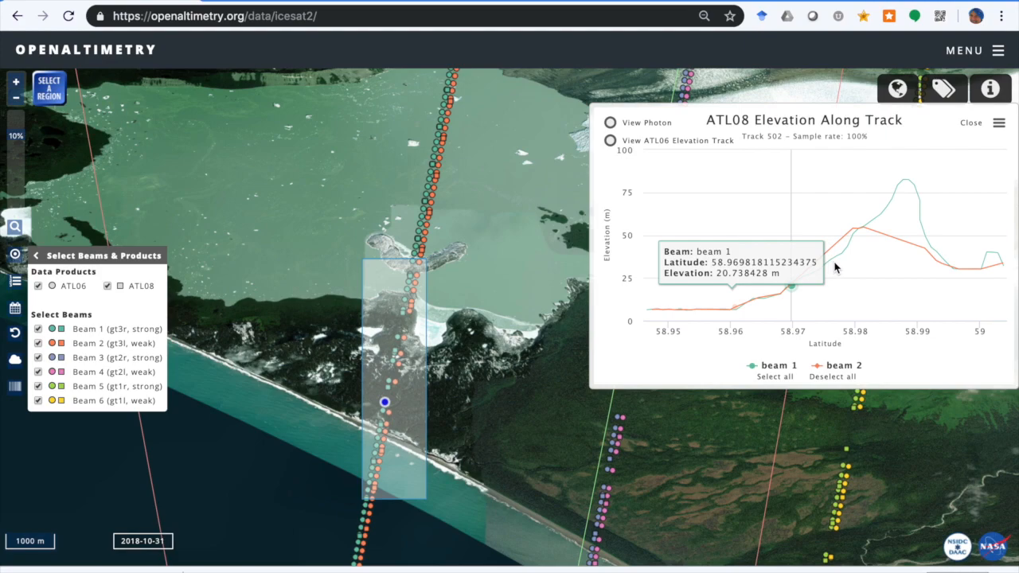
pyautogui.moveTo(866, 253)
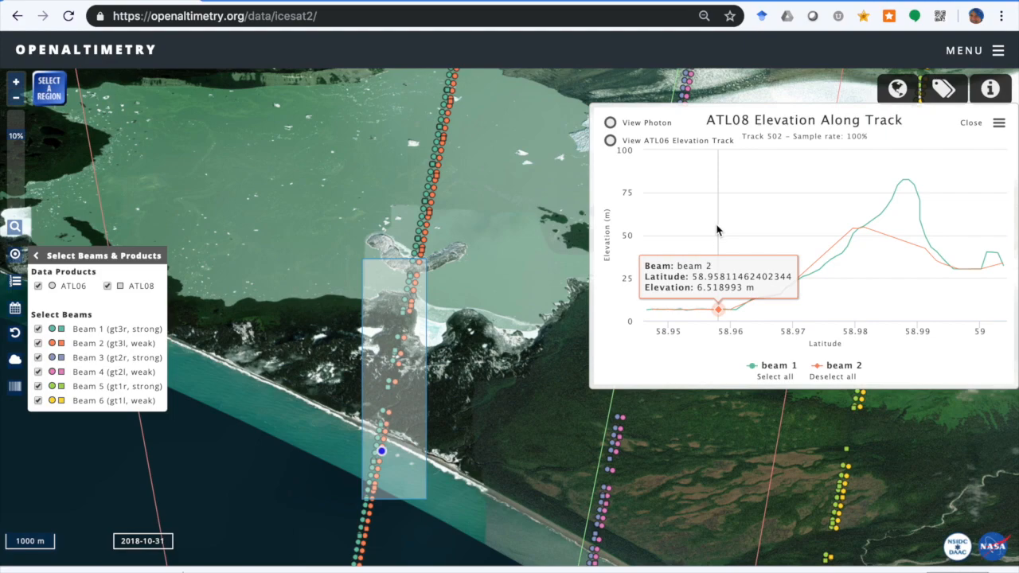
pyautogui.moveTo(695, 380)
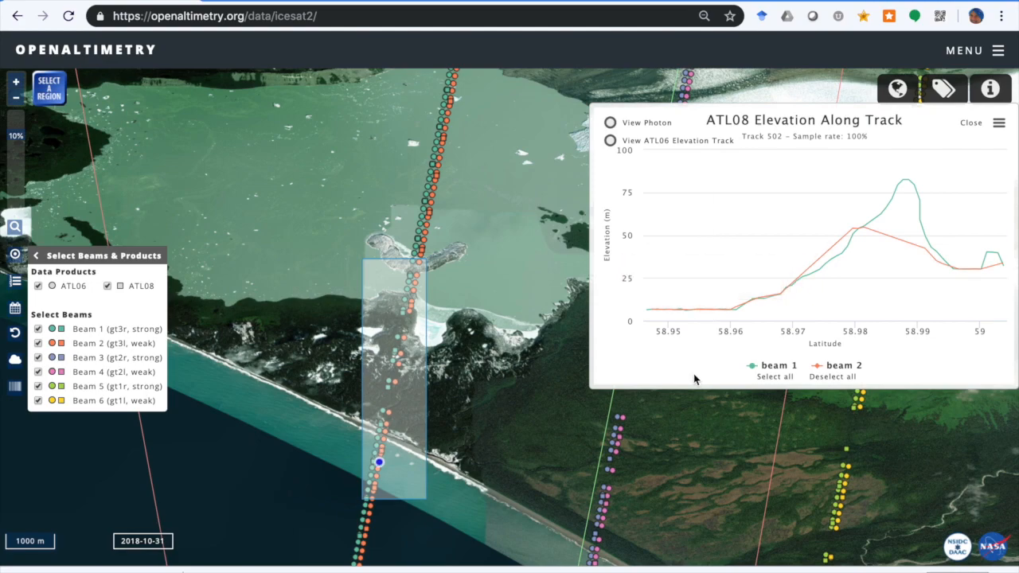
pyautogui.moveTo(714, 375)
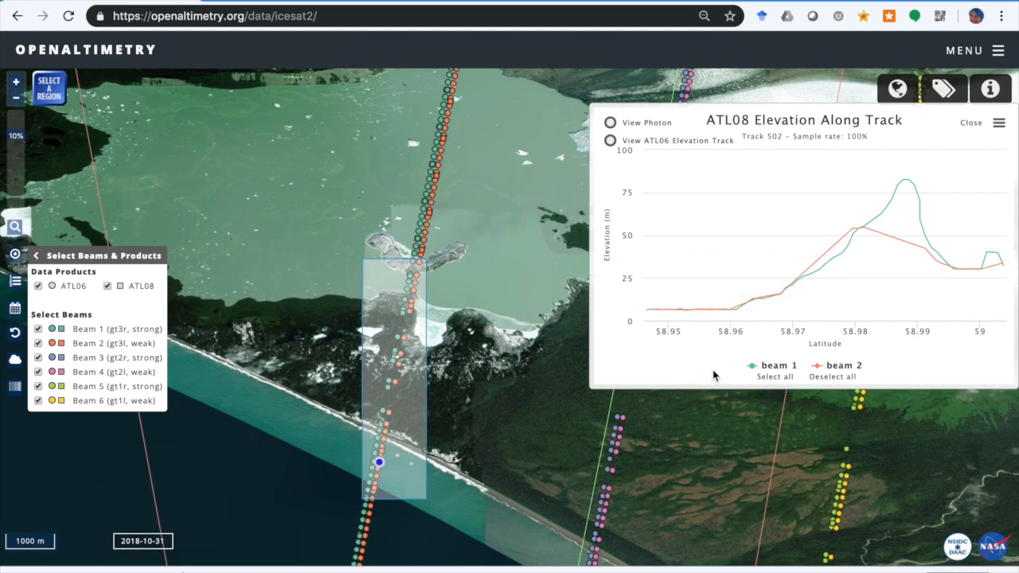
# Open the Track 502 beam 1 photon page showing 21,367 photons.
pyautogui.click(838, 365)
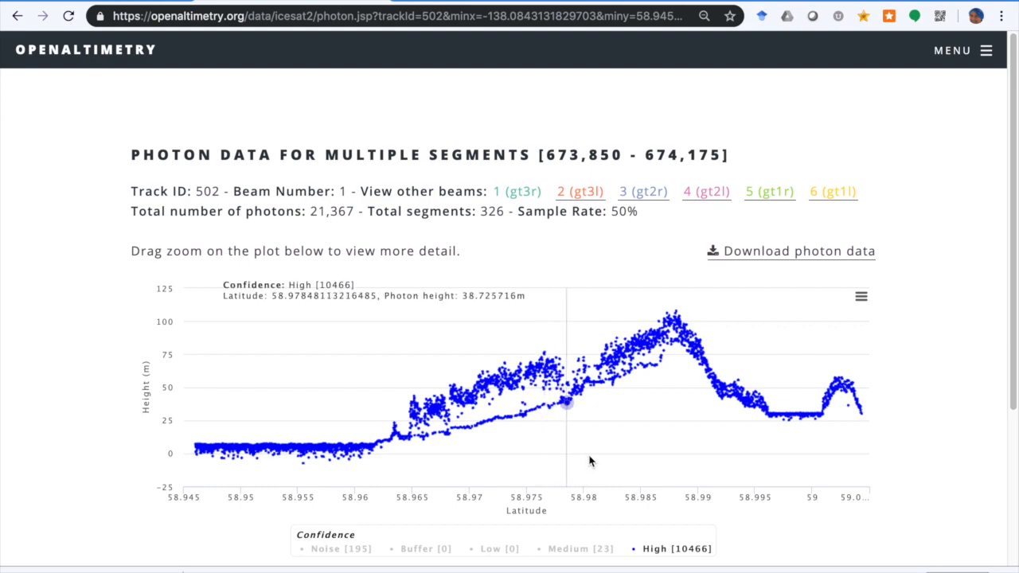
pyautogui.moveTo(804, 255)
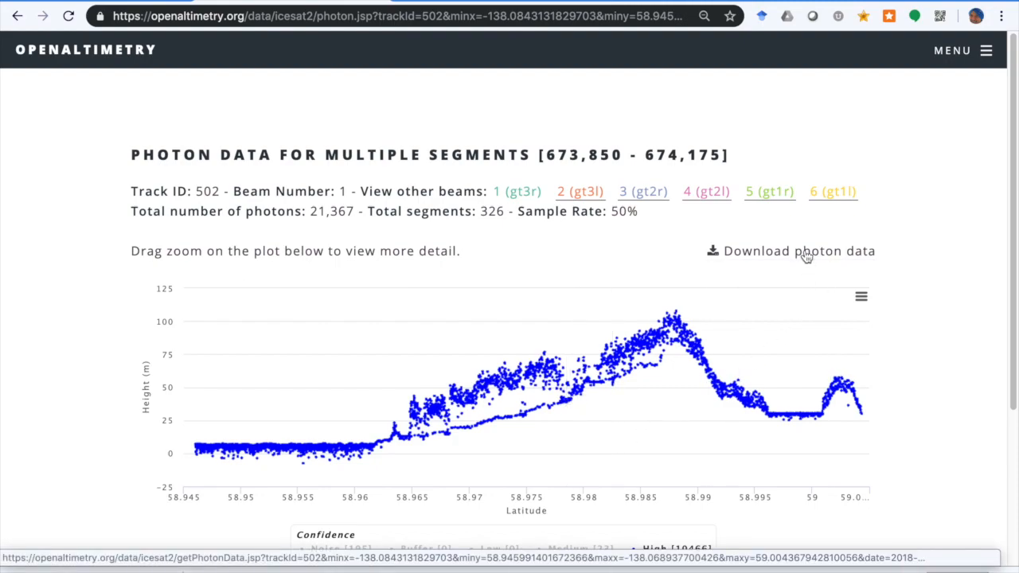
pyautogui.moveTo(835, 377)
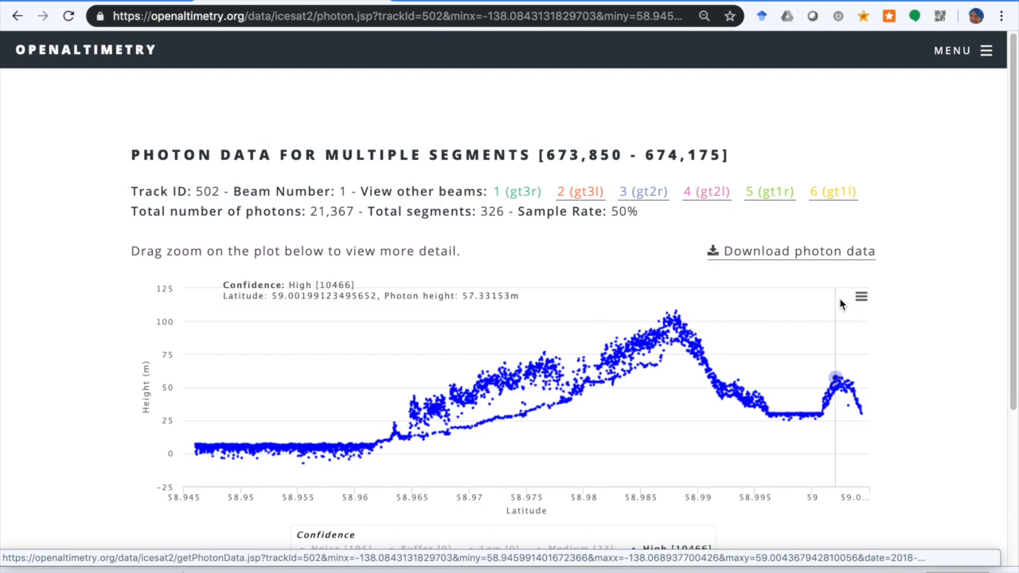
# Open the photon chart's menu with print and PNG, JPEG, PDF, SVG downloads.
pyautogui.click(861, 296)
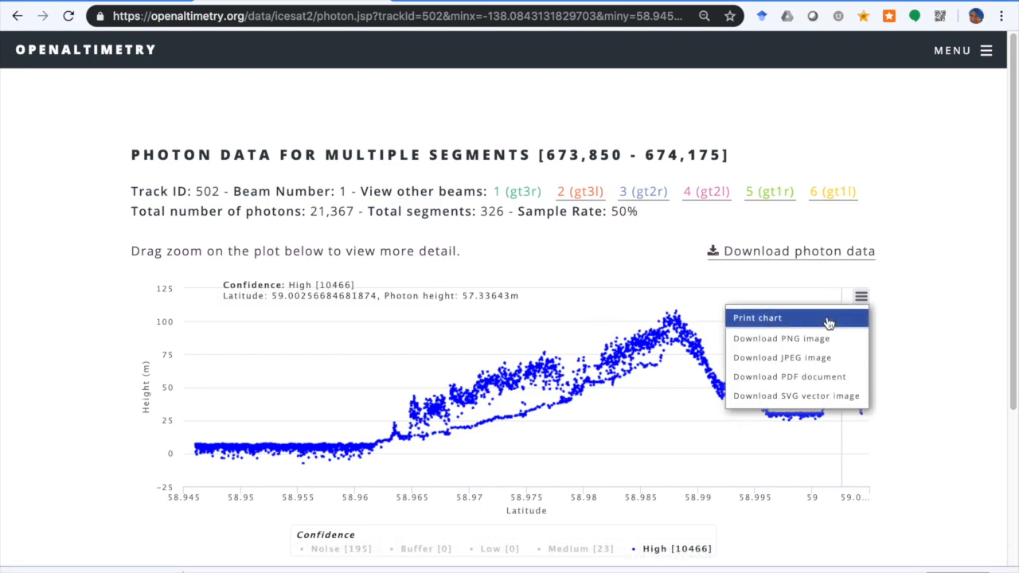
pyautogui.moveTo(796, 396)
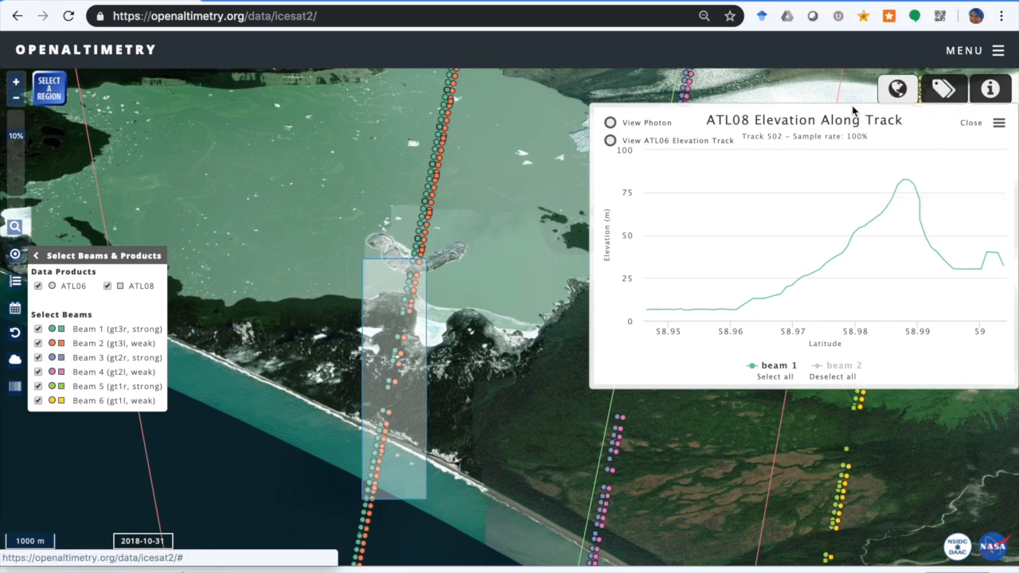
# Sign in through Earthdata SSO from the annotation tag and return to the ICESat-2 map.
pyautogui.click(990, 89)
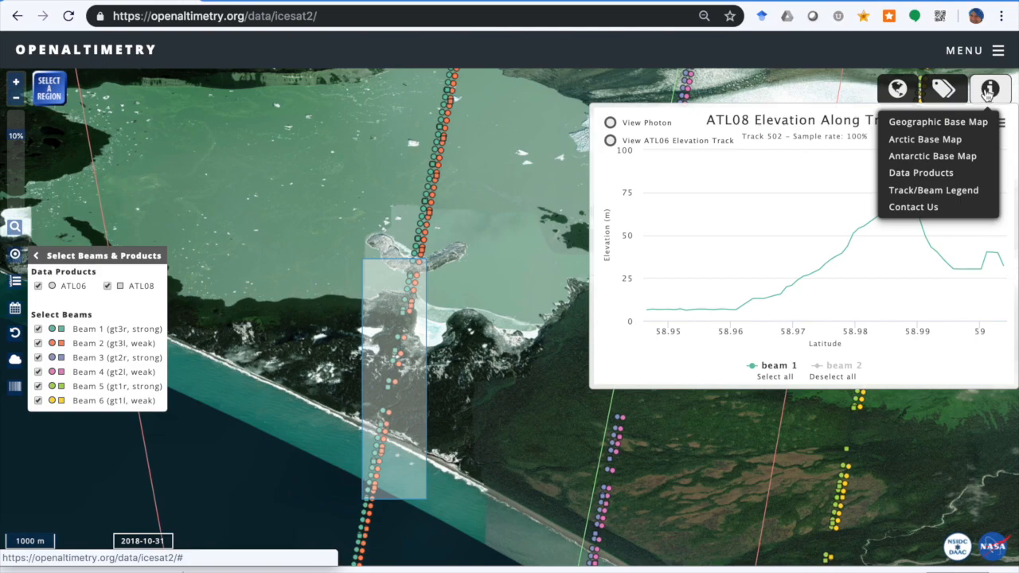
pyautogui.moveTo(945, 88)
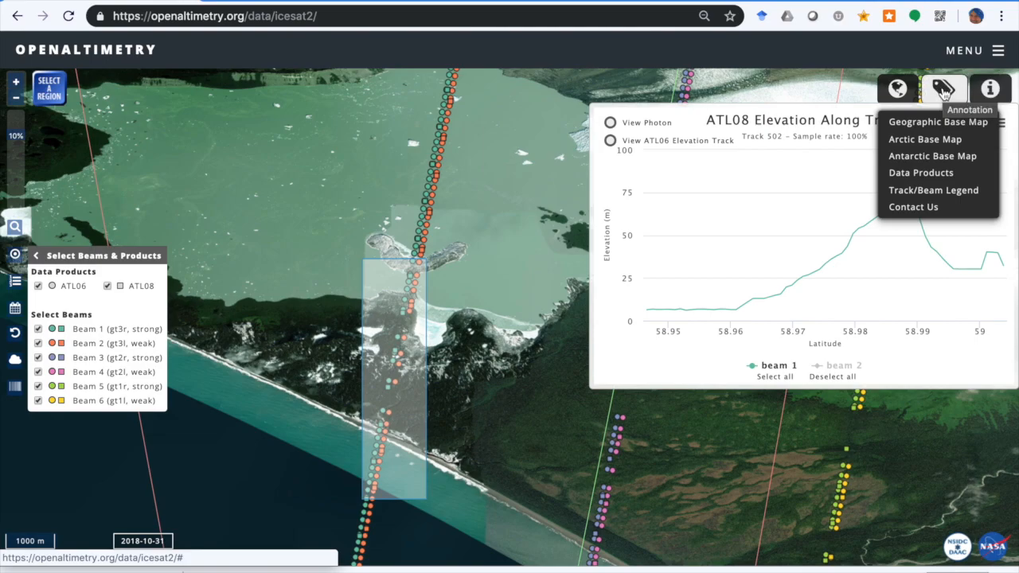
pyautogui.click(974, 50)
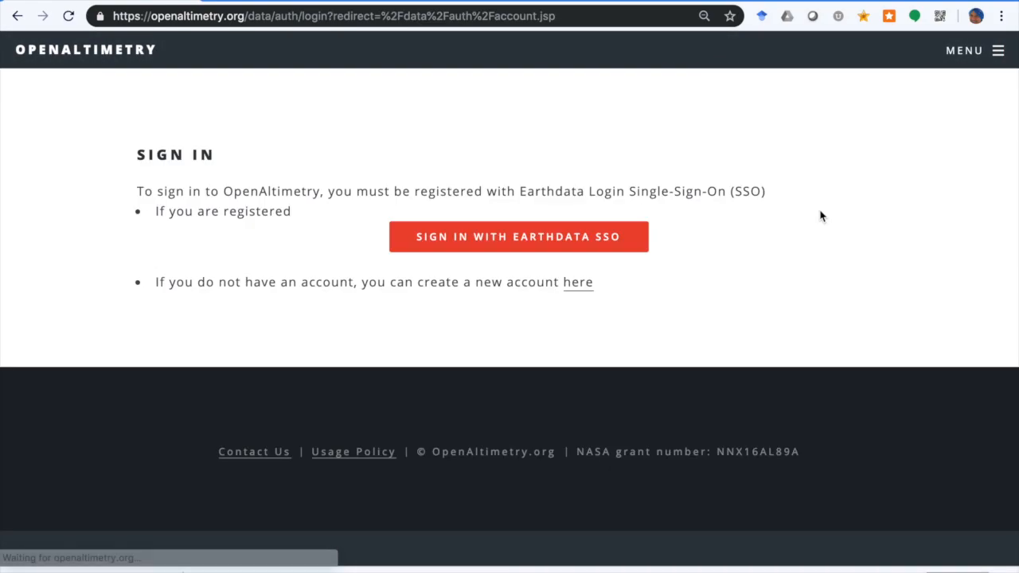
pyautogui.click(517, 237)
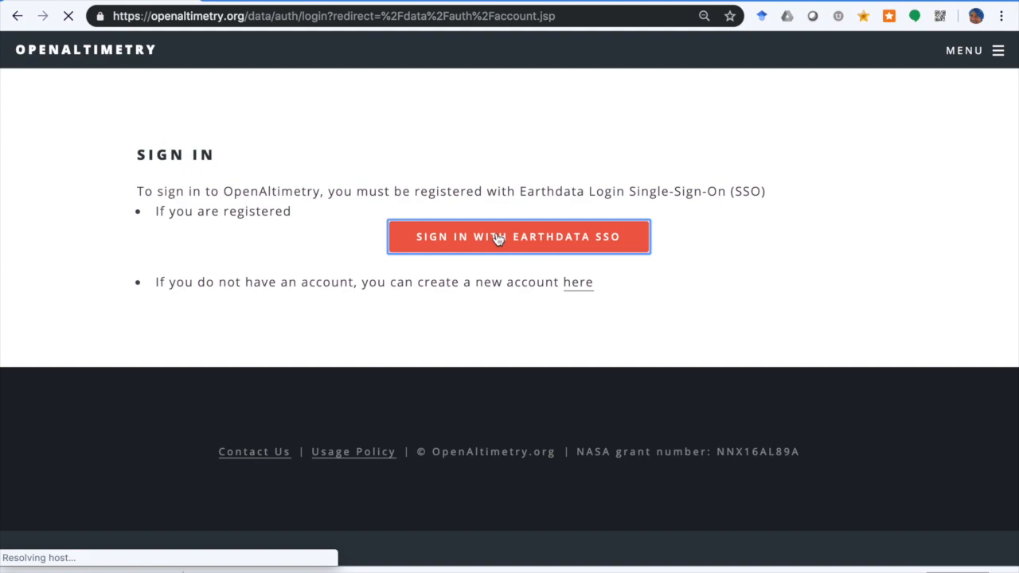
pyautogui.click(518, 236)
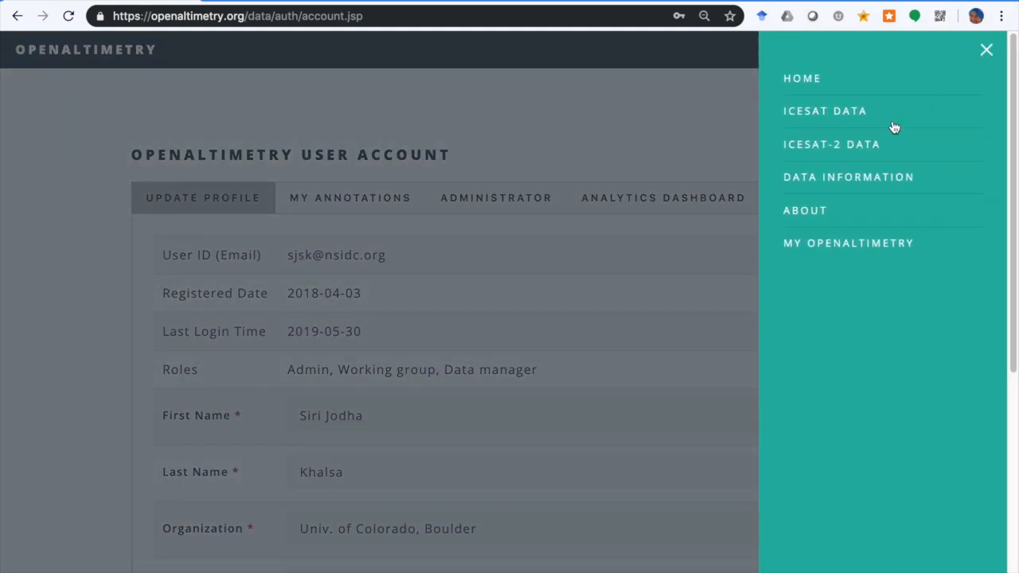
pyautogui.click(831, 144)
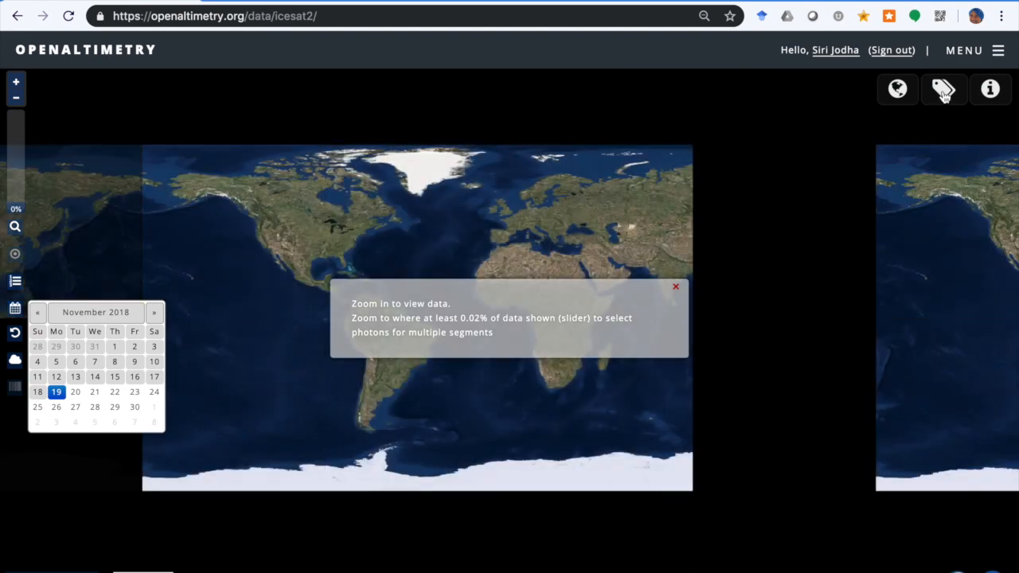
# Search annotations, list all 29 results, and scroll down past entry 26.
pyautogui.click(944, 89)
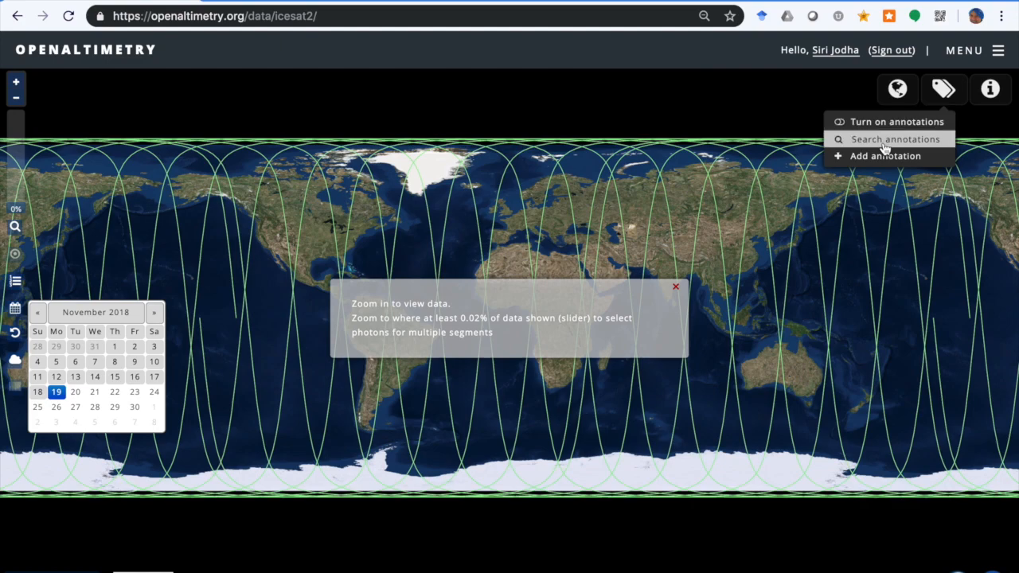
pyautogui.click(895, 139)
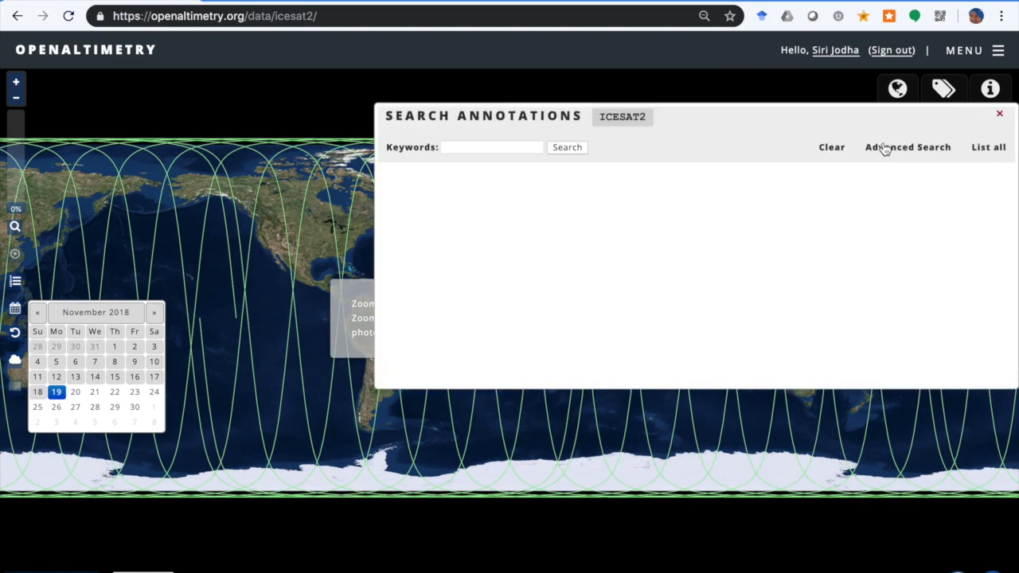
pyautogui.moveTo(990, 148)
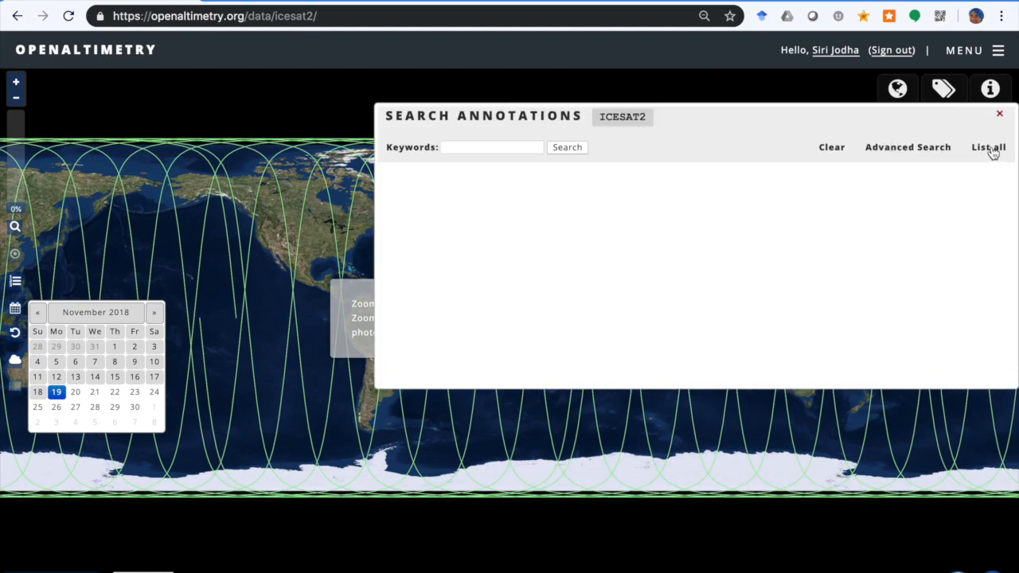
pyautogui.moveTo(677, 149)
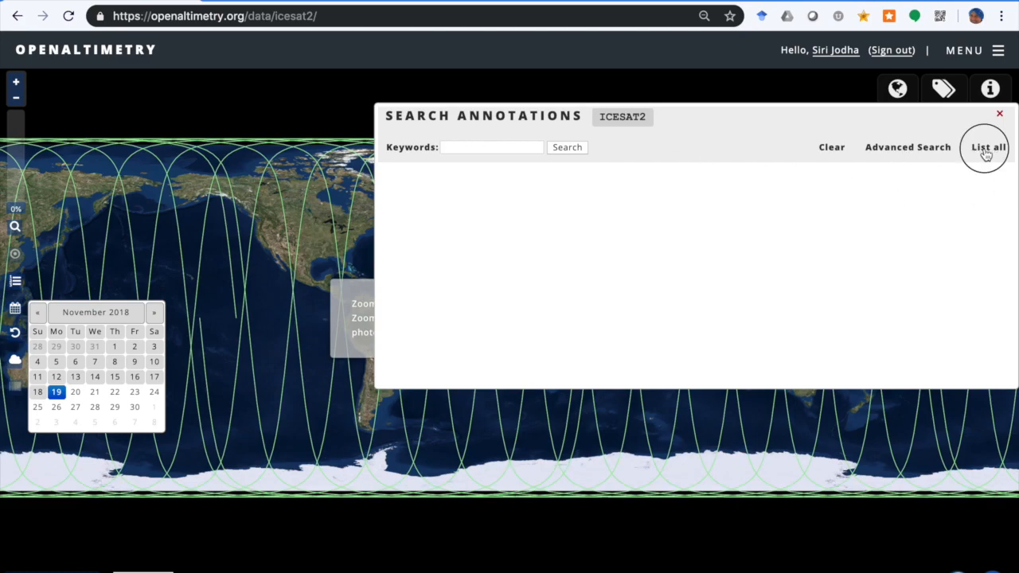
pyautogui.click(987, 147)
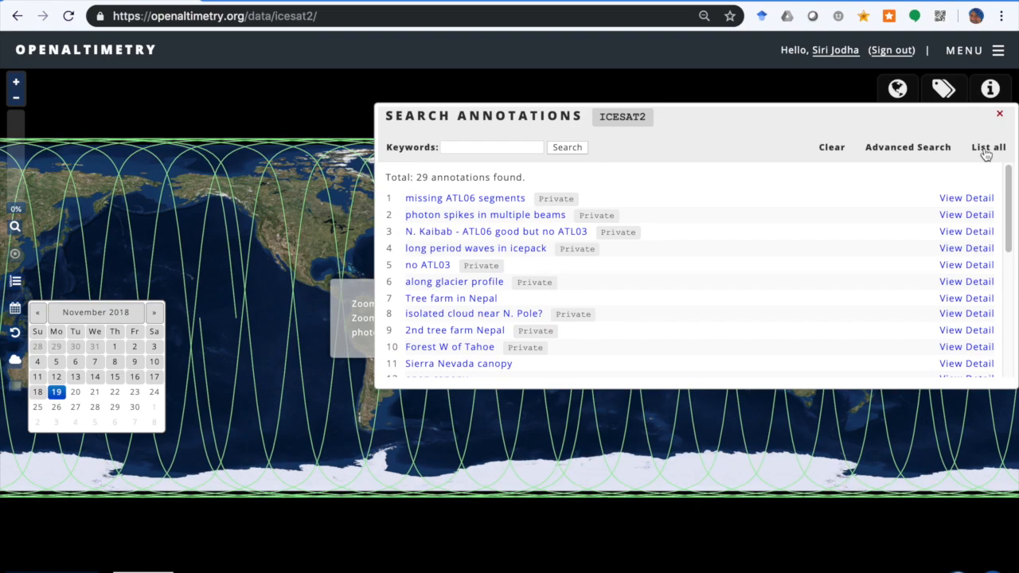
pyautogui.moveTo(599, 273)
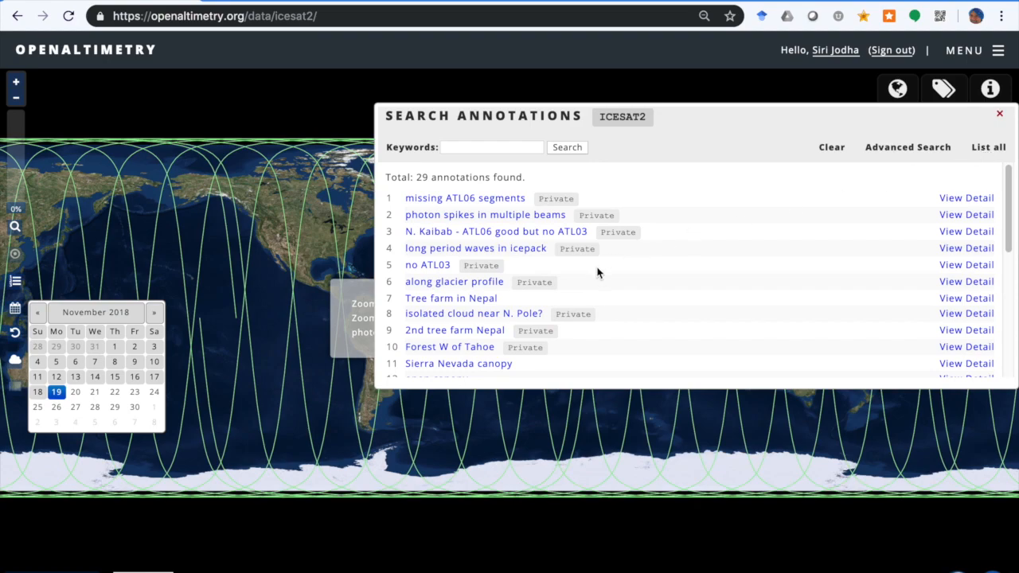
pyautogui.moveTo(561, 200)
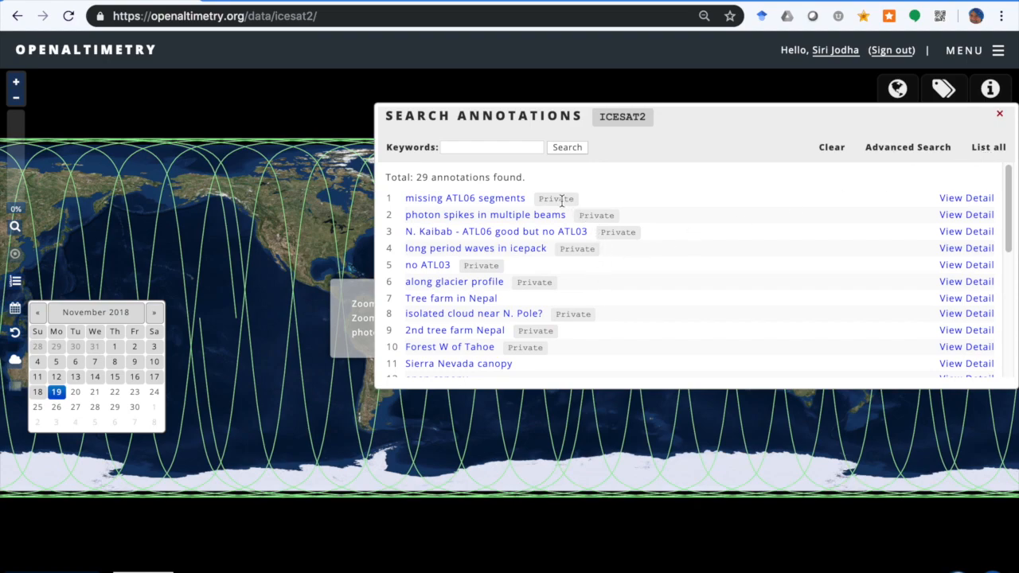
pyautogui.moveTo(451, 297)
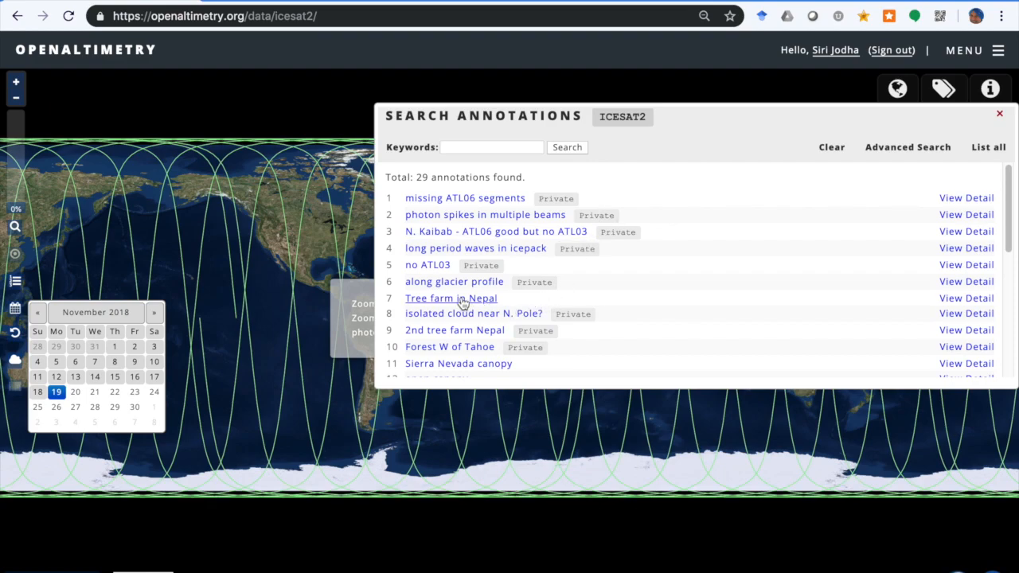
pyautogui.moveTo(850, 313)
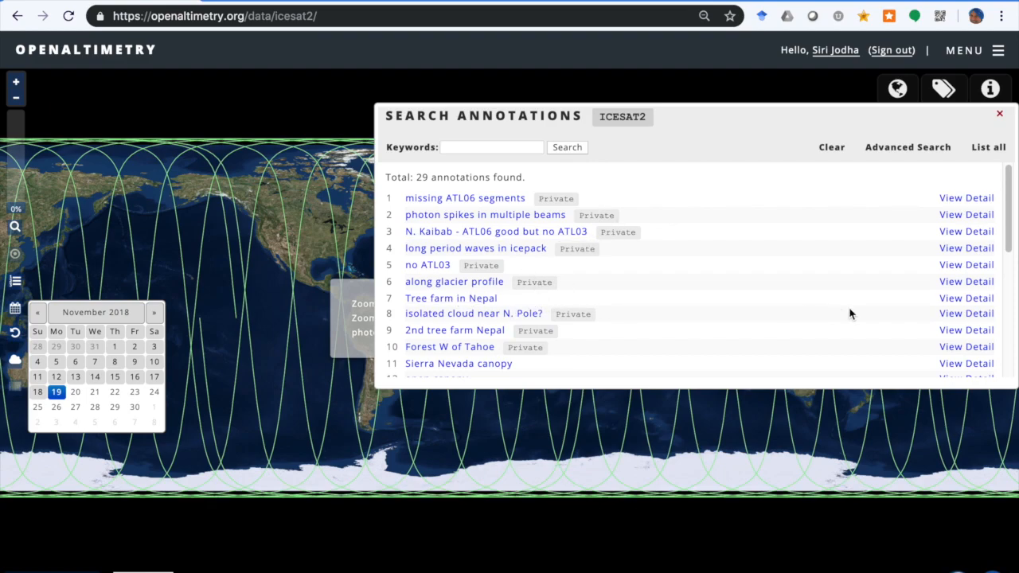
pyautogui.scroll(-3)
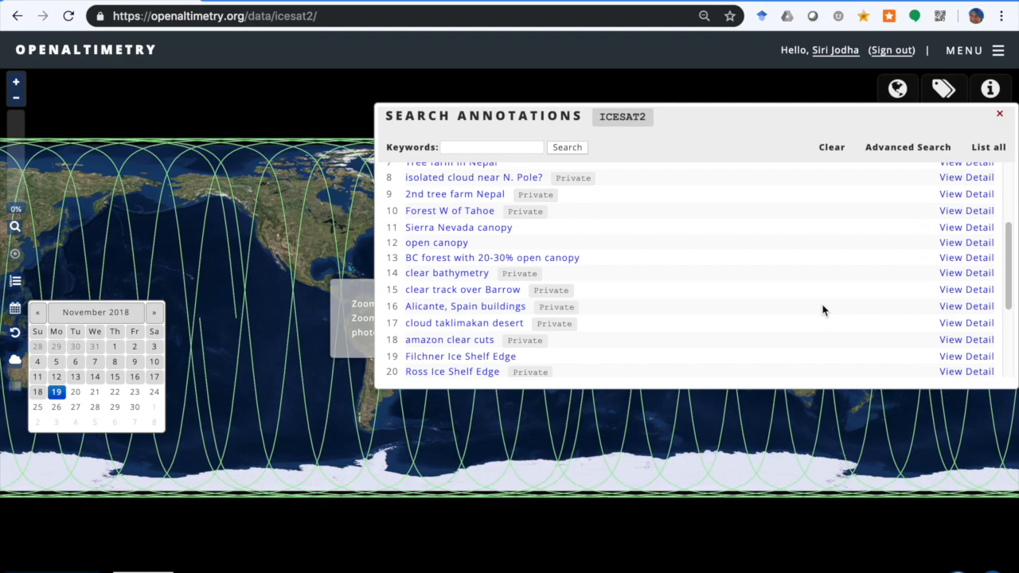
pyautogui.scroll(-3)
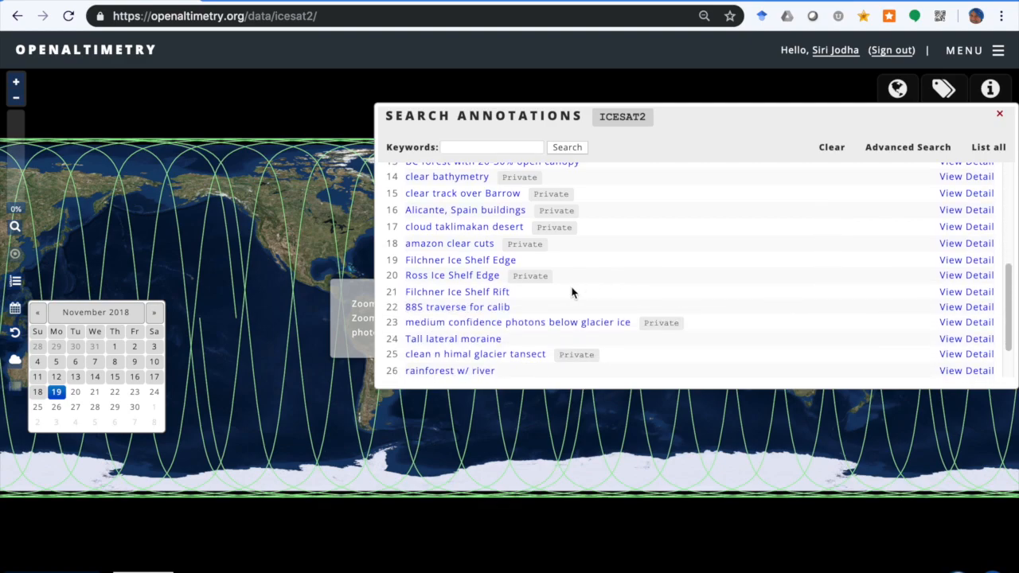
pyautogui.moveTo(966, 291)
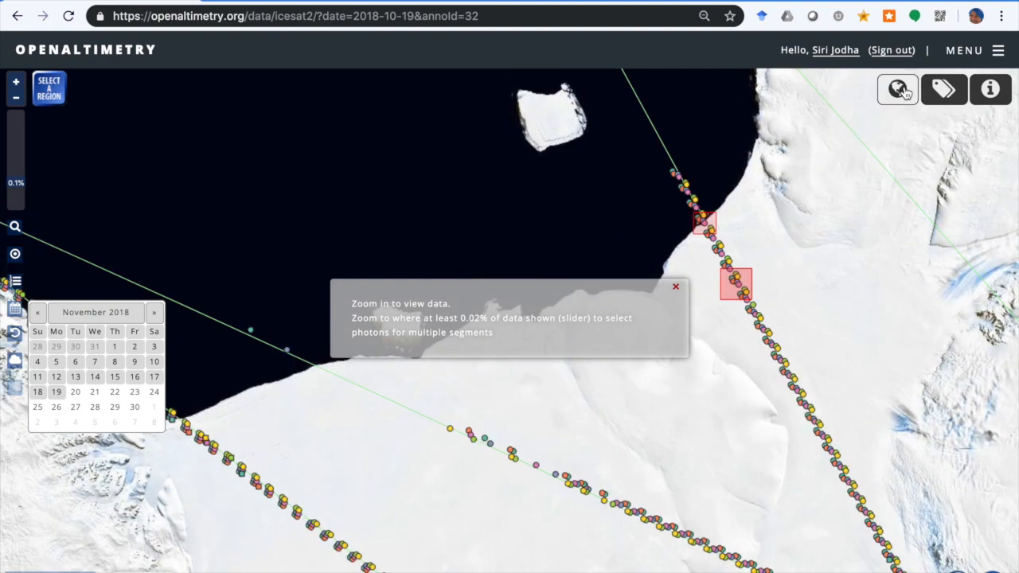
# Zoom the ATL06 chart onto the red rift region and open the beam 3 photon page.
pyautogui.click(897, 89)
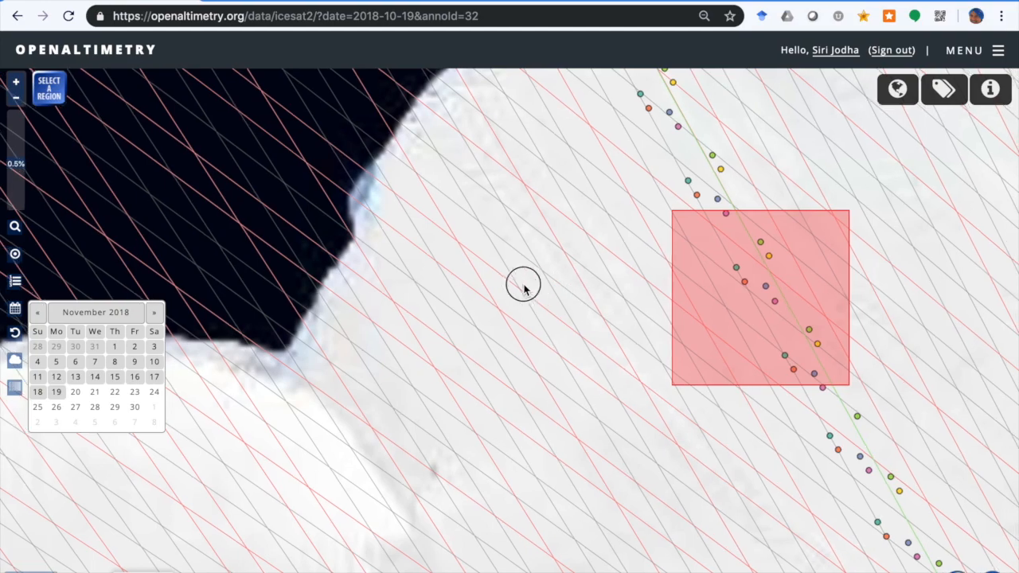
pyautogui.moveTo(523, 284); pyautogui.dragTo(593, 284)
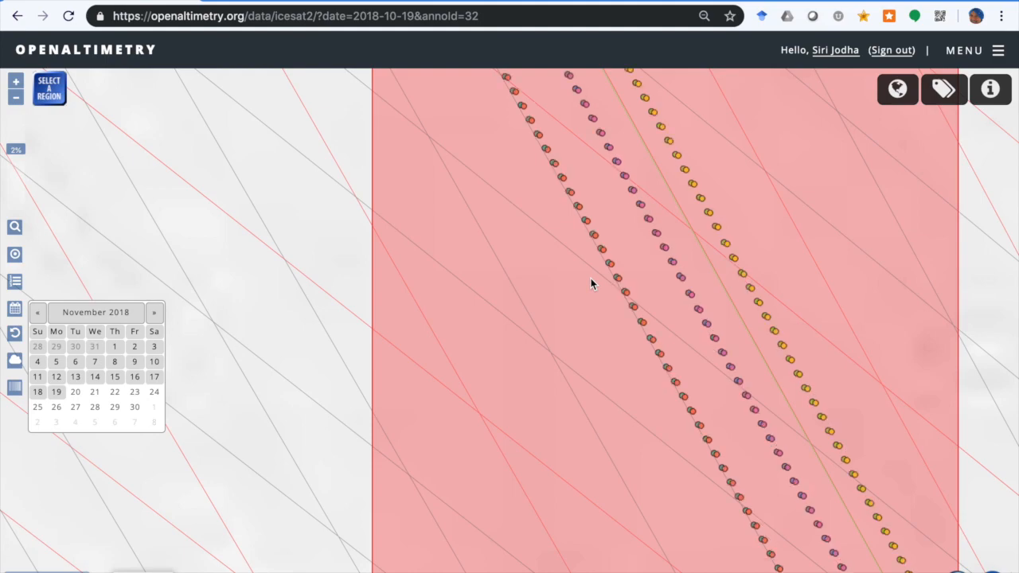
pyautogui.moveTo(191, 243)
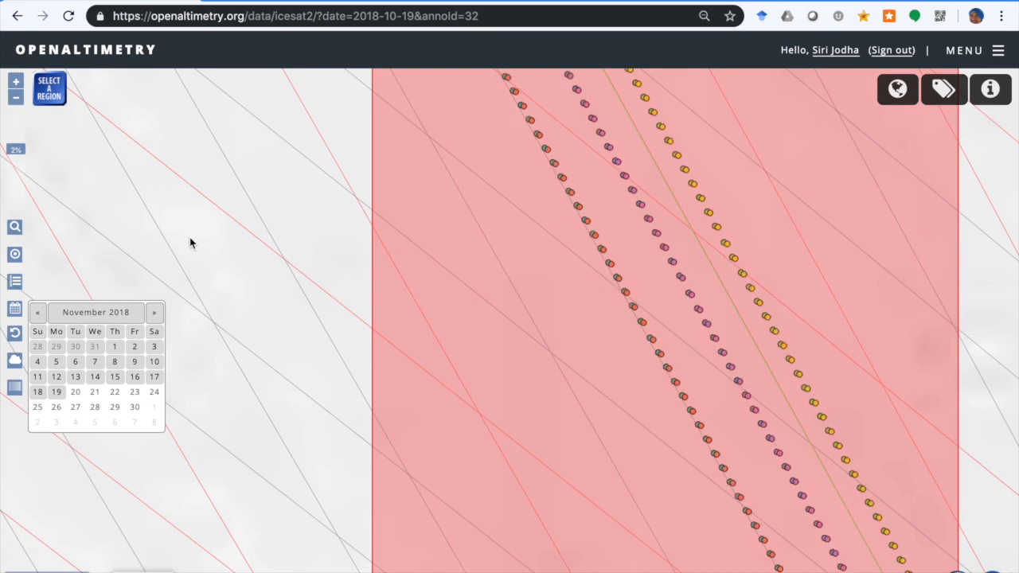
pyautogui.moveTo(482, 239)
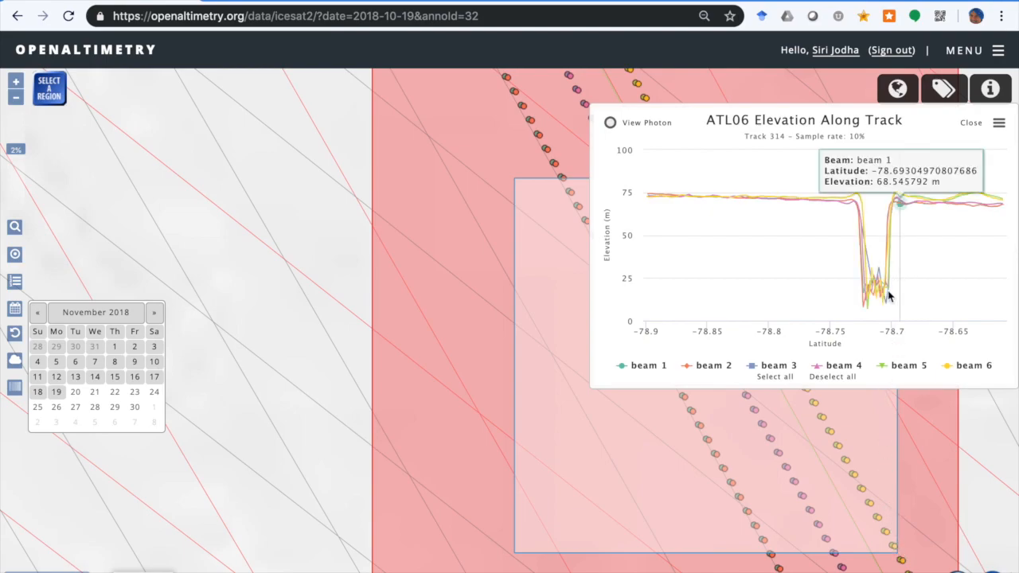
pyautogui.moveTo(882, 303)
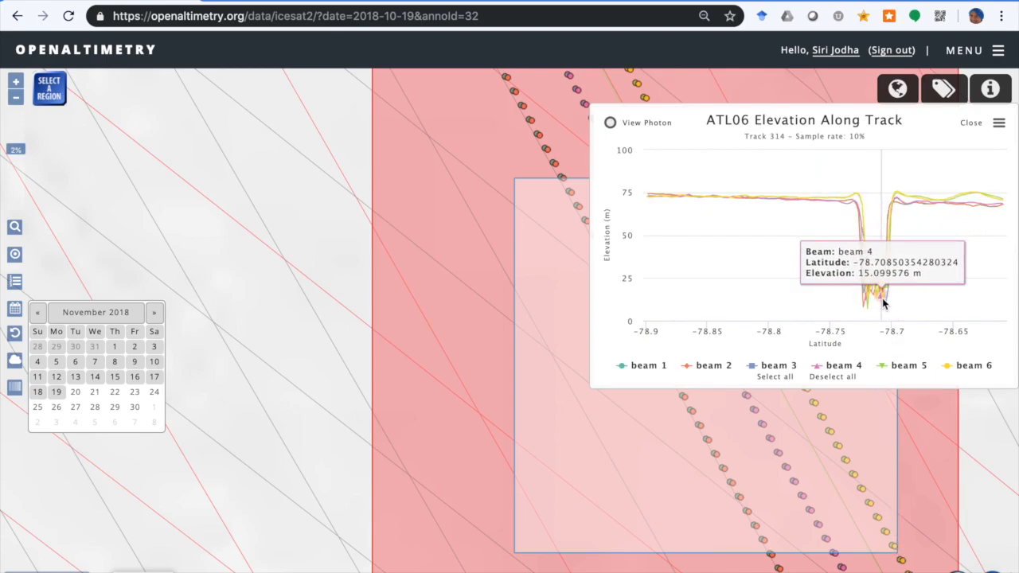
pyautogui.moveTo(953, 165)
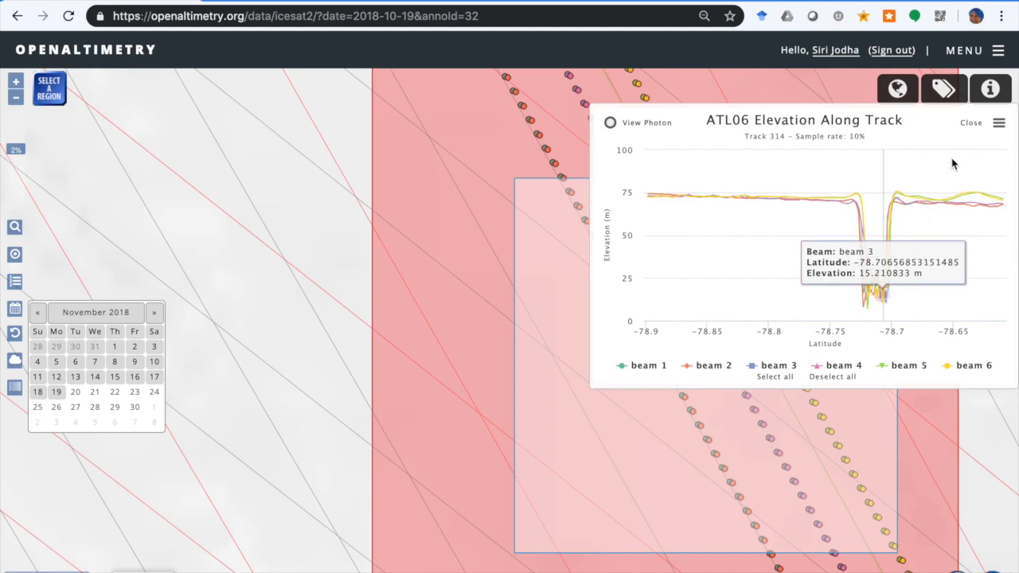
pyautogui.click(832, 377)
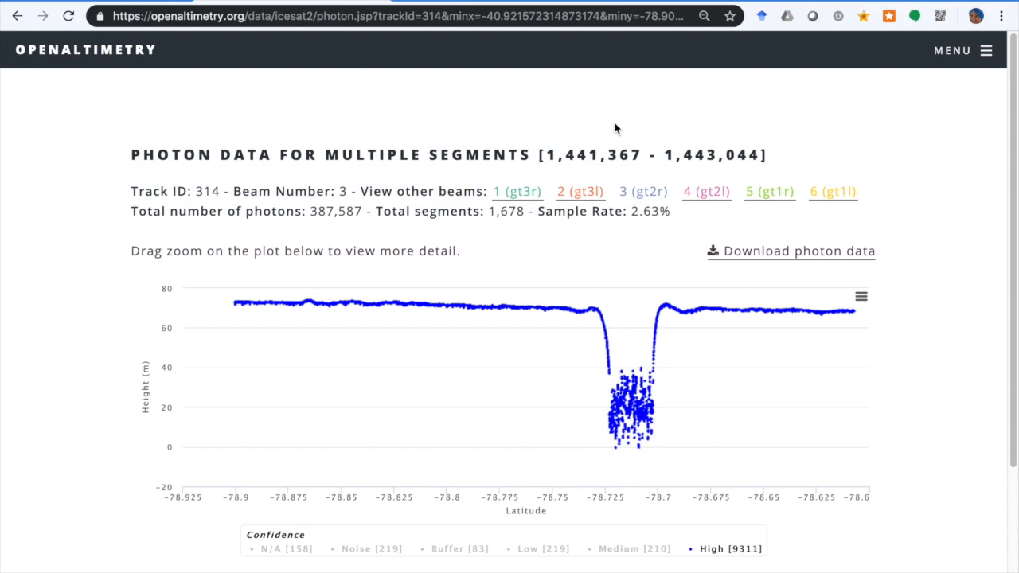
pyautogui.moveTo(762, 4)
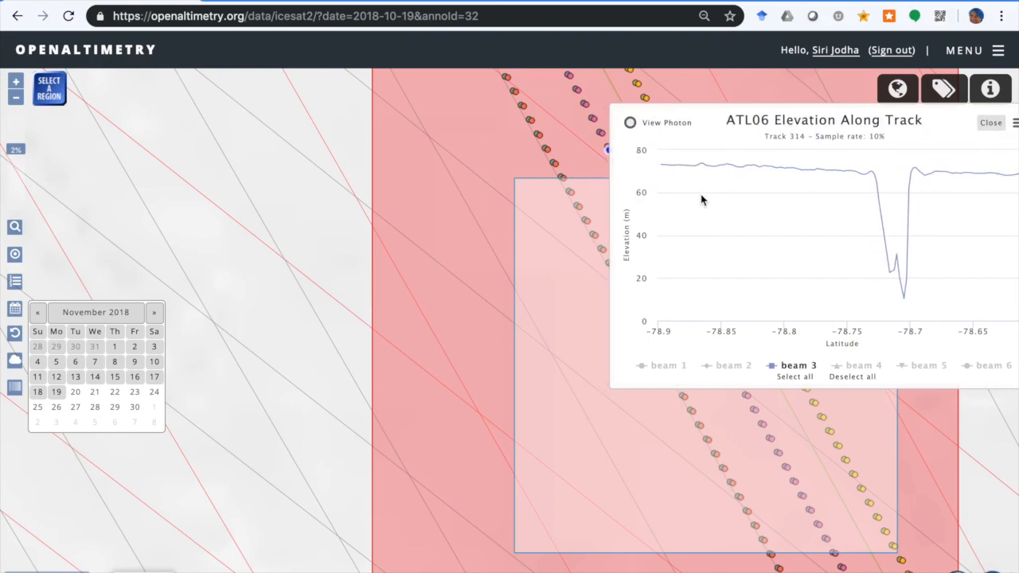
# Close the elevation chart and start marking a track area for a new annotation.
pyautogui.click(990, 122)
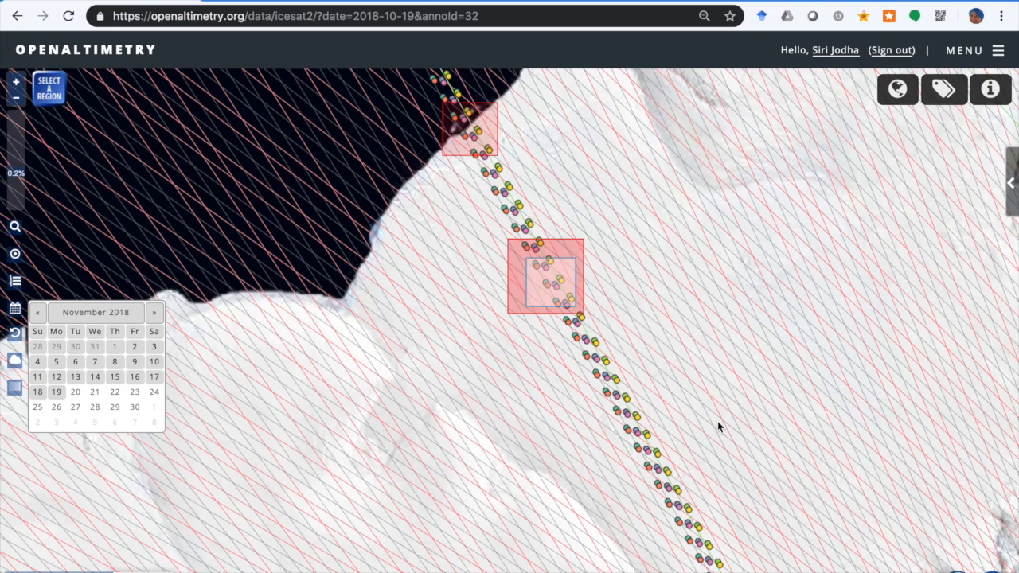
pyautogui.click(944, 89)
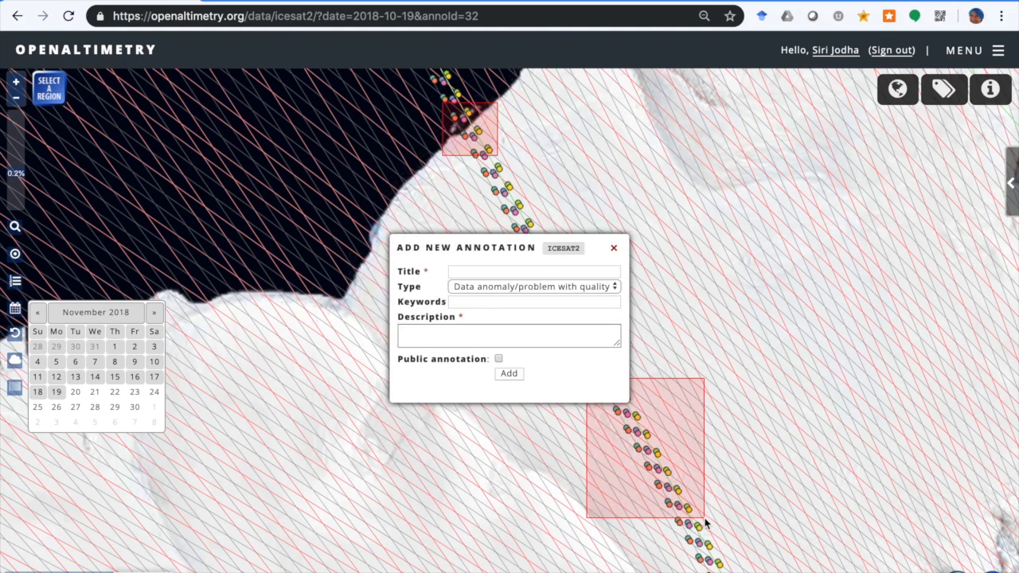
# Title the annotation 'test' and set its type to Surface feature of interest.
pyautogui.click(534, 272)
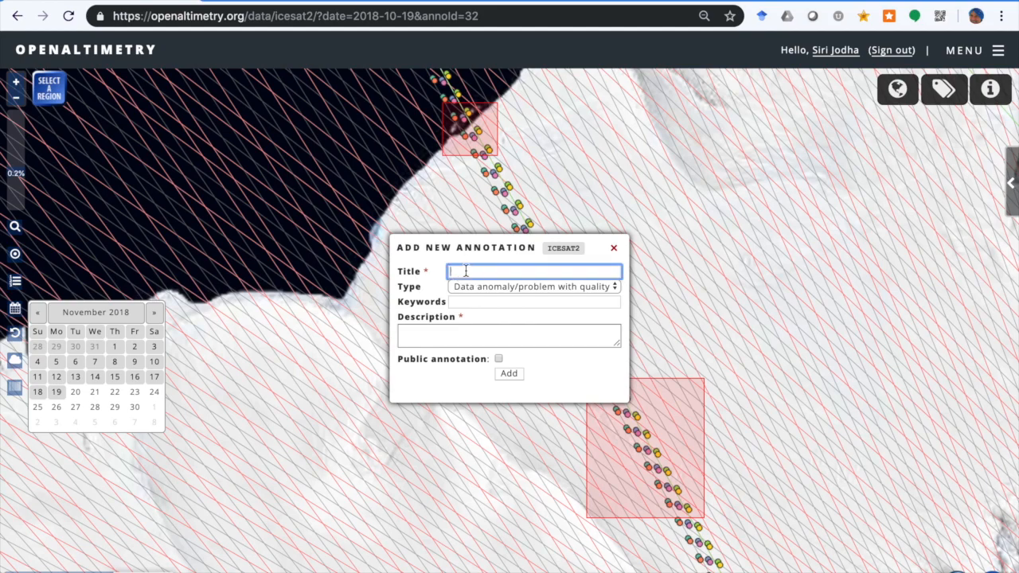
pyautogui.write('test')
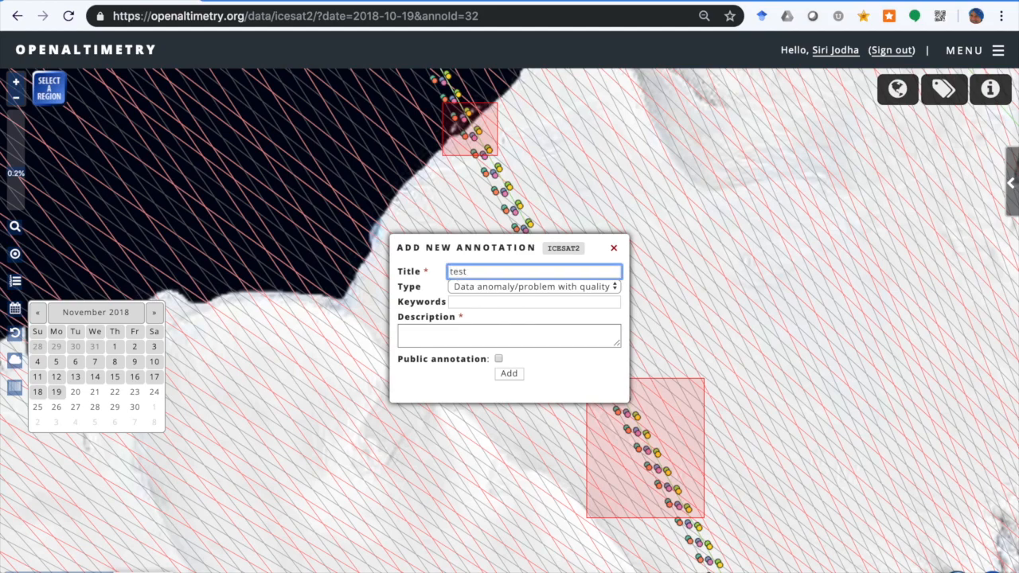
pyautogui.click(533, 286)
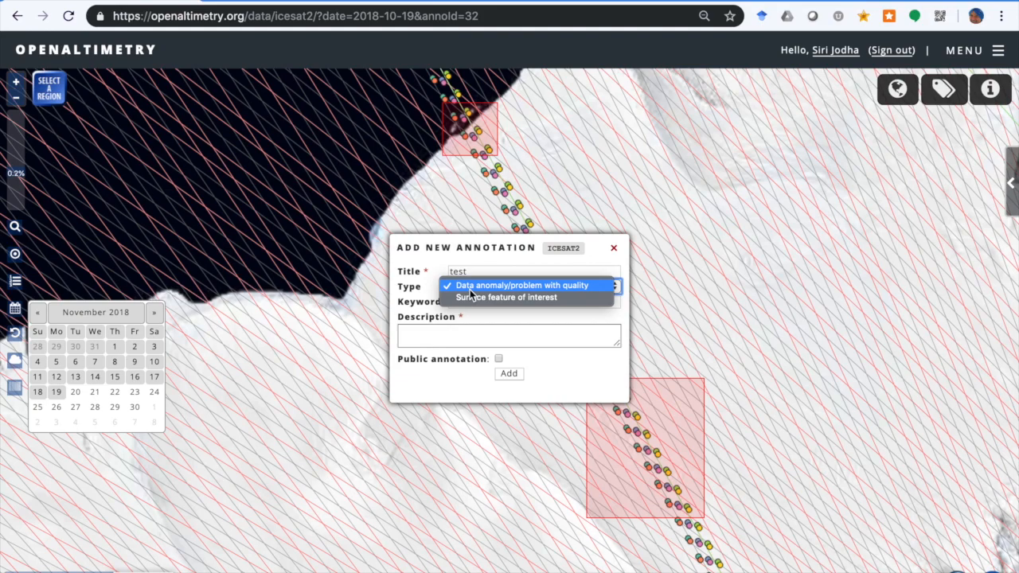
pyautogui.moveTo(506, 297)
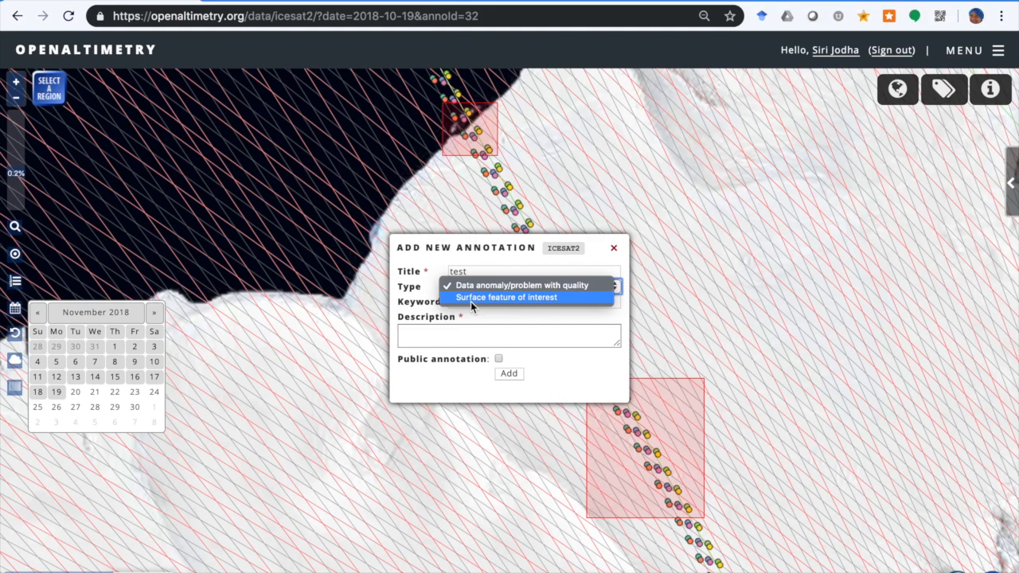
pyautogui.click(506, 297)
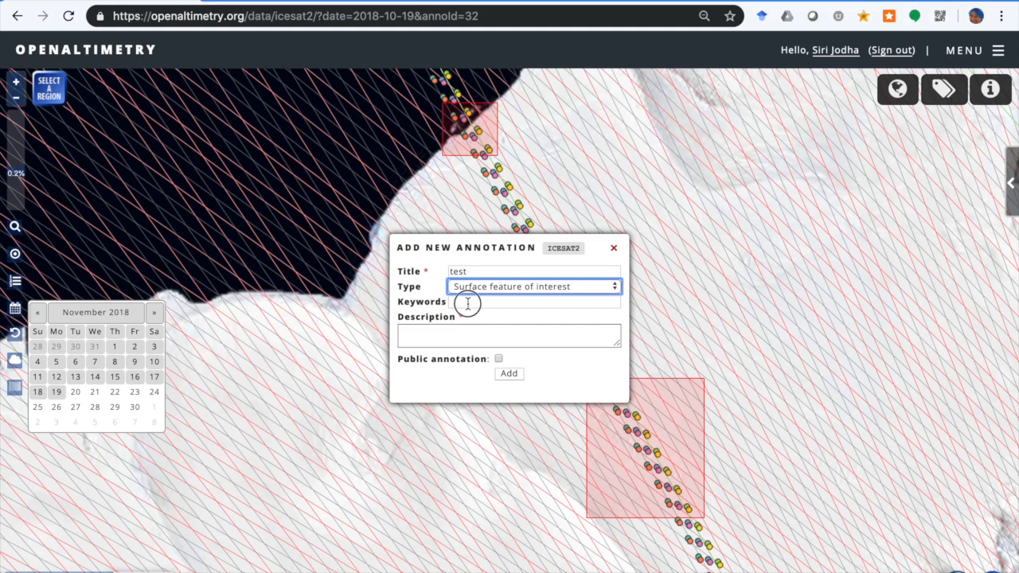
# Enter keywords 'ice surface' and the description 'further info'.
pyautogui.click(533, 302)
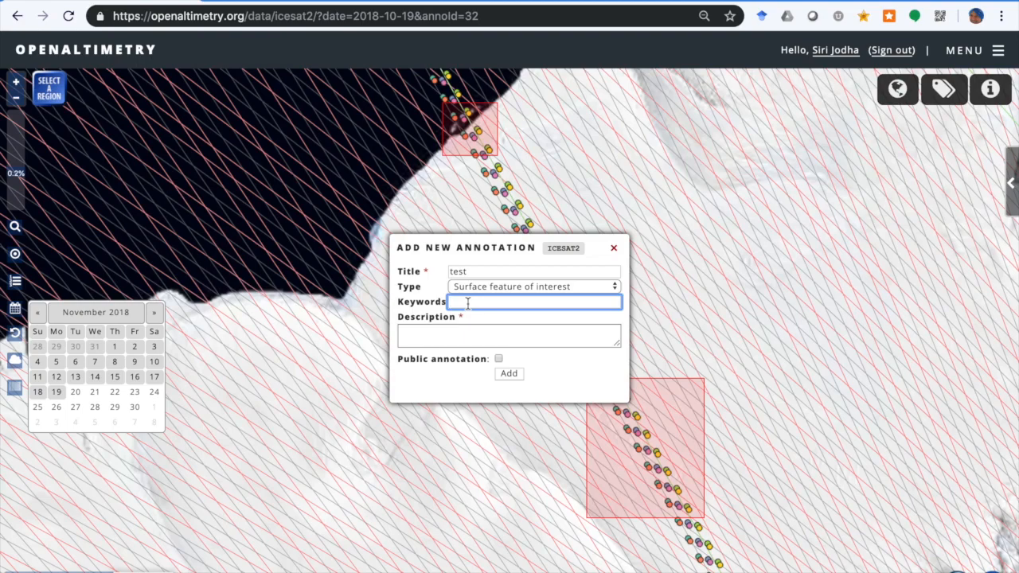
pyautogui.write('ice')
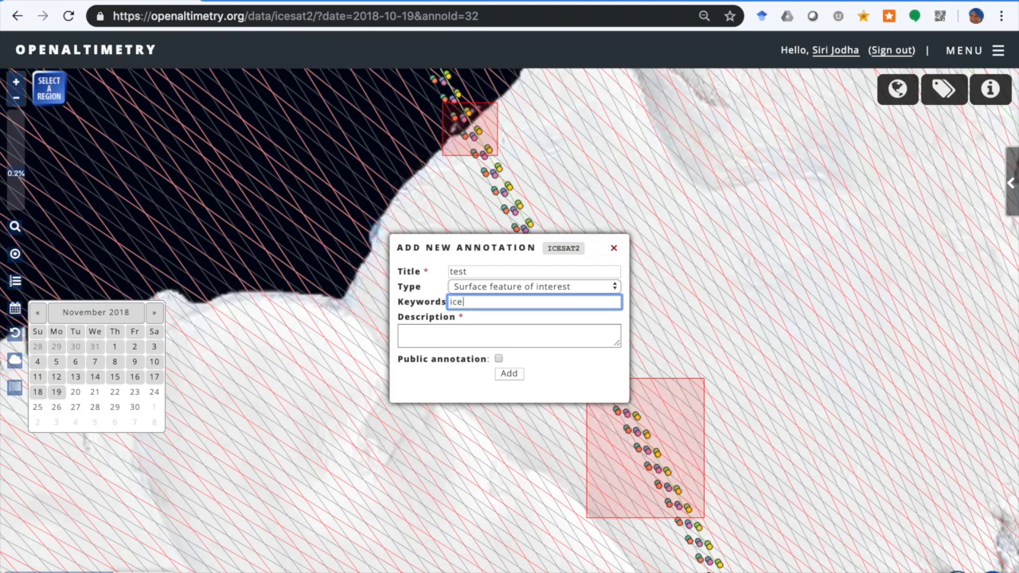
pyautogui.write('surface')
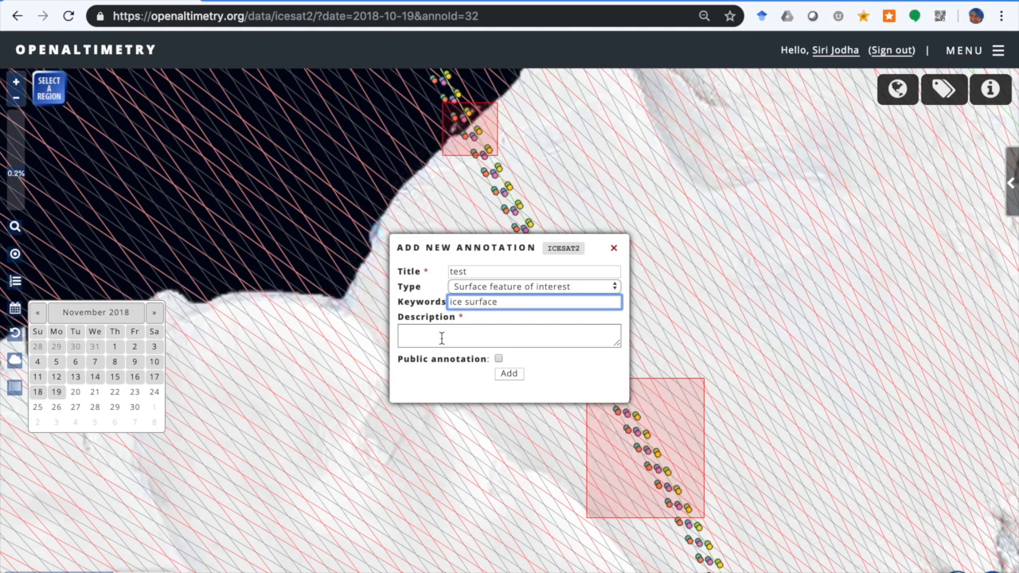
pyautogui.write('further i')
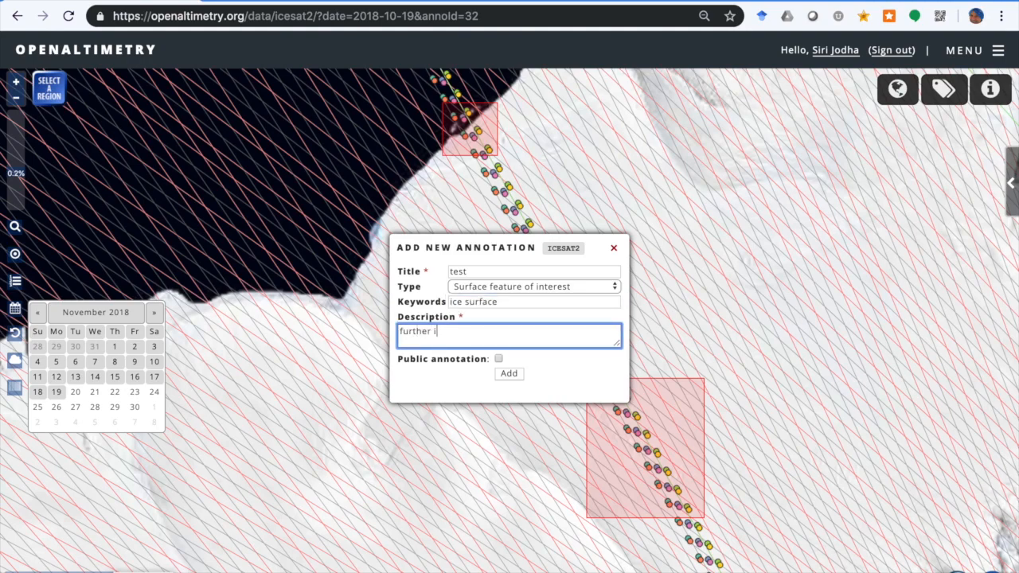
pyautogui.write('nfo')
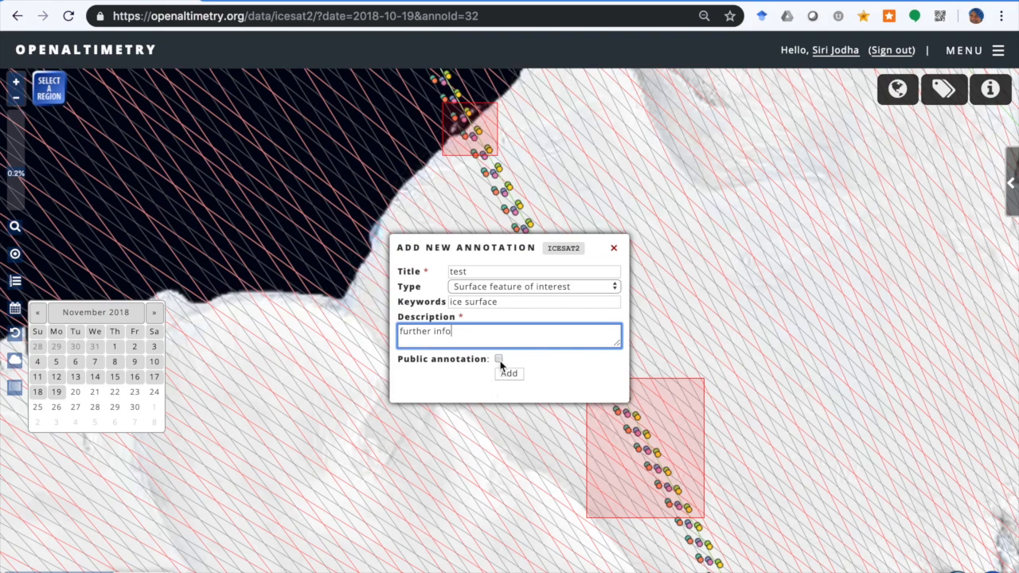
# Mark the annotation public, add it, and close the form.
pyautogui.click(500, 358)
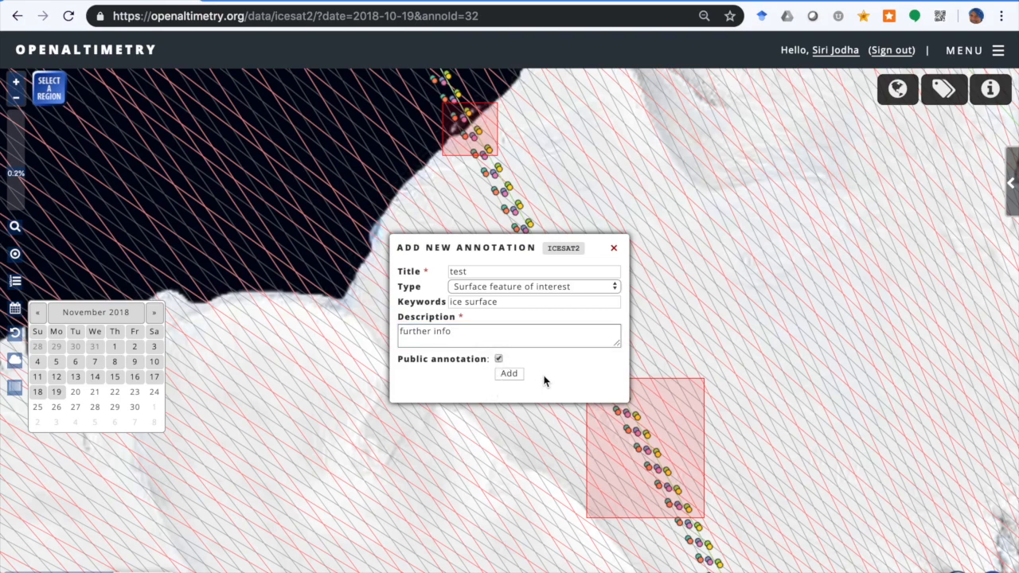
pyautogui.click(509, 373)
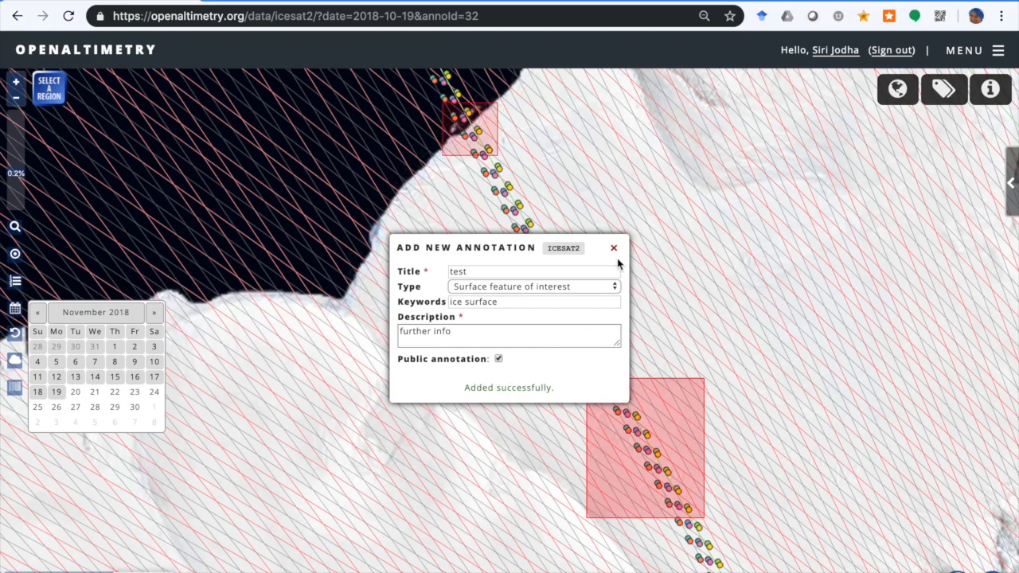
pyautogui.click(613, 247)
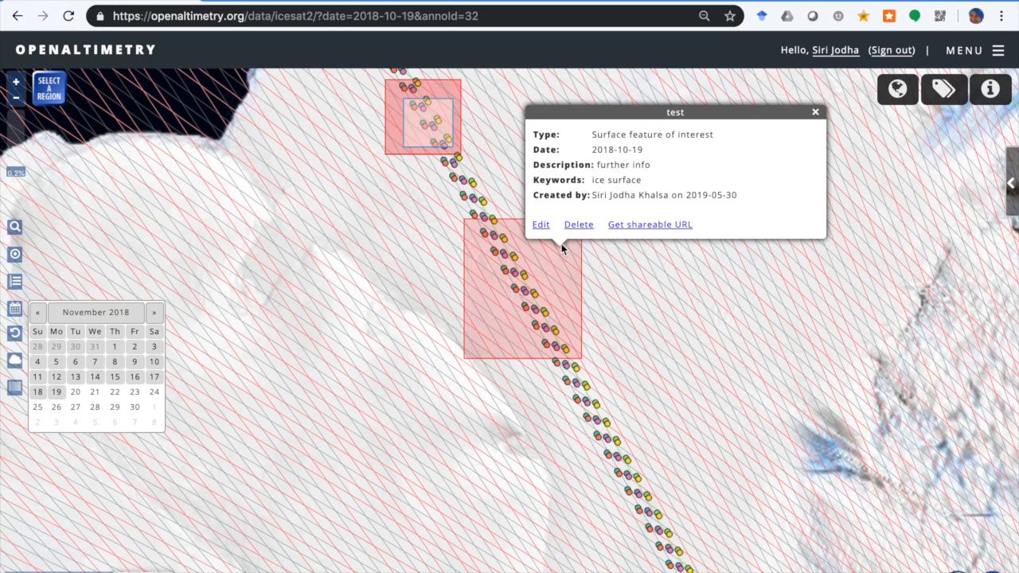
pyautogui.moveTo(629, 231)
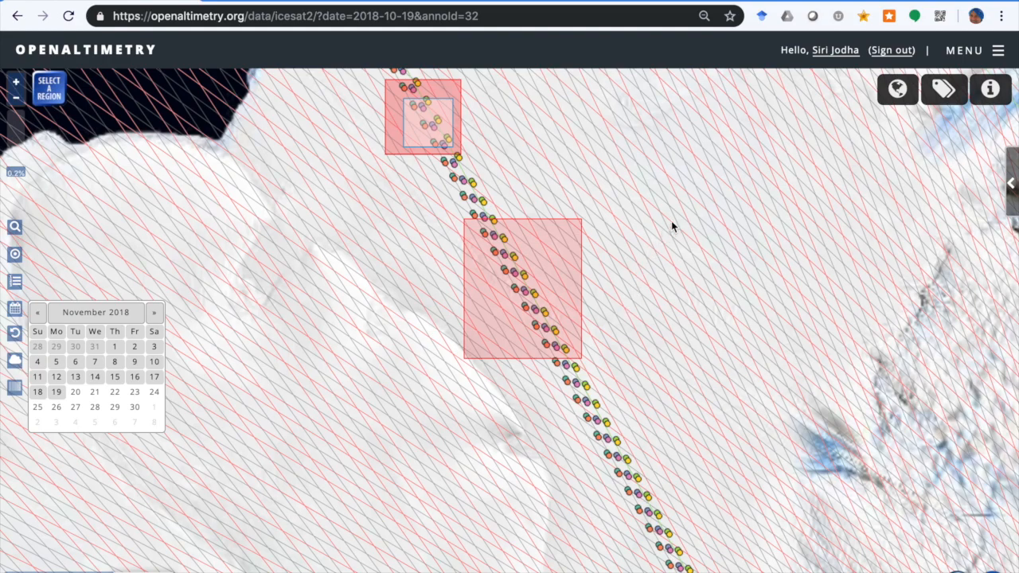
pyautogui.moveTo(910, 171)
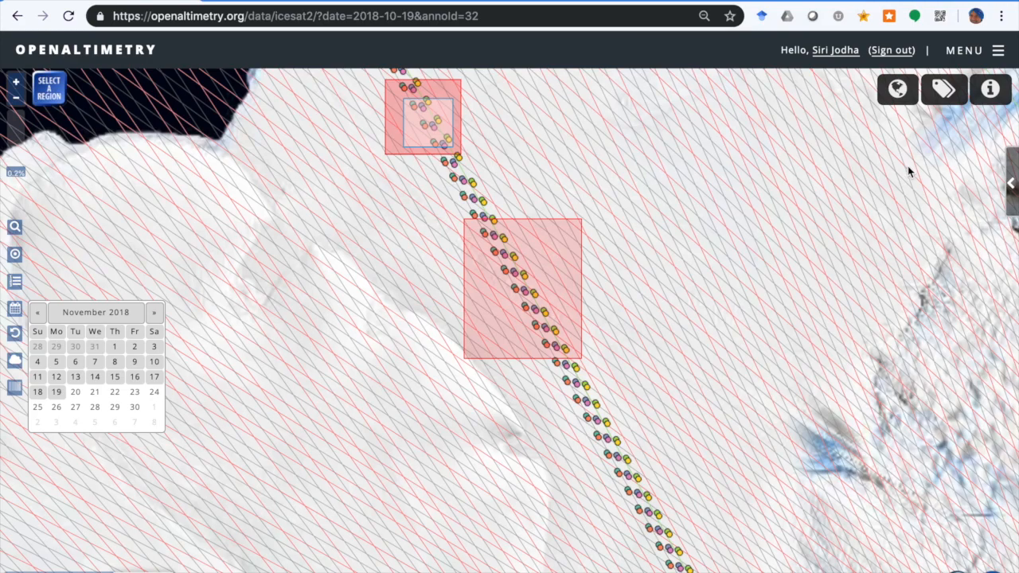
pyautogui.moveTo(941, 146)
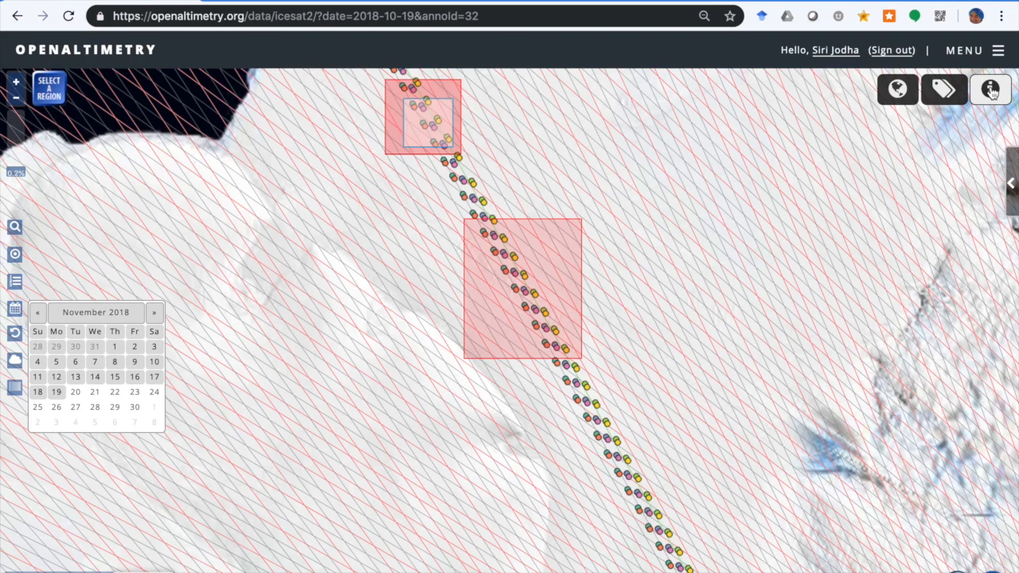
# Open the Contact Us form from the info menu and keep 'Technical issue' as the subject.
pyautogui.click(991, 89)
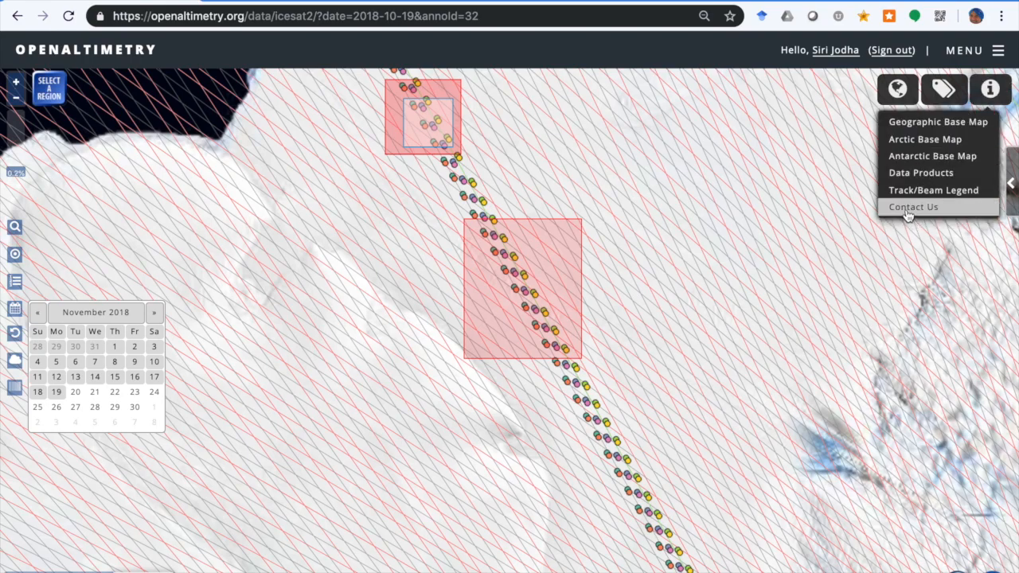
pyautogui.click(913, 207)
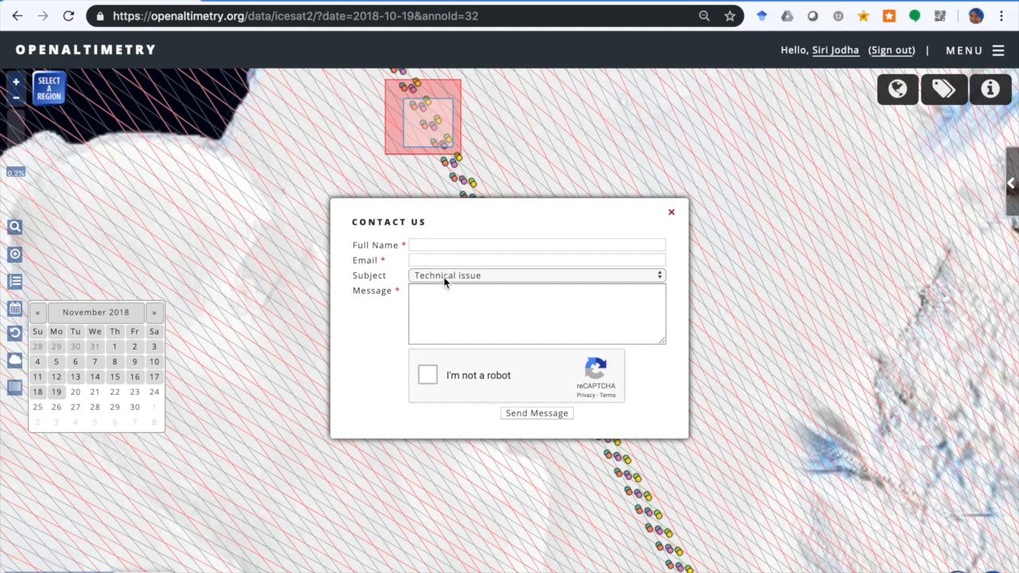
pyautogui.click(533, 274)
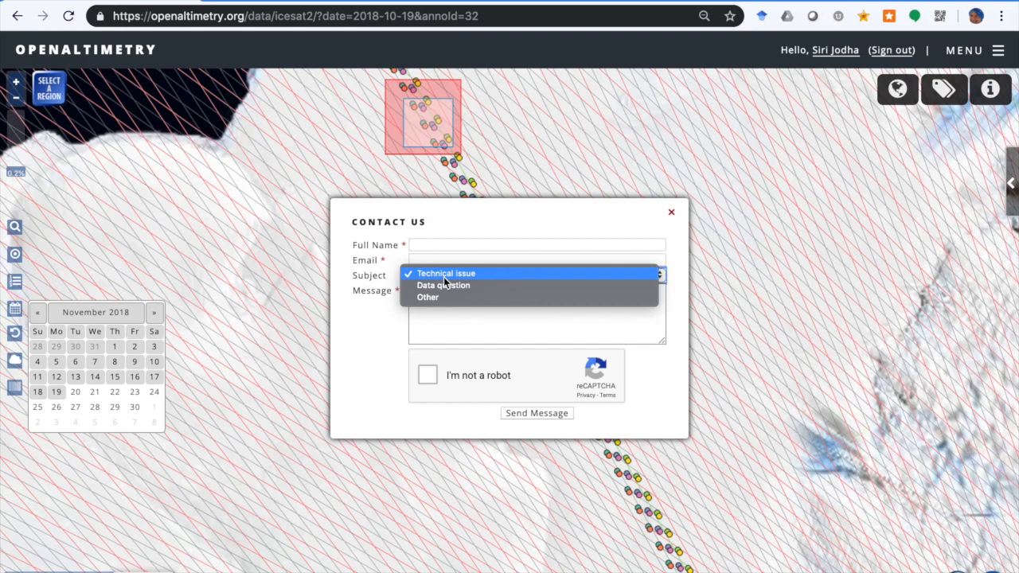
pyautogui.moveTo(493, 285)
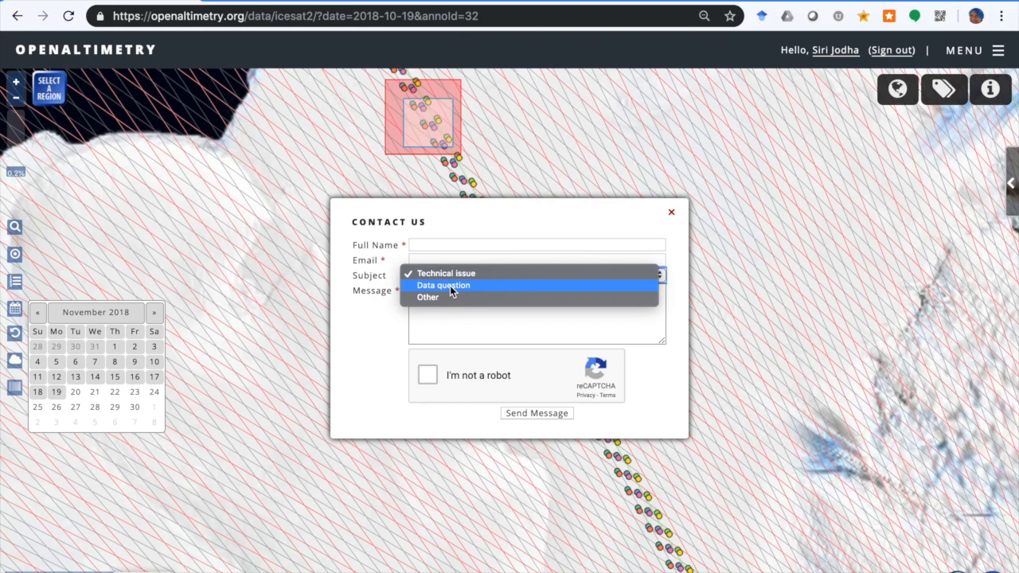
pyautogui.moveTo(452, 291)
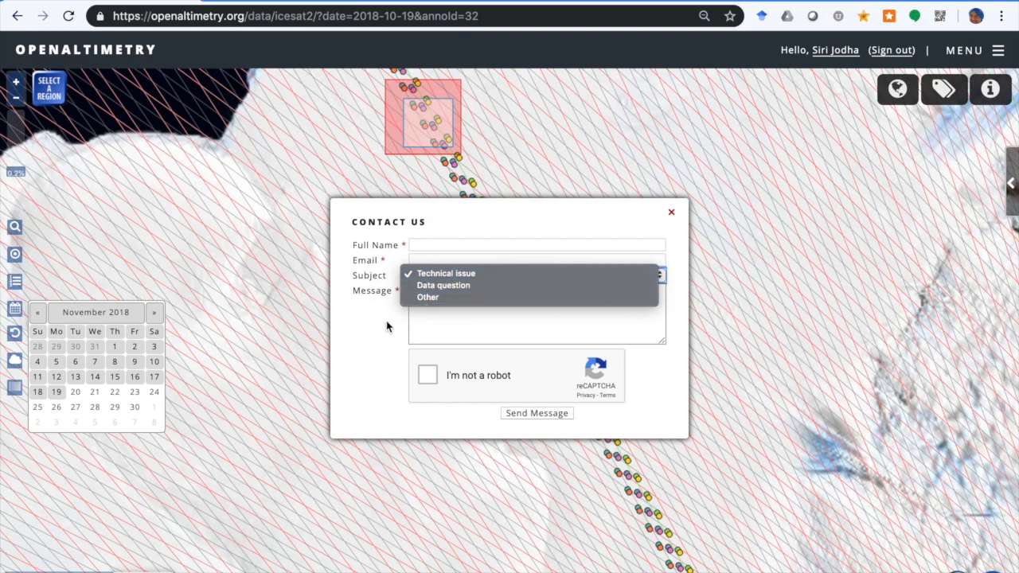
pyautogui.click(446, 273)
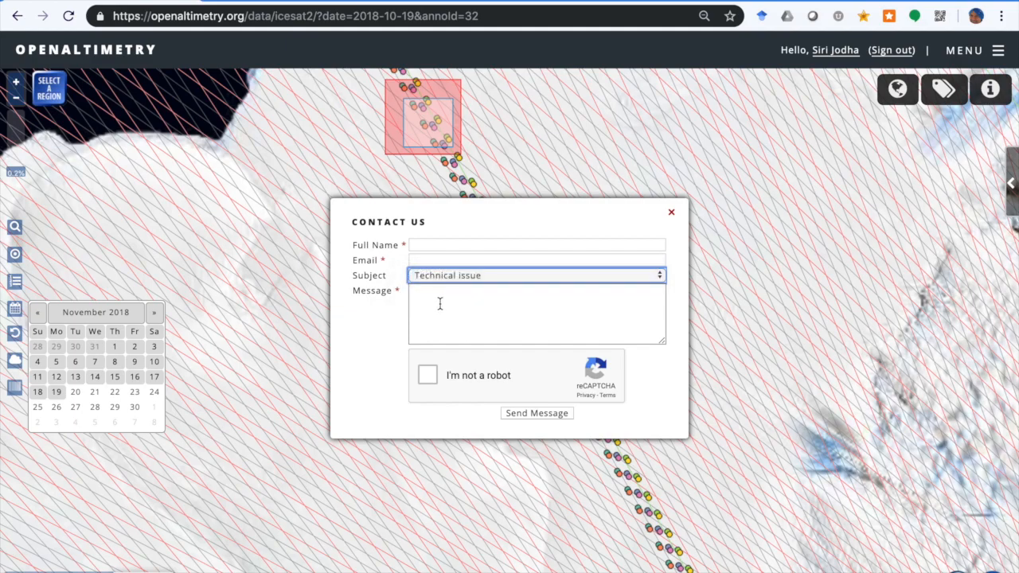
pyautogui.moveTo(559, 430)
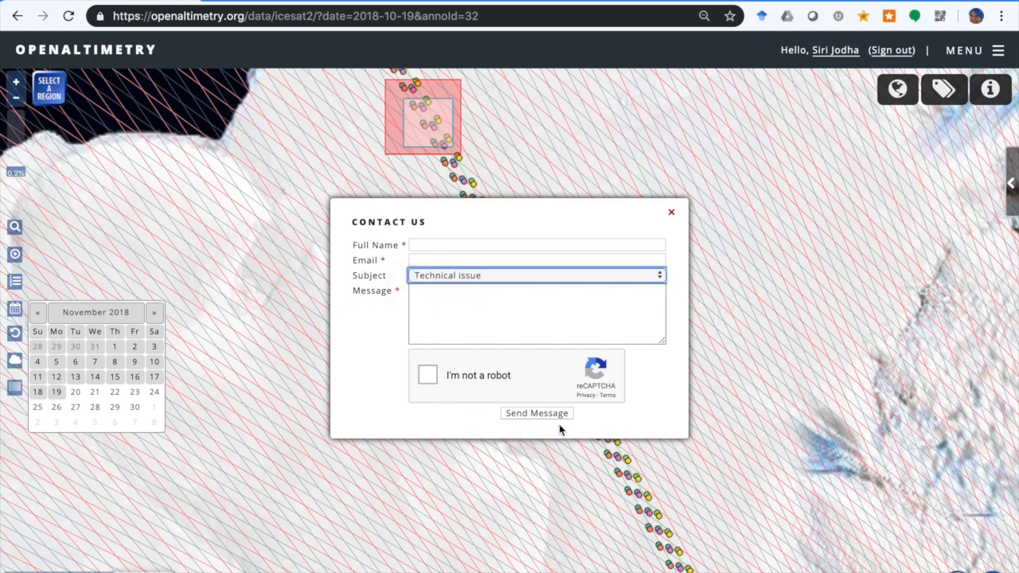